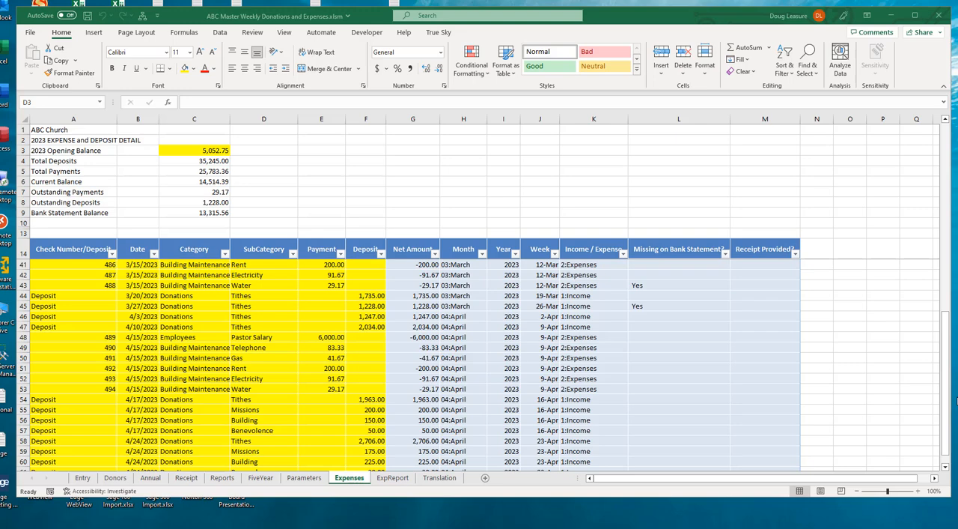
pyautogui.moveTo(398, 391)
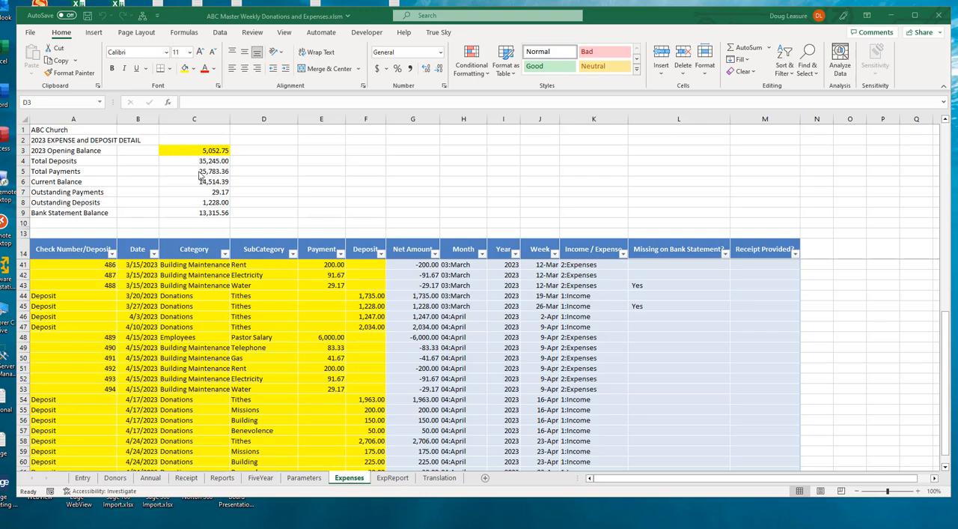
# Step: Review checks 489–494 on the Expenses sheet, selecting their numbers, dates and Building Maintenance subcategories
pyautogui.click(264, 150)
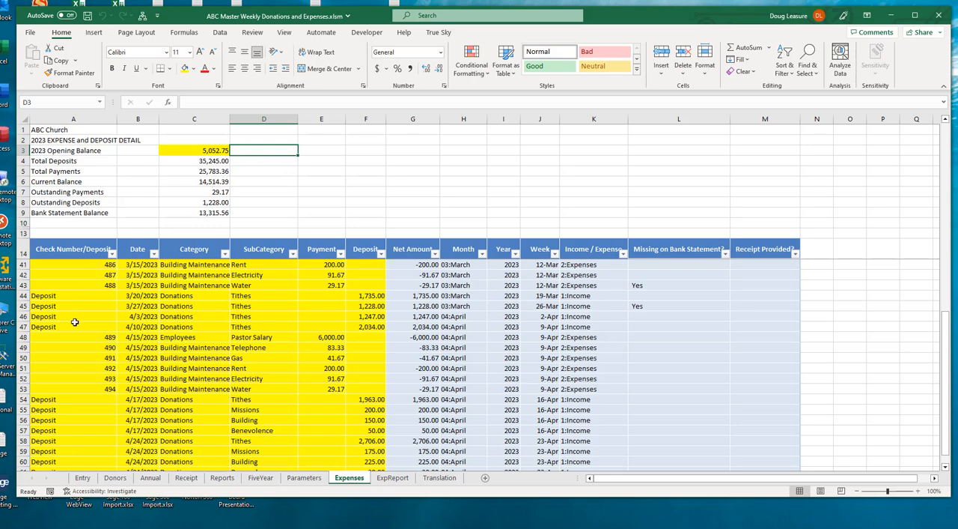
pyautogui.moveTo(260, 362)
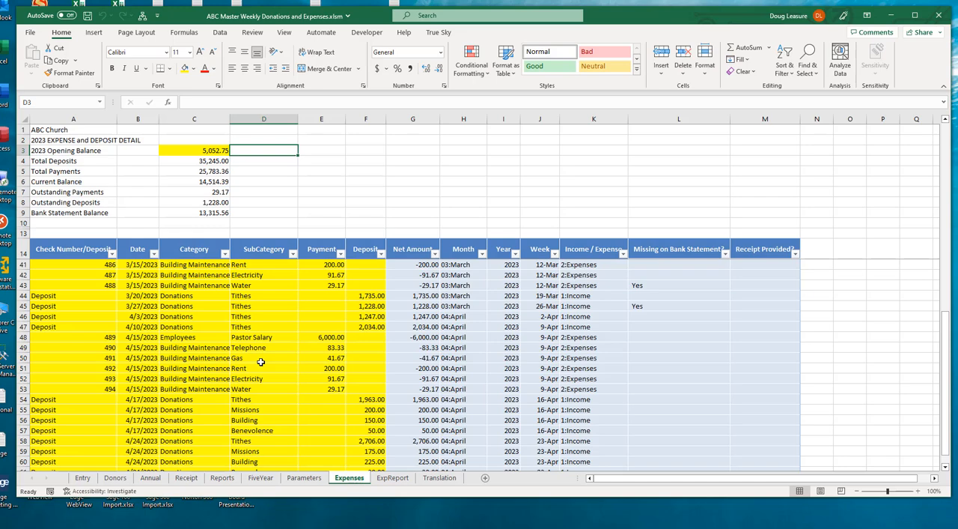
pyautogui.moveTo(156, 347)
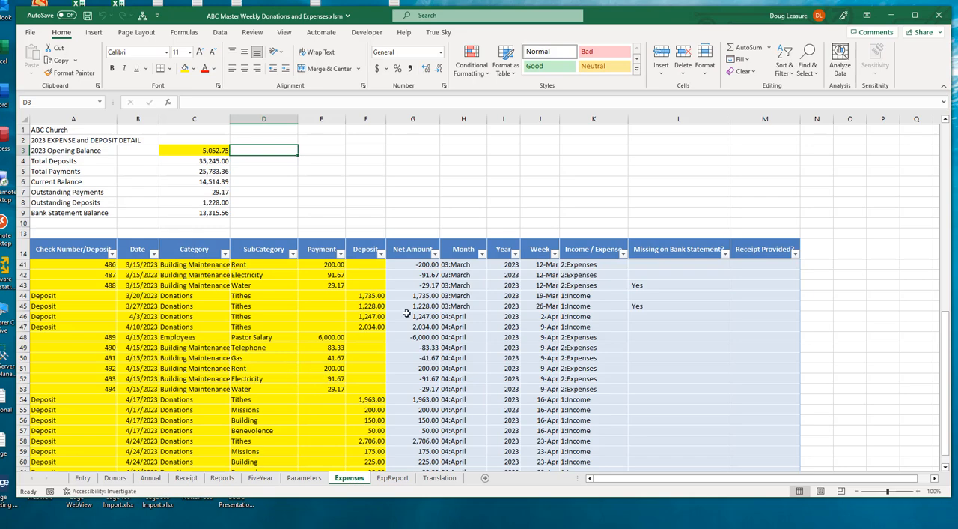
pyautogui.moveTo(163, 331)
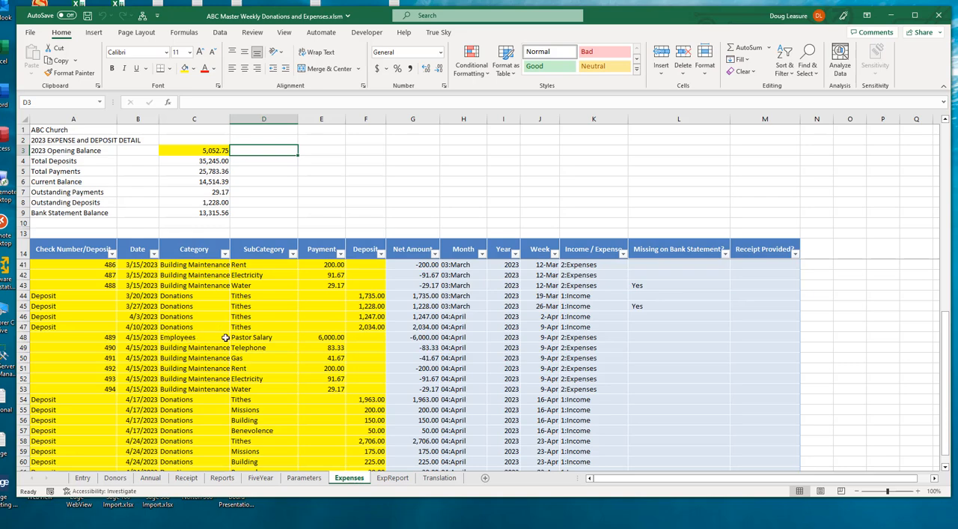
pyautogui.moveTo(263, 341)
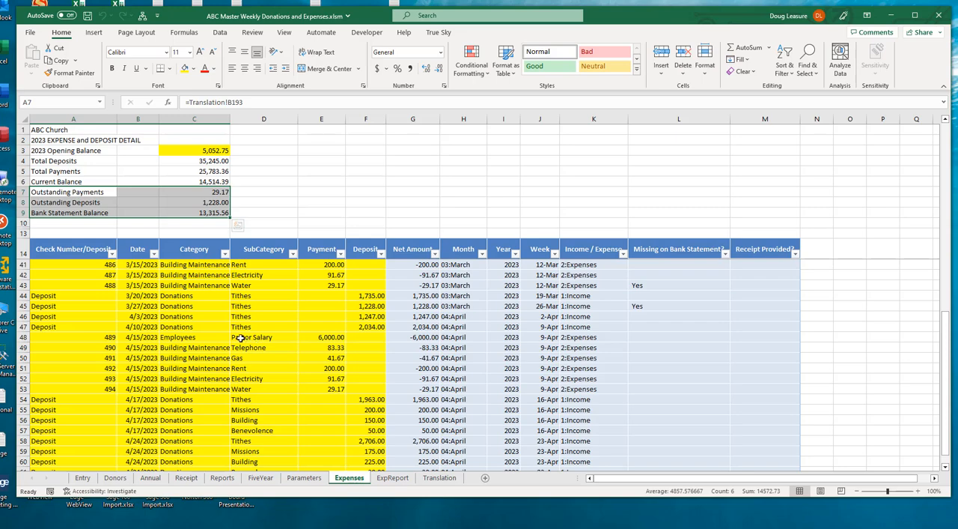
pyautogui.scroll(-3)
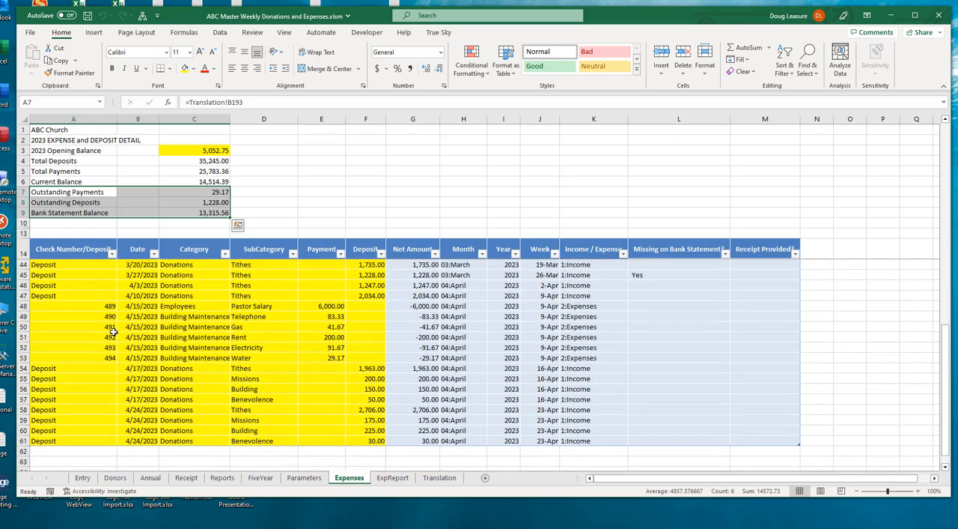
pyautogui.click(71, 327)
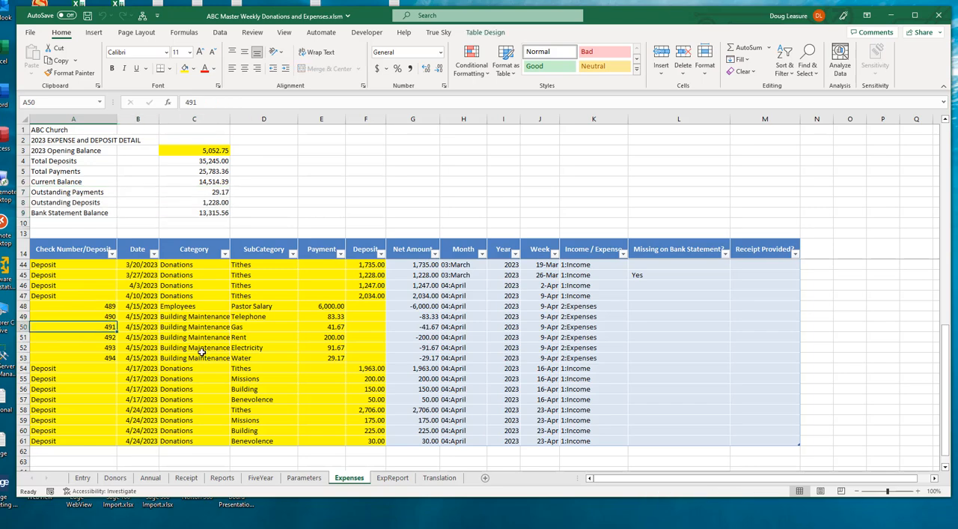
pyautogui.moveTo(217, 352)
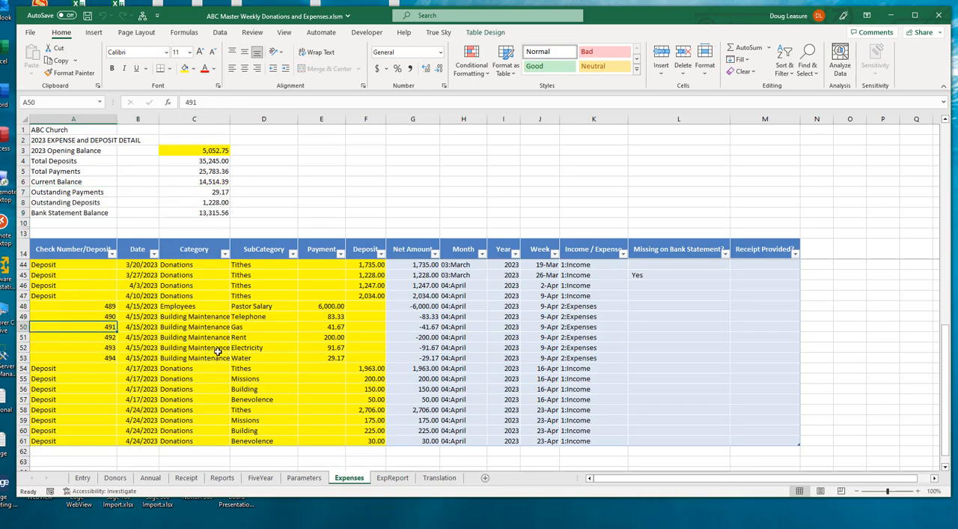
pyautogui.click(263, 347)
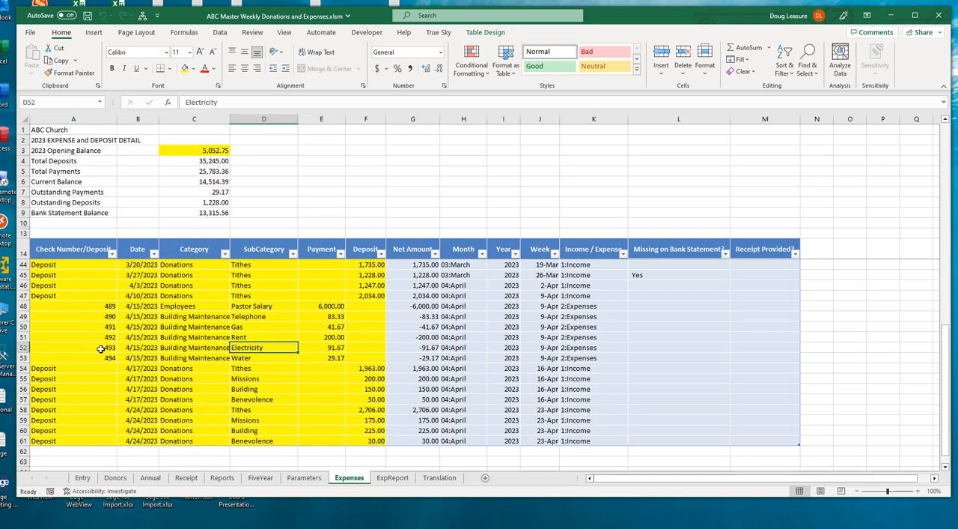
pyautogui.click(73, 347)
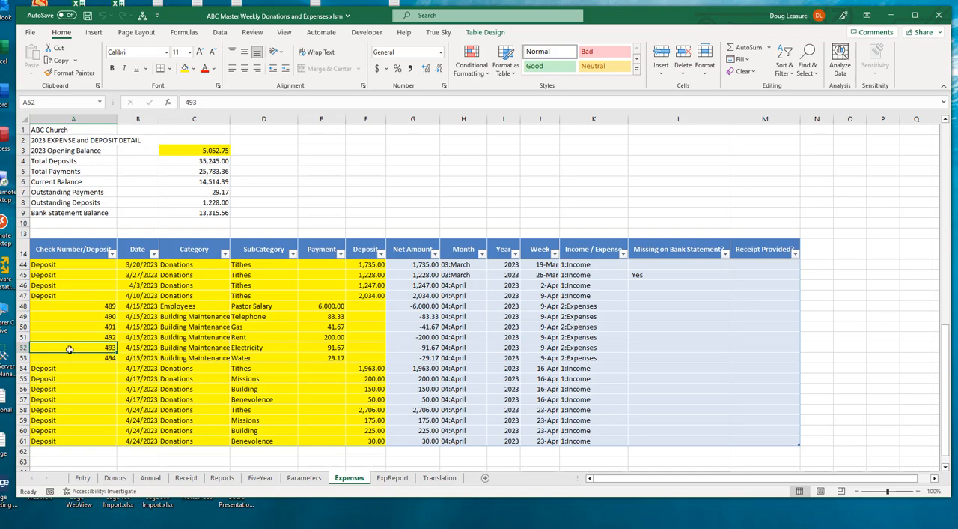
pyautogui.moveTo(241, 347)
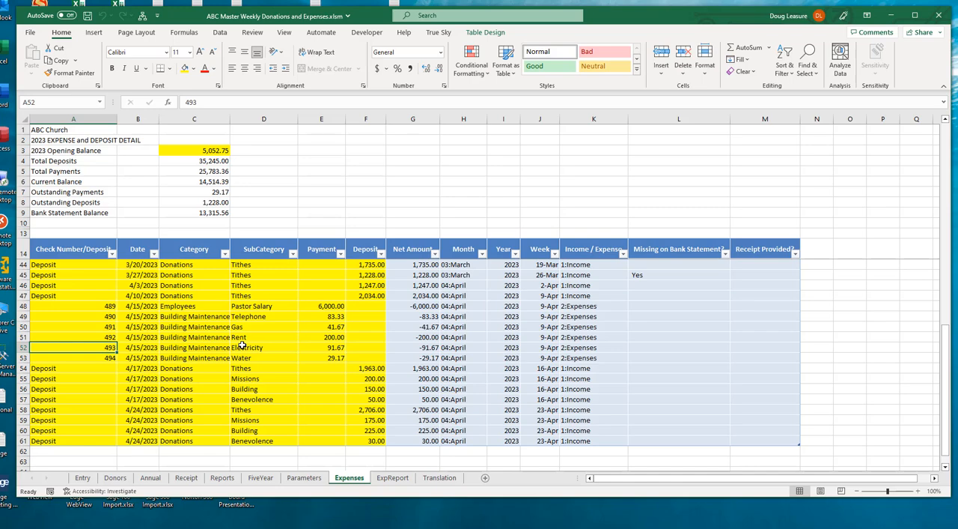
pyautogui.moveTo(252, 312)
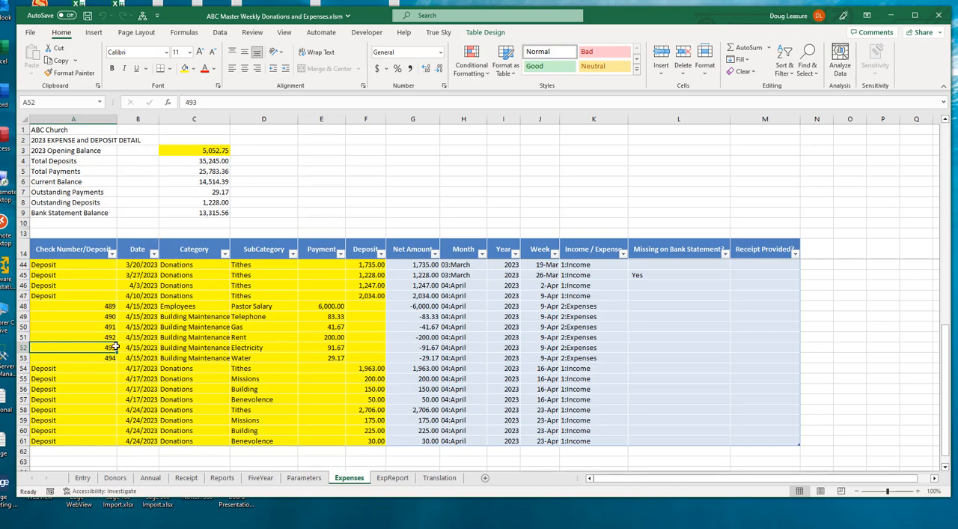
pyautogui.click(138, 347)
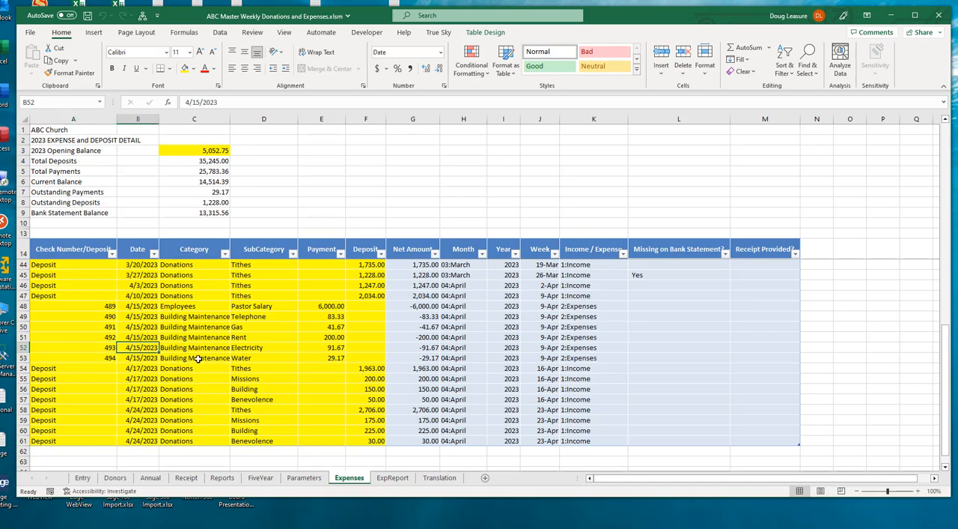
pyautogui.moveTo(273, 348)
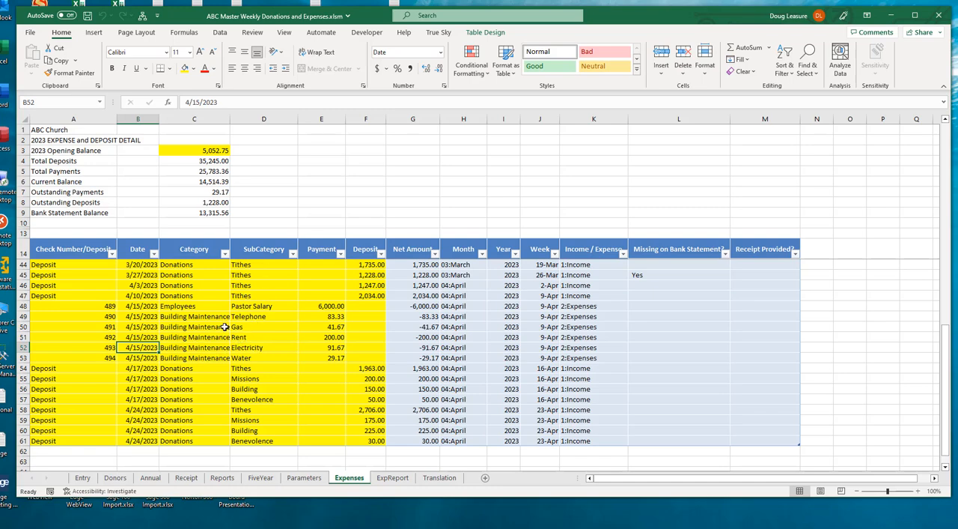
pyautogui.moveTo(252, 316)
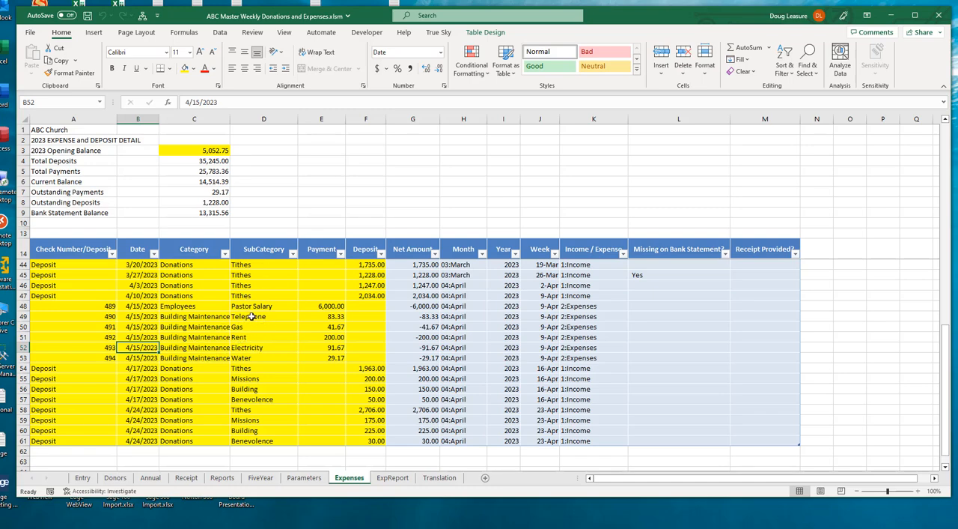
pyautogui.click(264, 327)
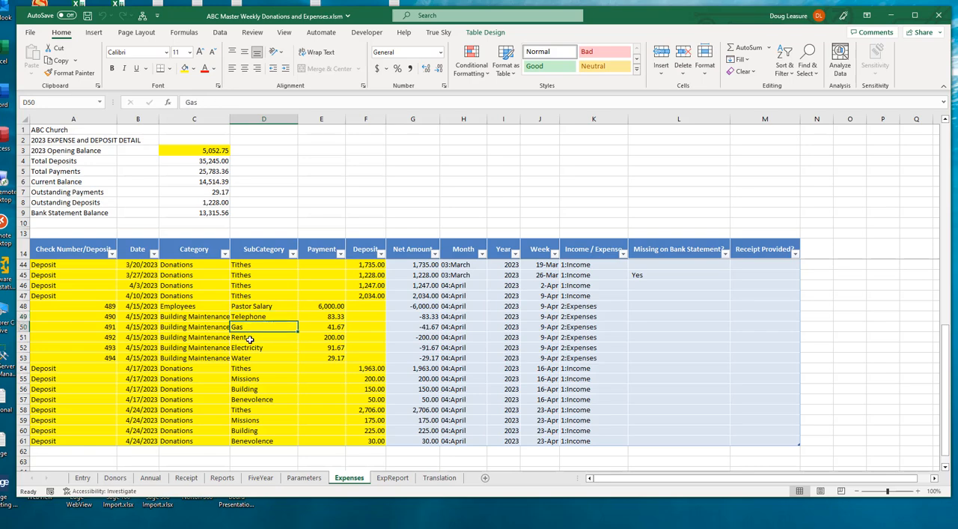
pyautogui.moveTo(259, 354)
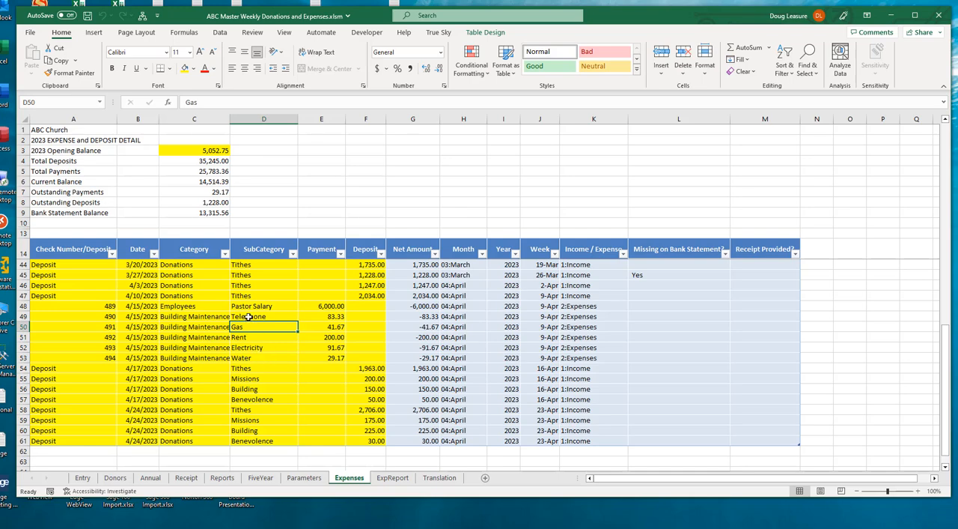
pyautogui.moveTo(264, 316); pyautogui.dragTo(264, 348)
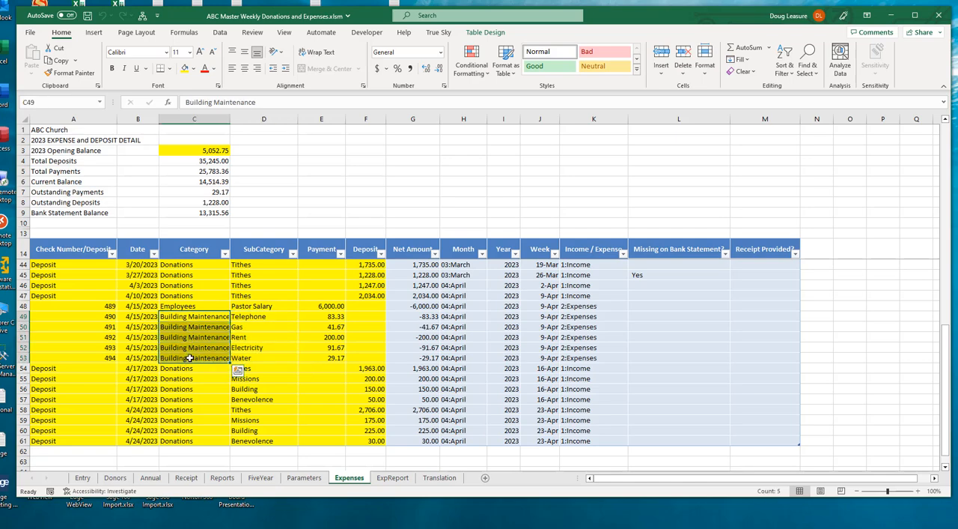
pyautogui.moveTo(242, 316)
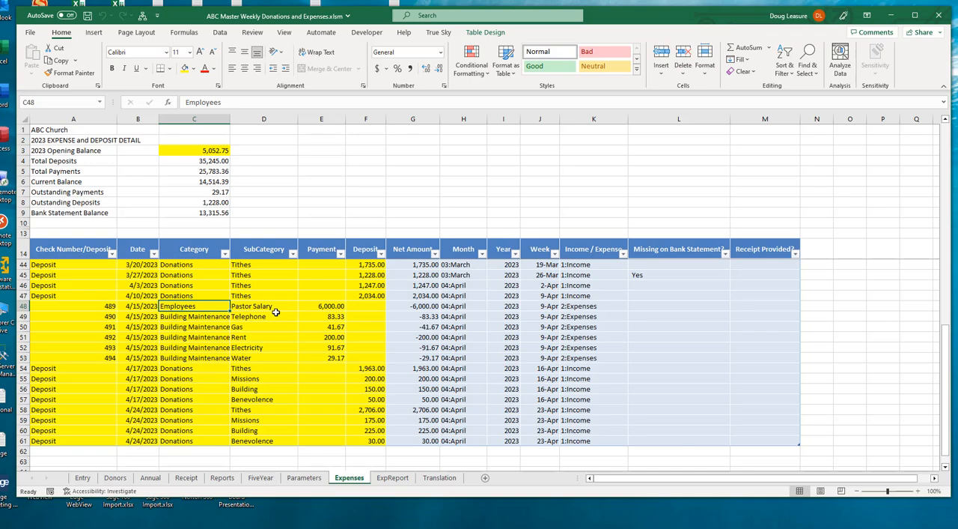
pyautogui.moveTo(267, 315)
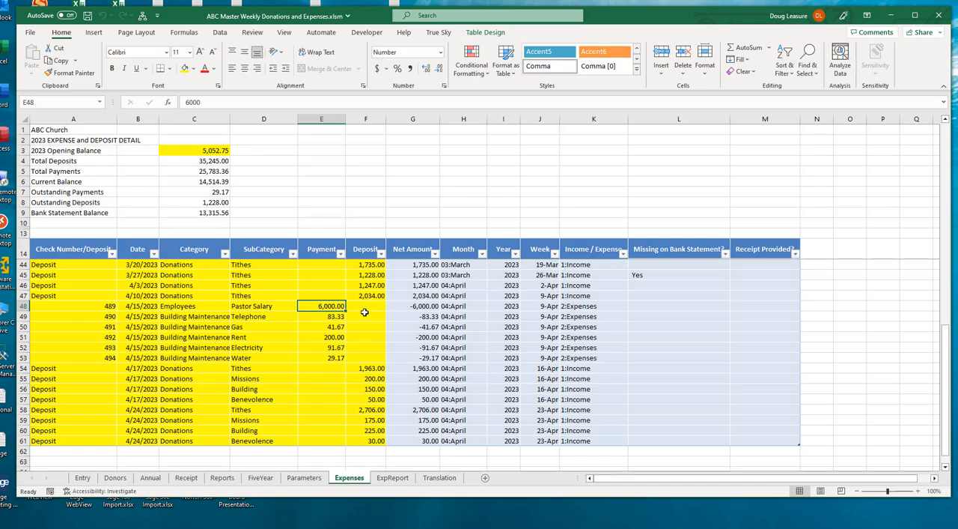
pyautogui.click(365, 305)
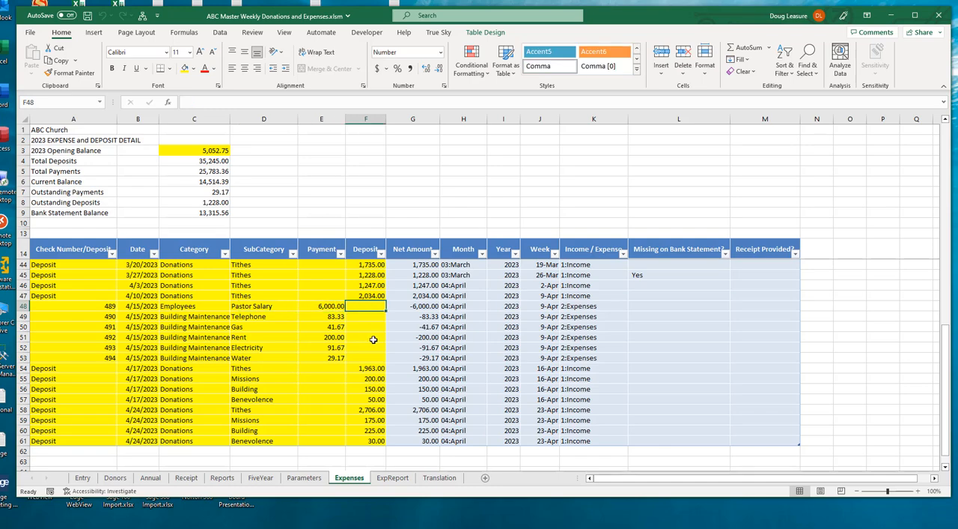
pyautogui.moveTo(138, 291)
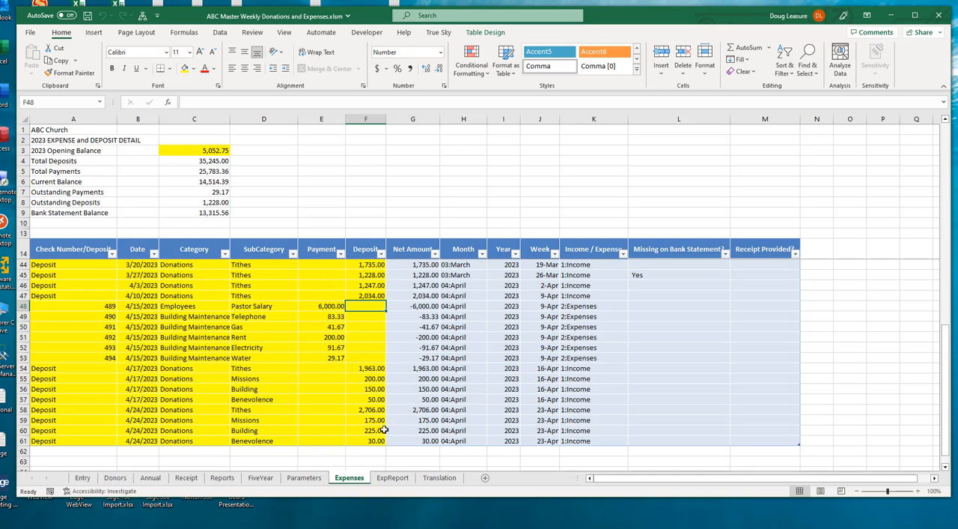
# Step: Switch to the ExpReport sheet showing the 2023 income and expense pivot table
pyautogui.click(393, 476)
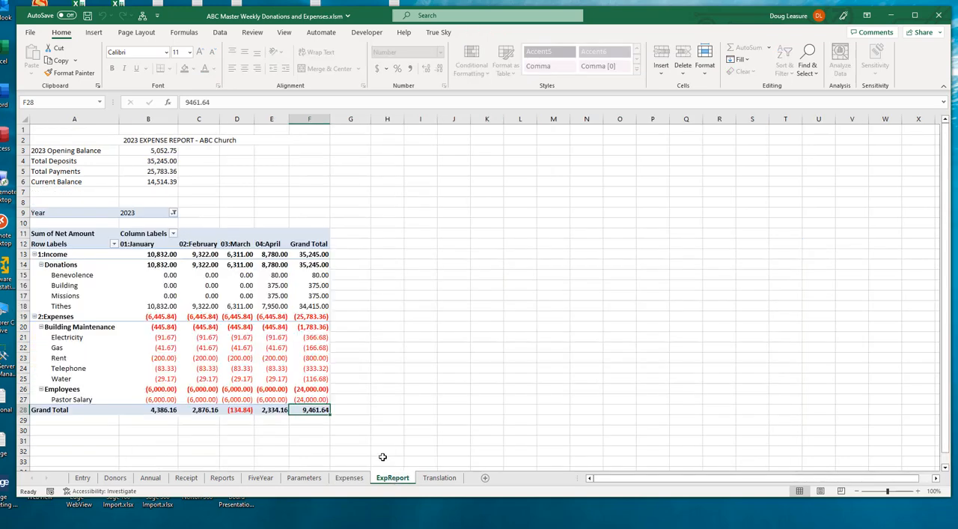
pyautogui.click(198, 171)
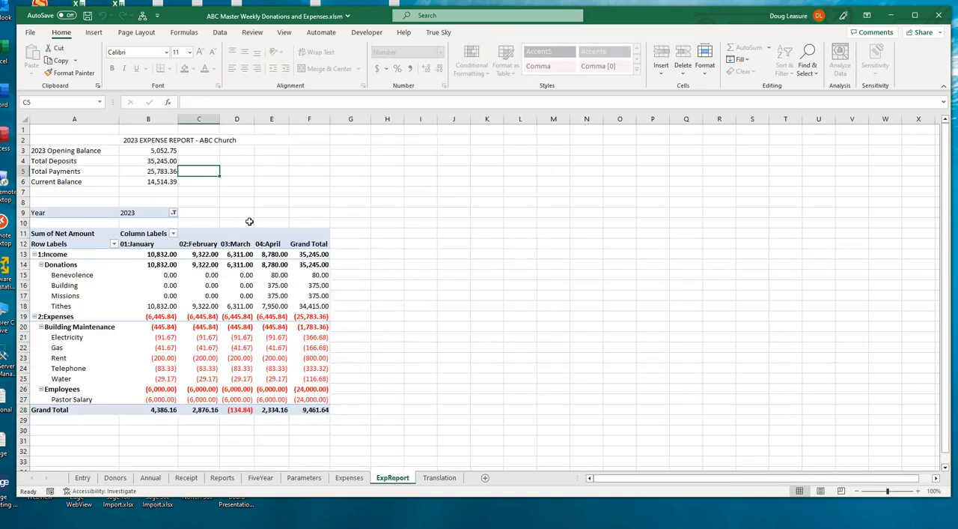
pyautogui.moveTo(189, 159)
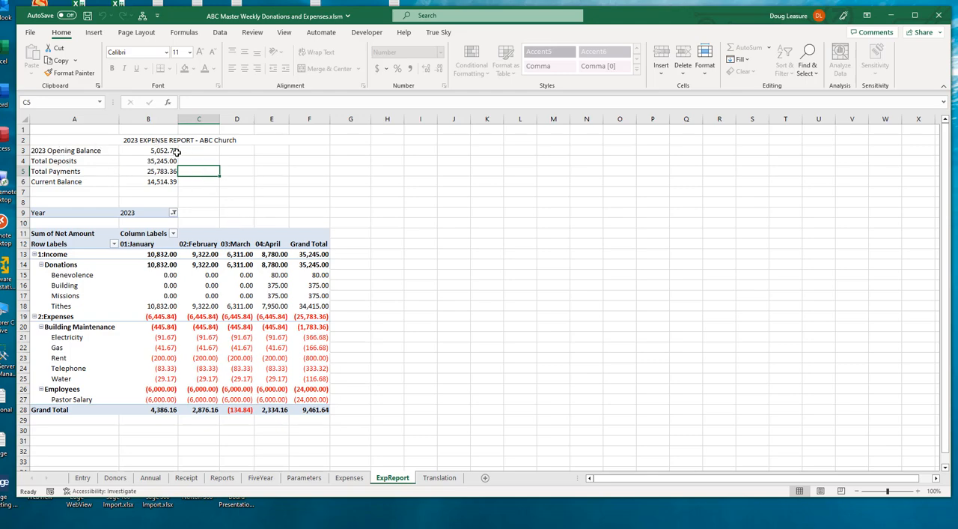
pyautogui.moveTo(274, 198)
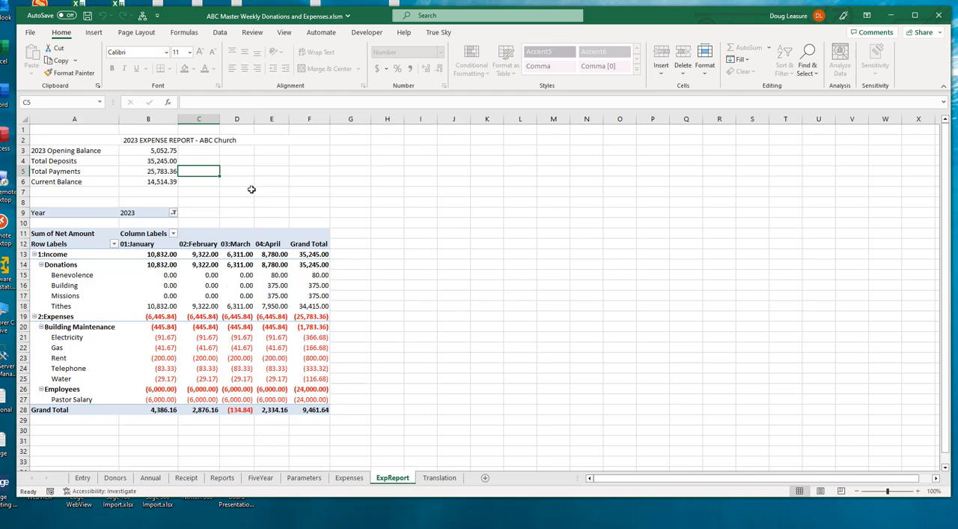
pyautogui.moveTo(286, 243)
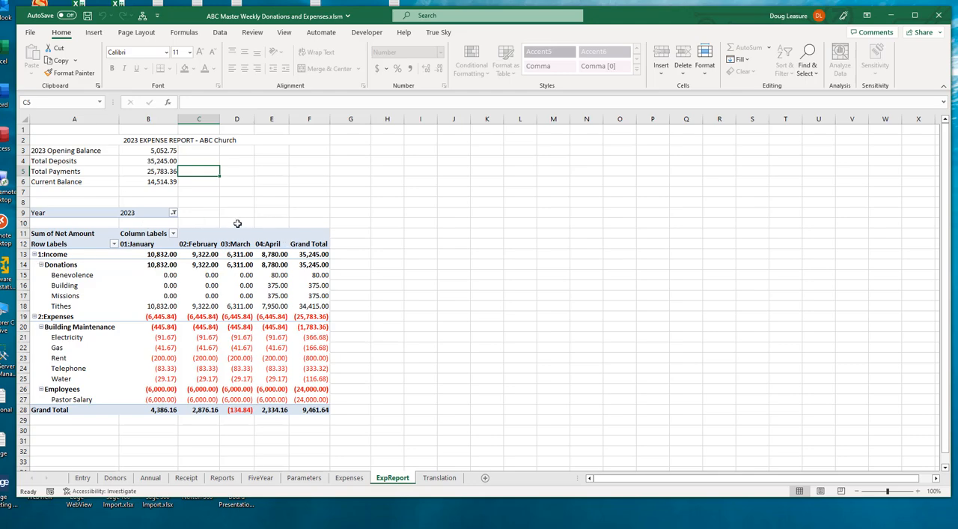
pyautogui.moveTo(243, 216)
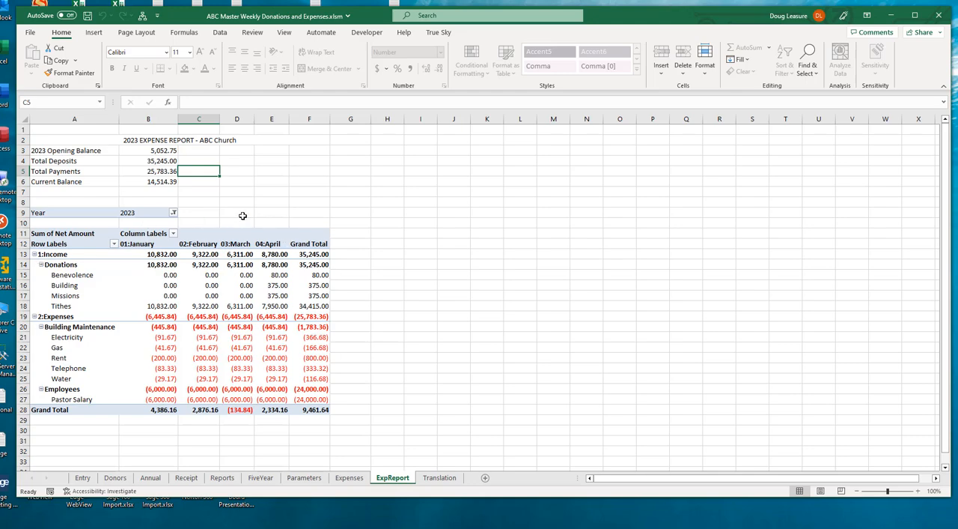
pyautogui.moveTo(260, 222)
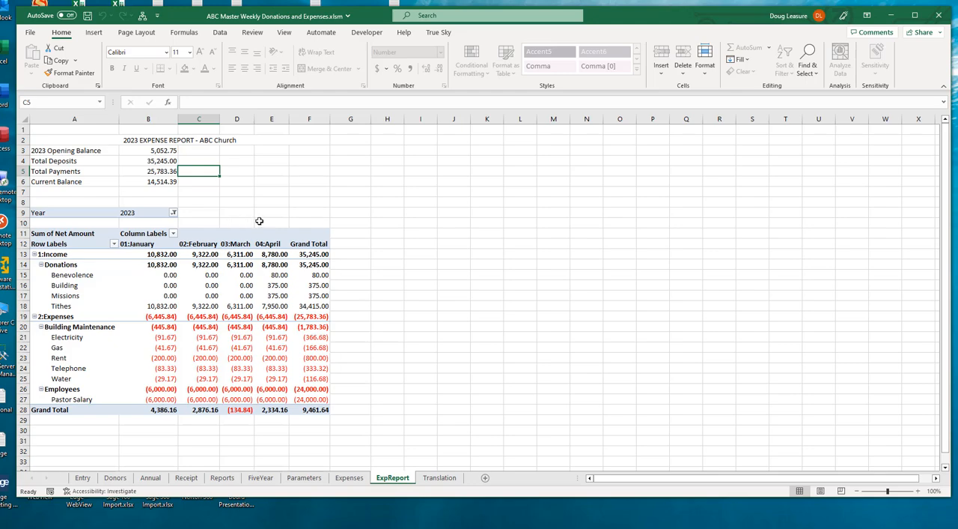
pyautogui.moveTo(97, 267)
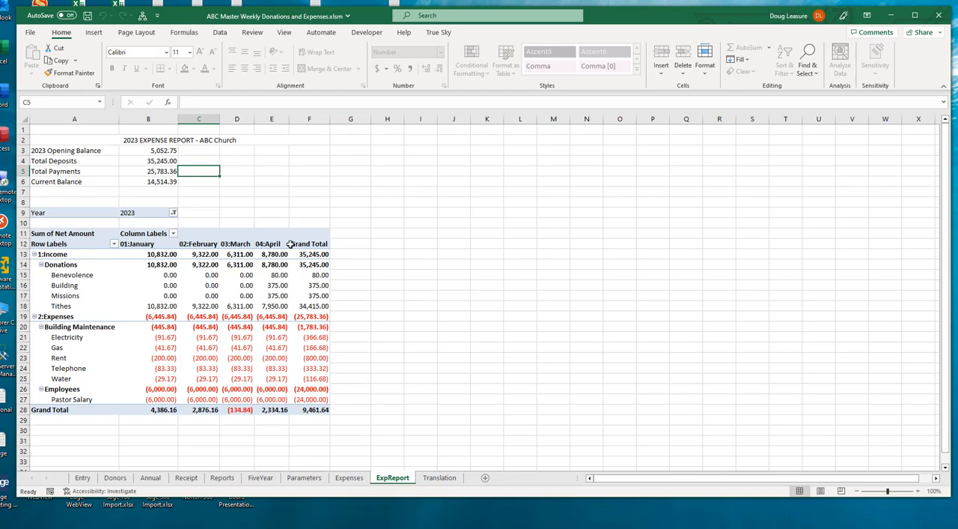
pyautogui.moveTo(323, 228)
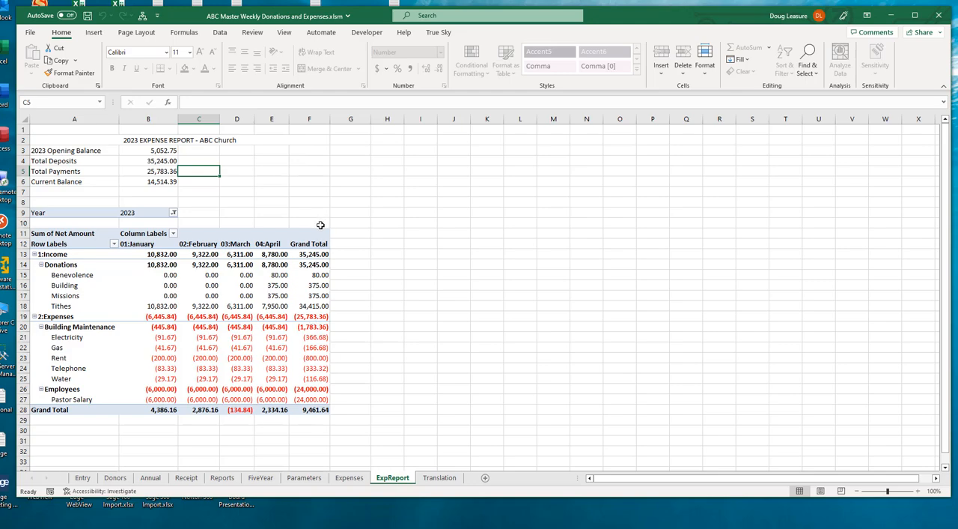
pyautogui.moveTo(302, 236)
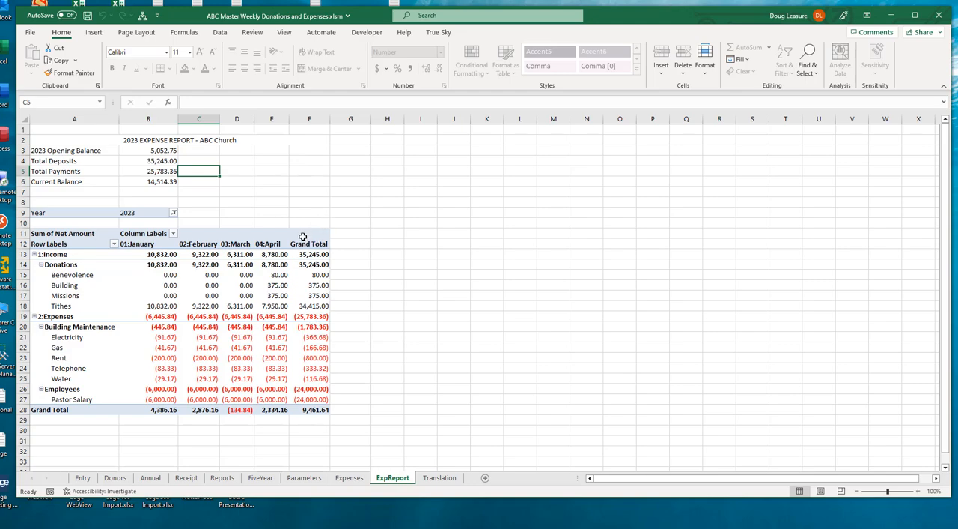
pyautogui.moveTo(314, 351)
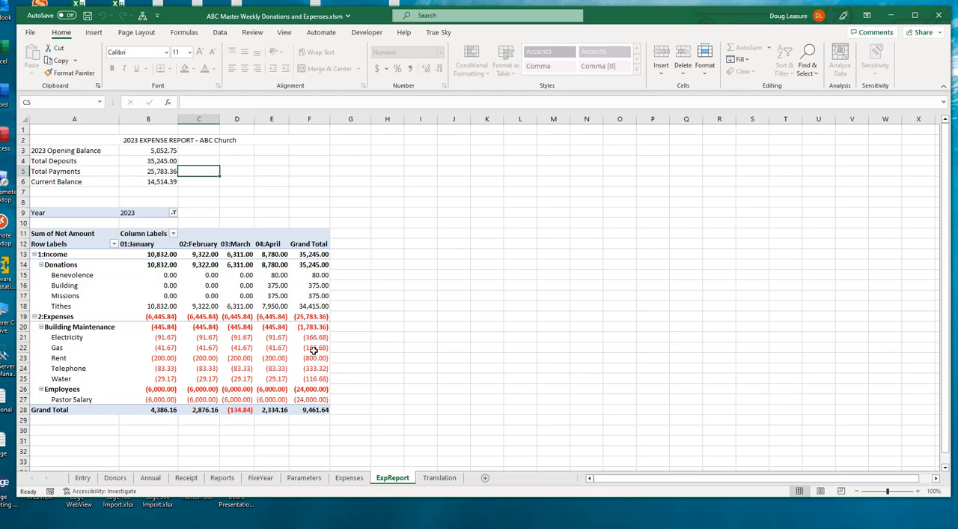
pyautogui.moveTo(97, 306)
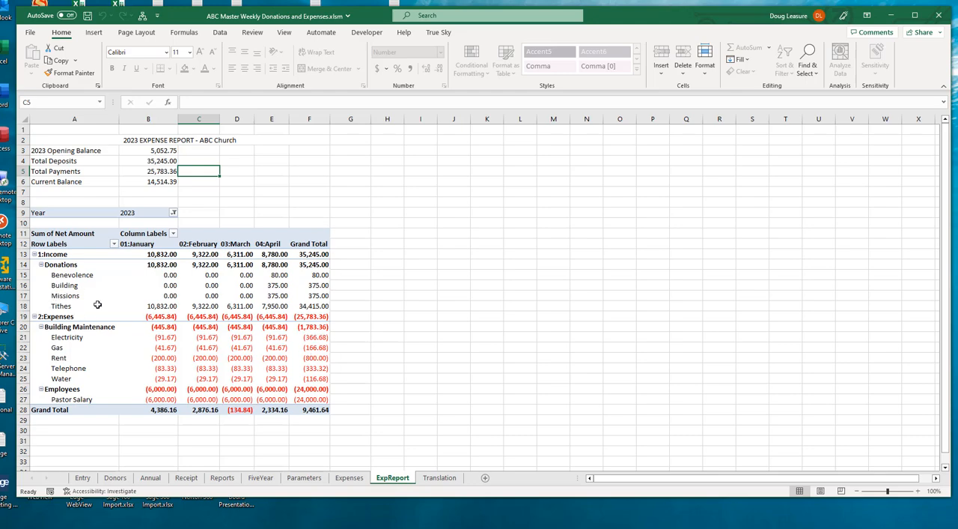
pyautogui.moveTo(90, 300)
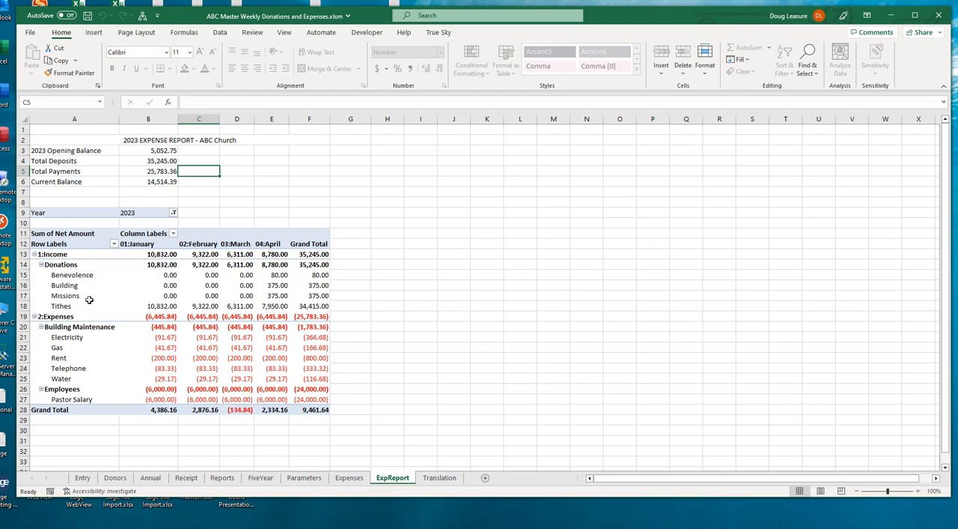
pyautogui.moveTo(251, 381)
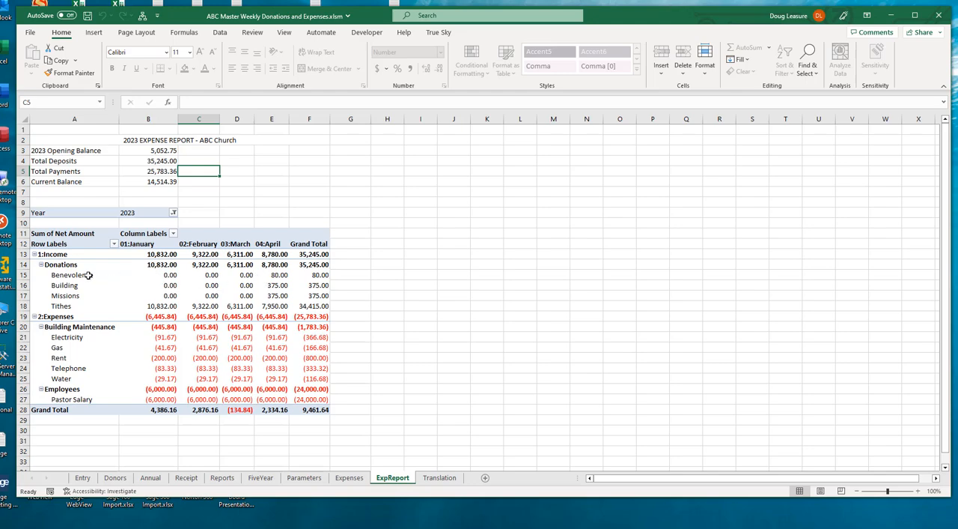
pyautogui.moveTo(78, 276)
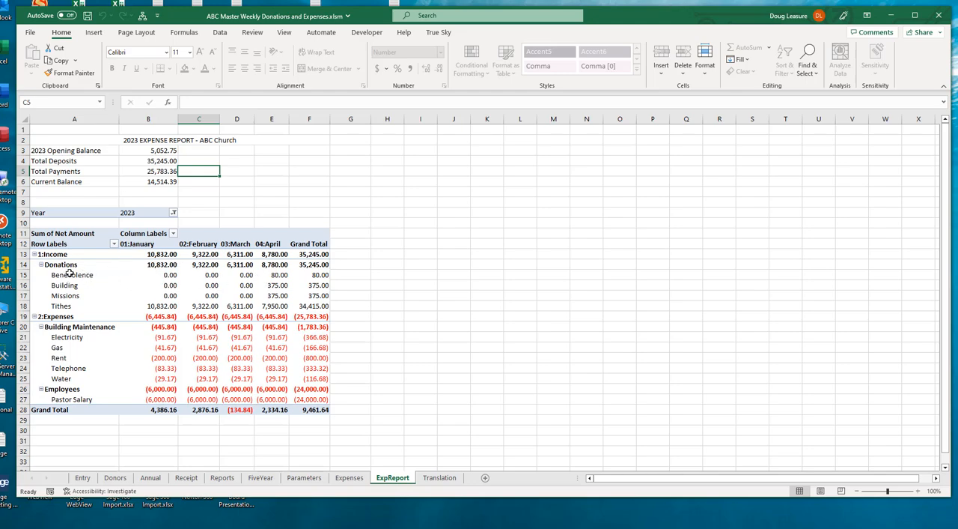
pyautogui.moveTo(157, 269)
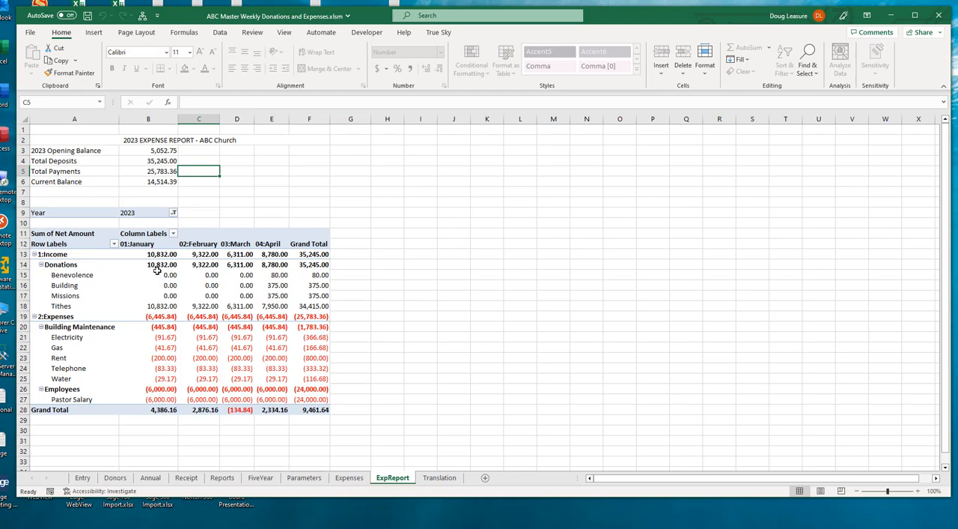
pyautogui.moveTo(156, 381)
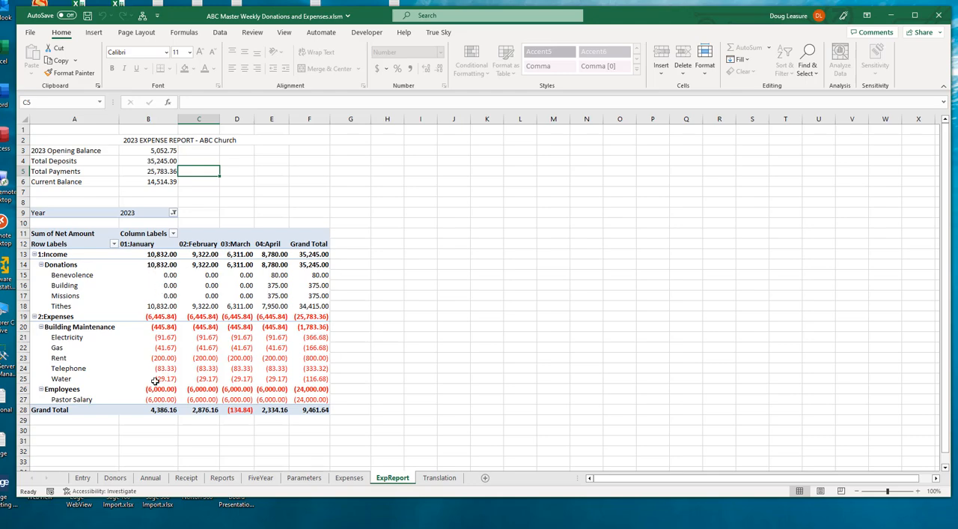
pyautogui.moveTo(167, 317)
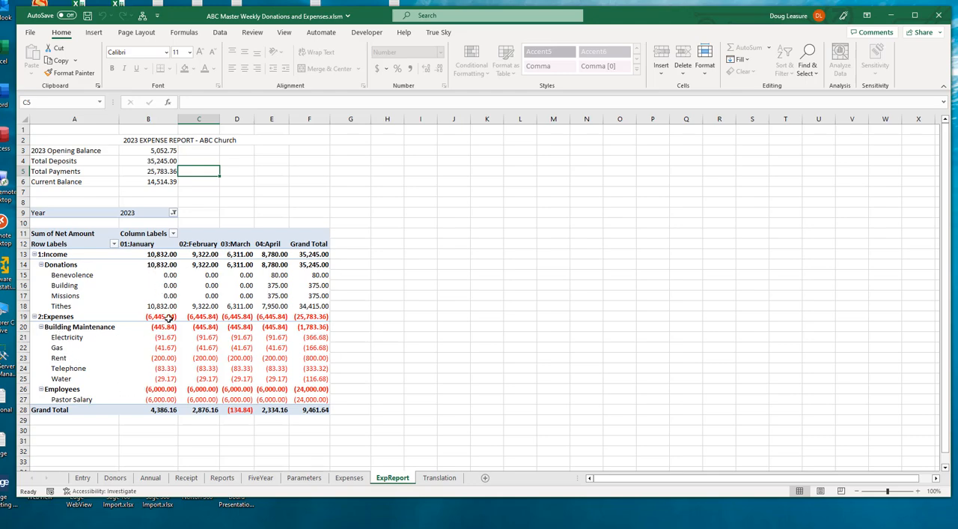
pyautogui.moveTo(117, 411)
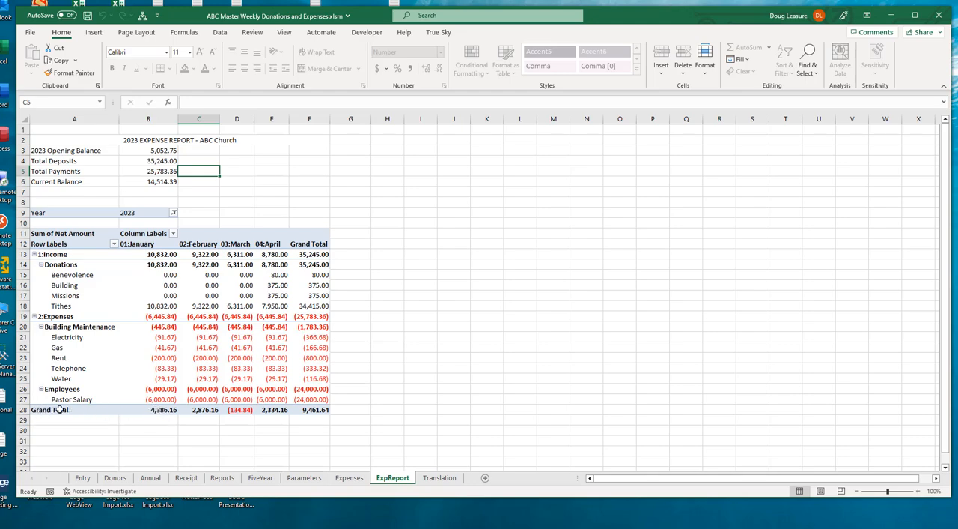
pyautogui.click(147, 410)
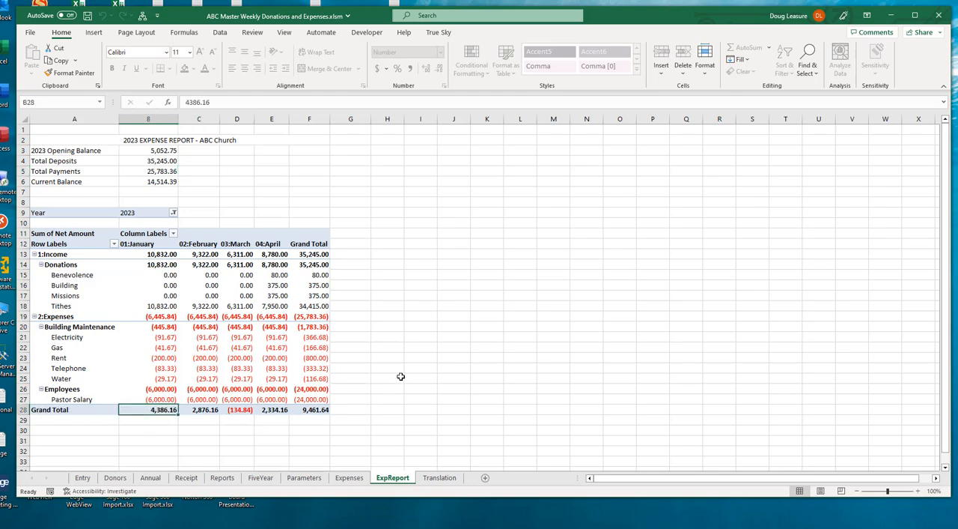
pyautogui.moveTo(407, 374)
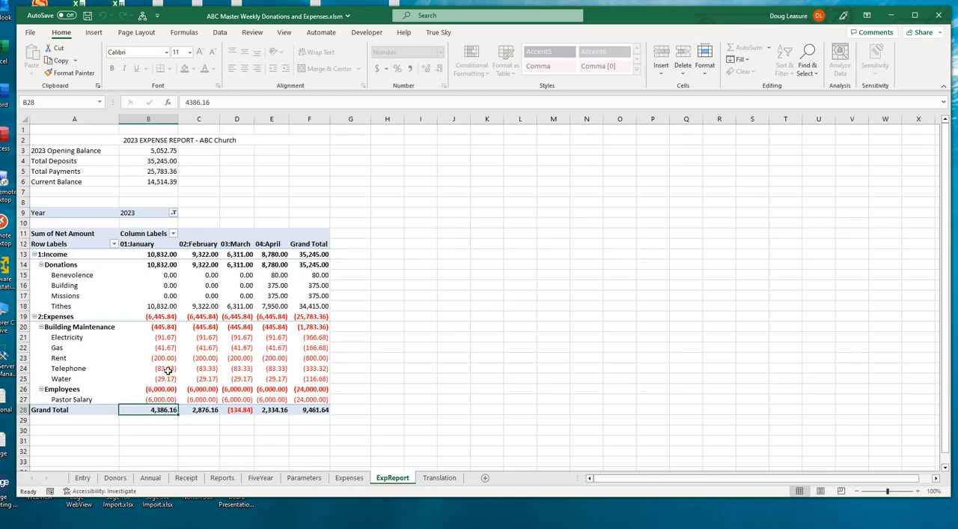
pyautogui.moveTo(227, 409)
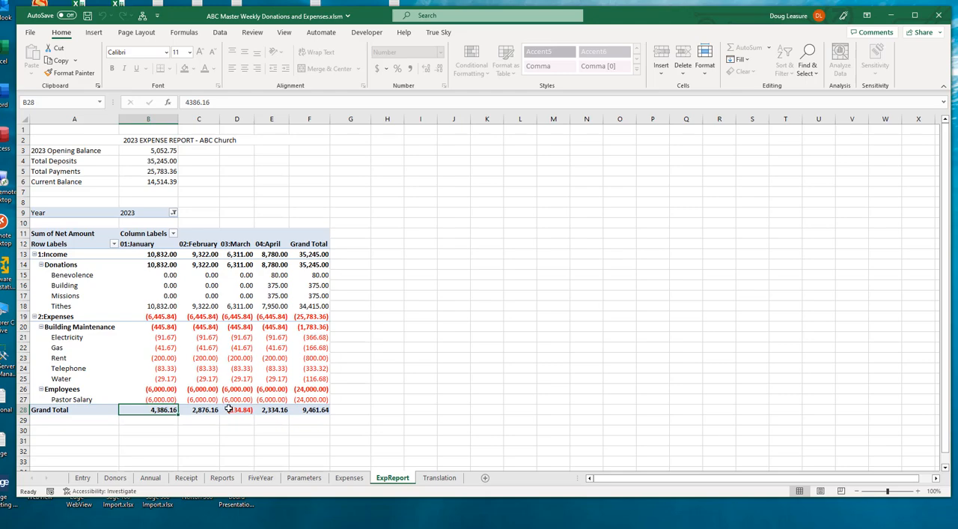
pyautogui.click(236, 411)
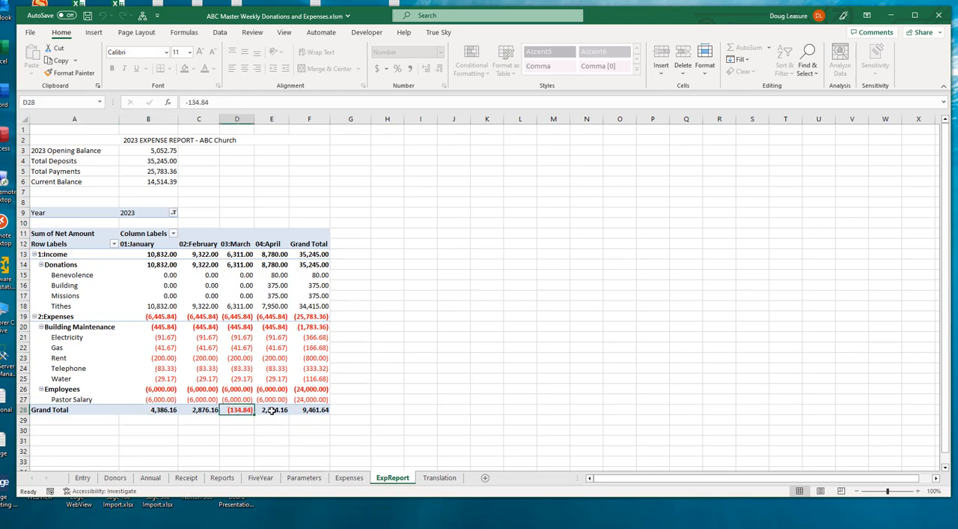
pyautogui.click(271, 410)
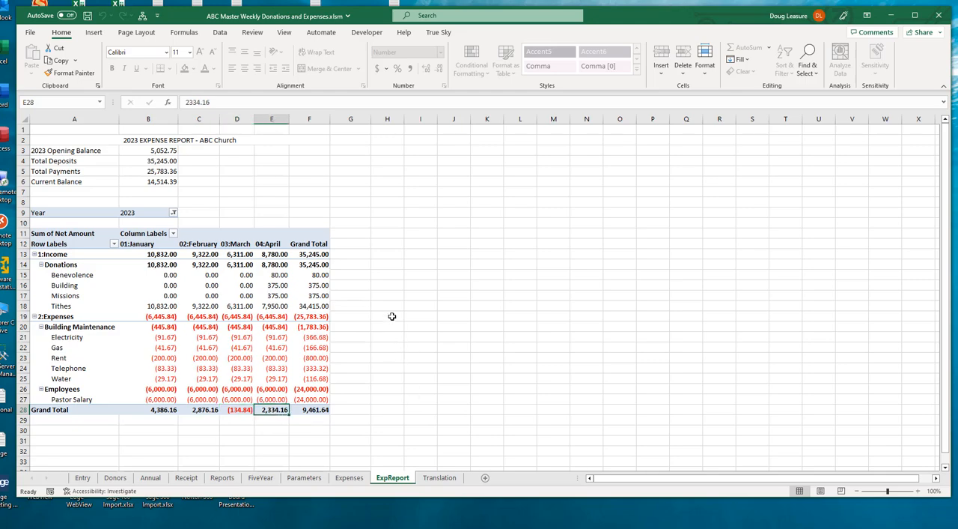
pyautogui.moveTo(279, 238)
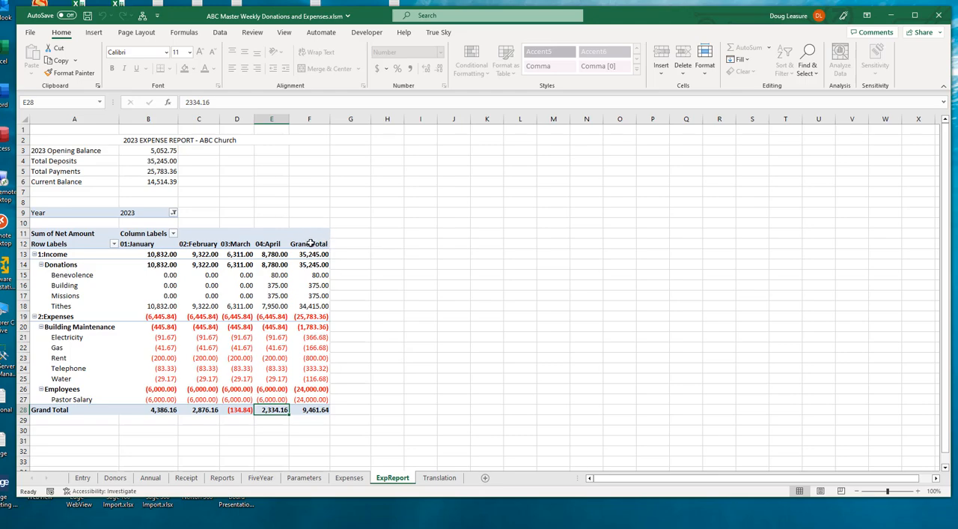
pyautogui.moveTo(311, 245)
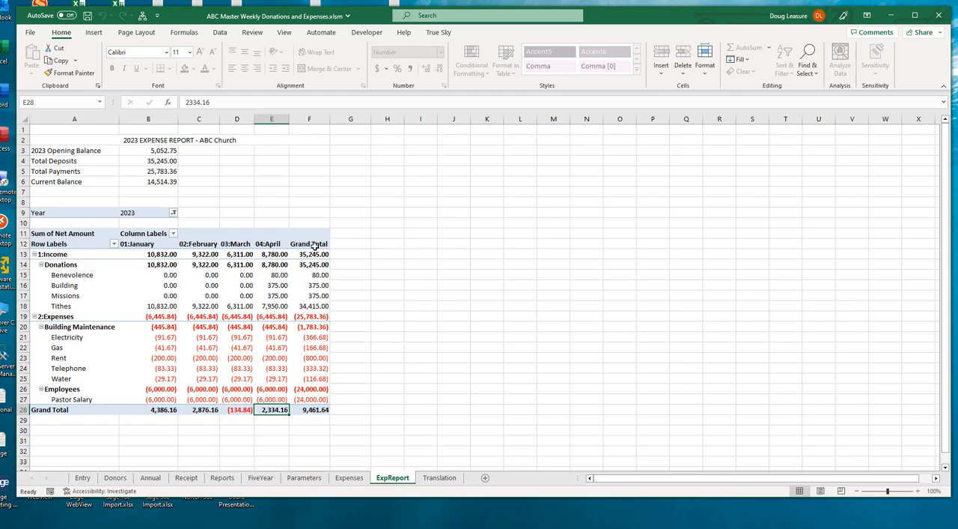
pyautogui.moveTo(330, 269)
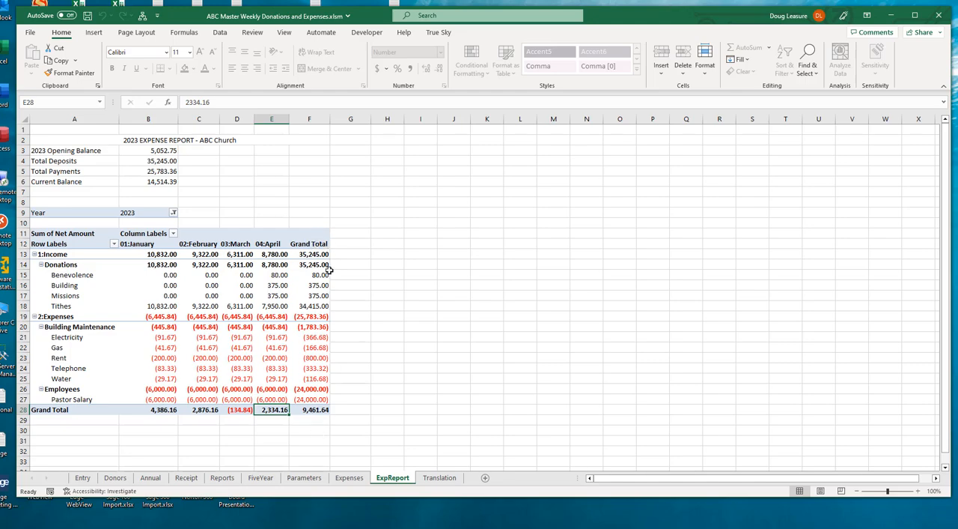
pyautogui.click(309, 410)
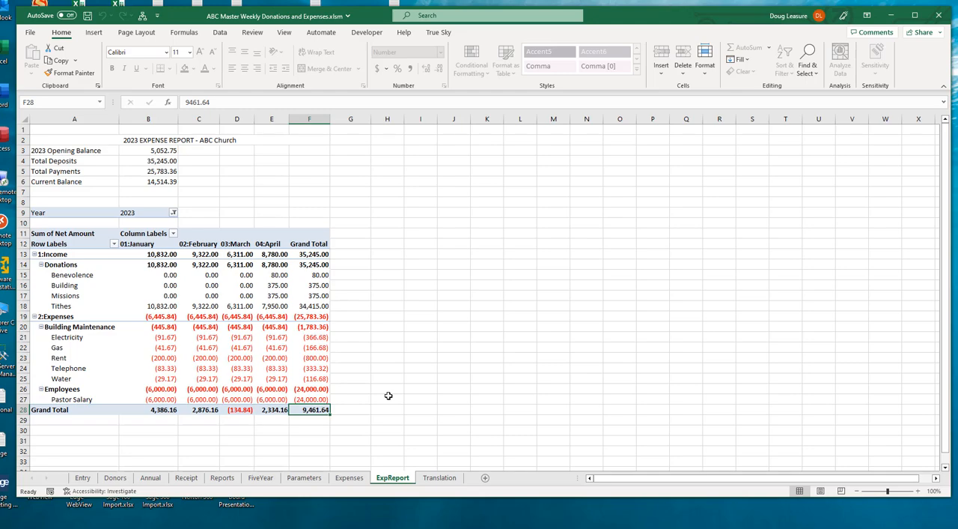
pyautogui.moveTo(221, 287)
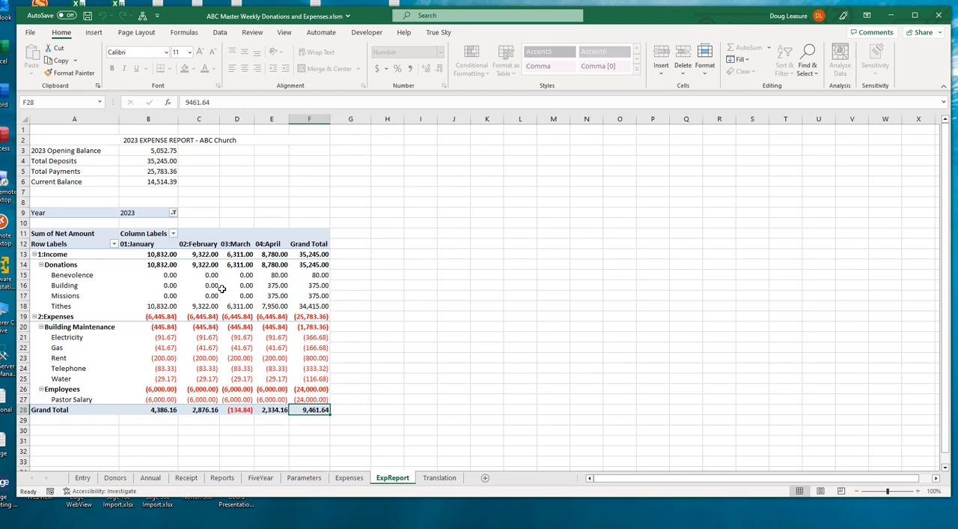
pyautogui.moveTo(117, 279)
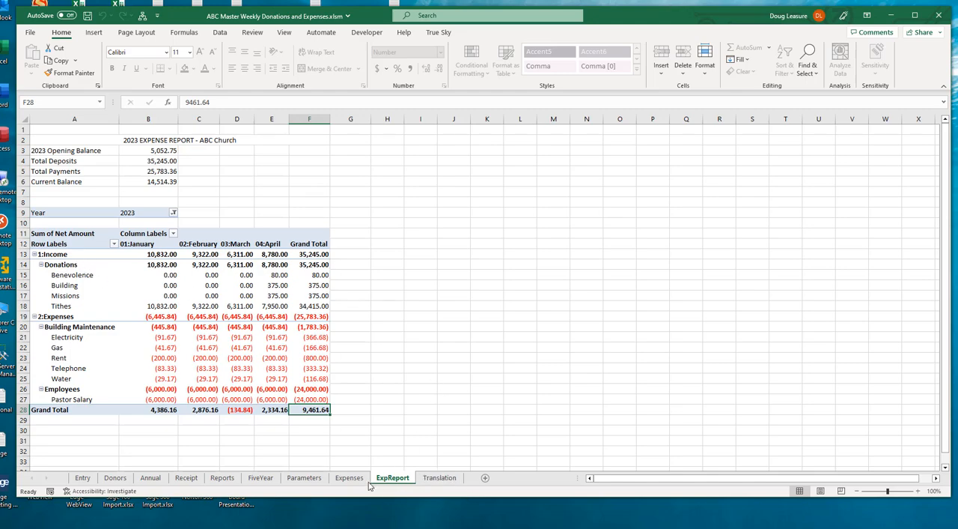
# Step: Return to the Expenses sheet and scroll to the April 2023 rows at the end of the table
pyautogui.click(349, 476)
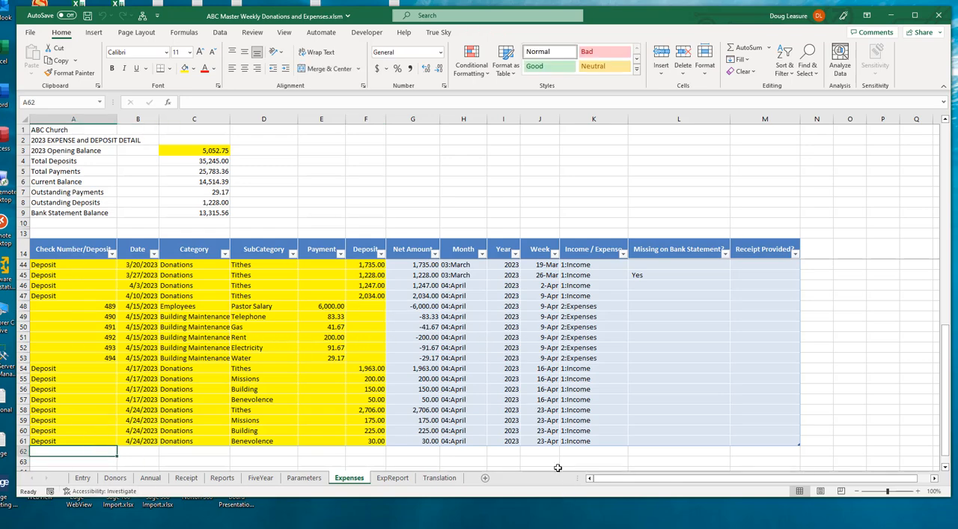
pyautogui.scroll(-3)
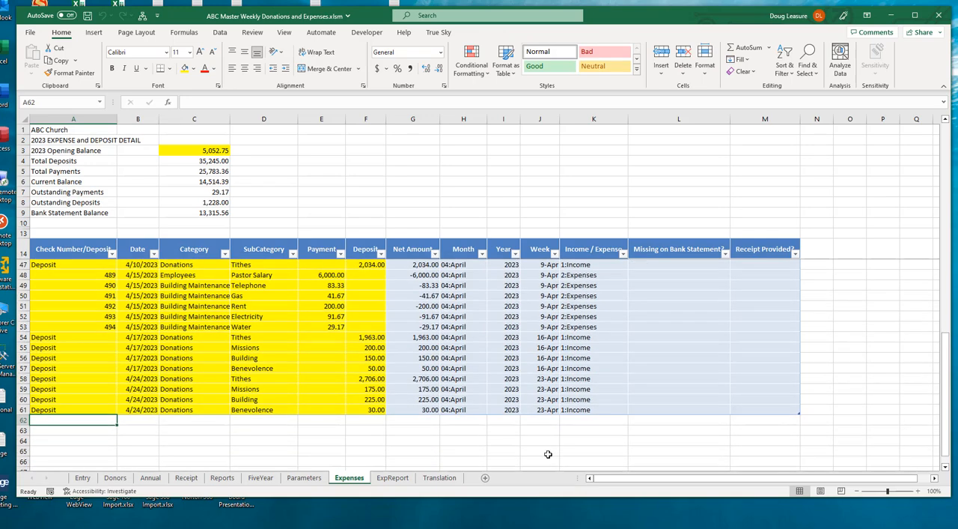
pyautogui.moveTo(422, 395)
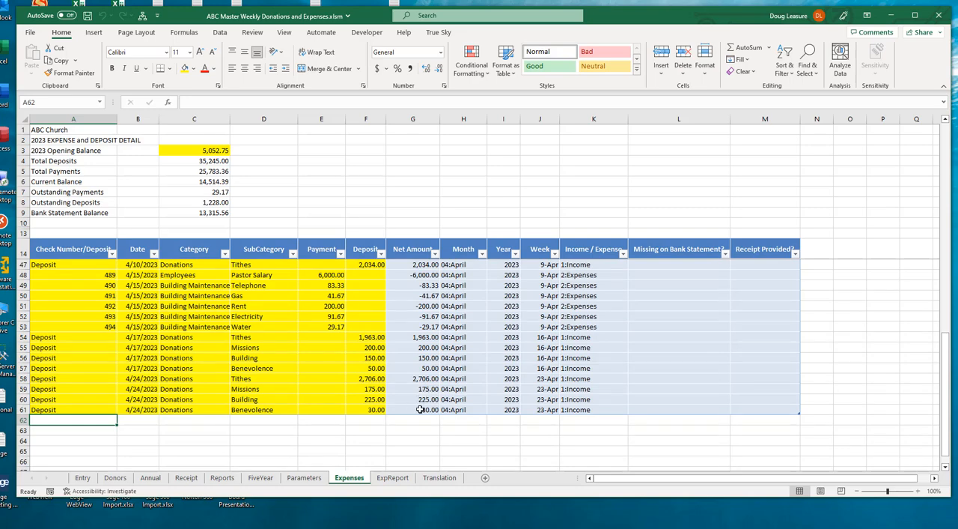
pyautogui.moveTo(125, 333)
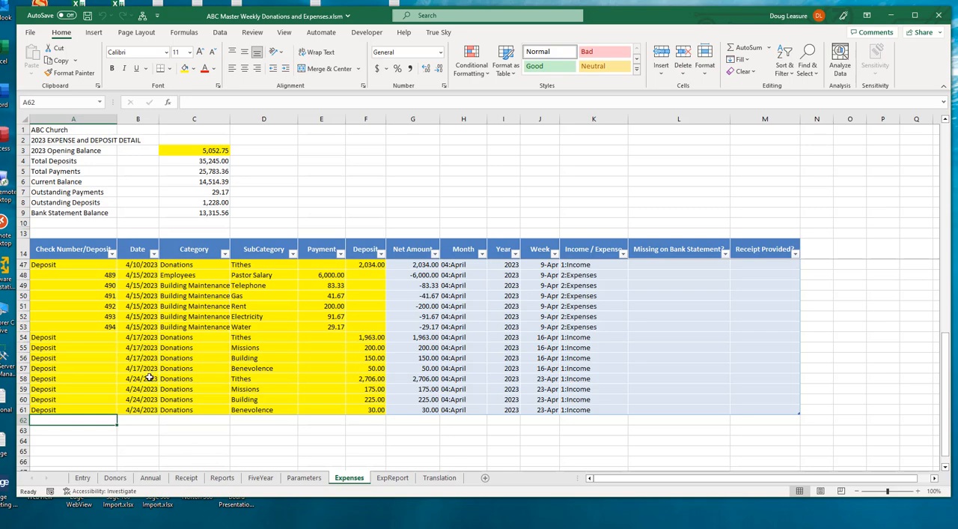
pyautogui.moveTo(102, 328)
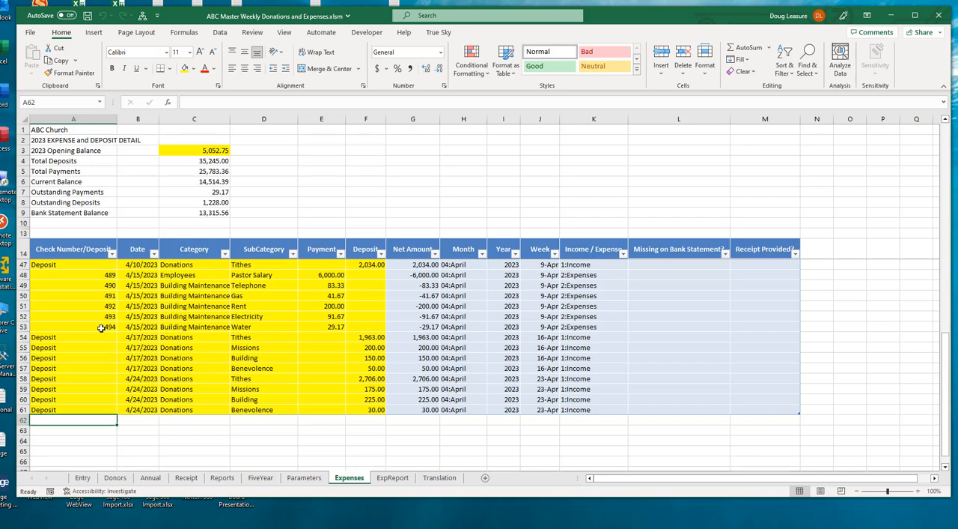
pyautogui.moveTo(110, 398)
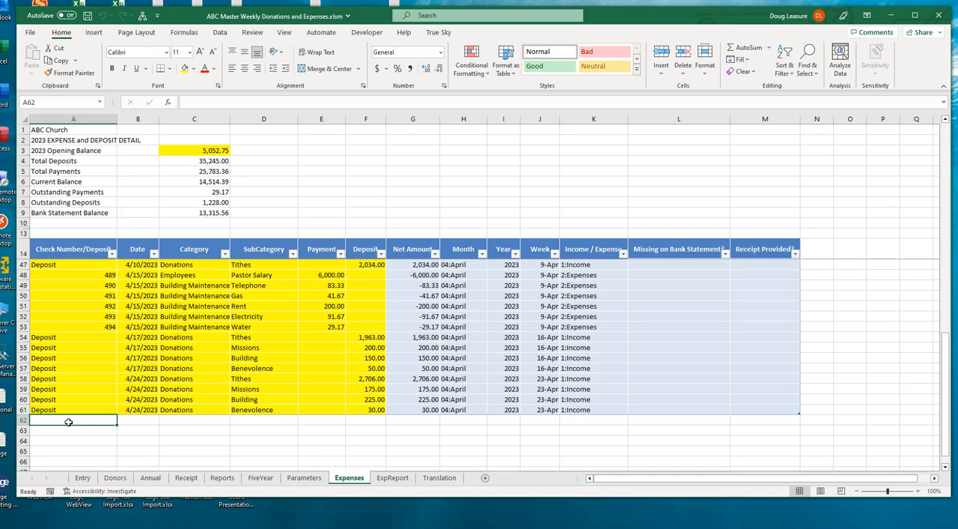
# Step: Enter check 495 dated 4/25/2023 as Christian Education, Sunday School with a payment of 19.57
pyautogui.write('495')
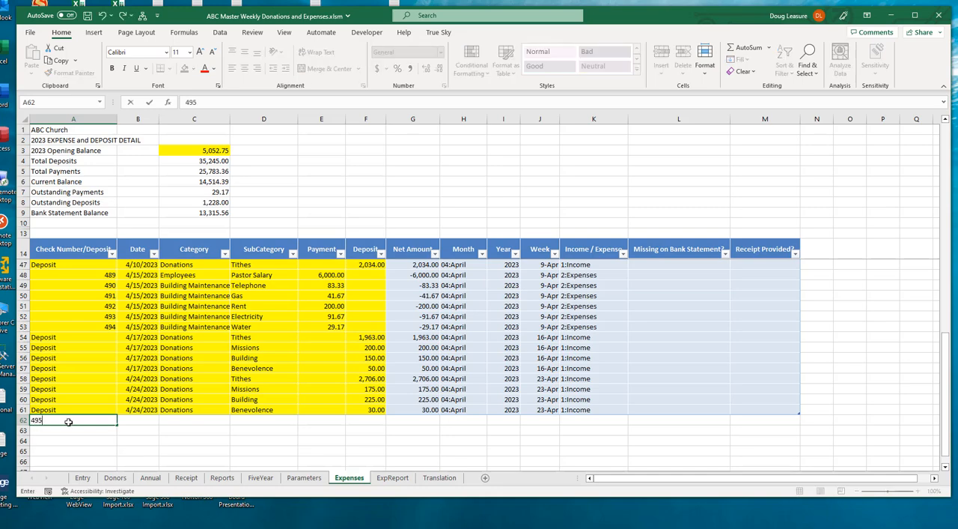
pyautogui.press('Enter')
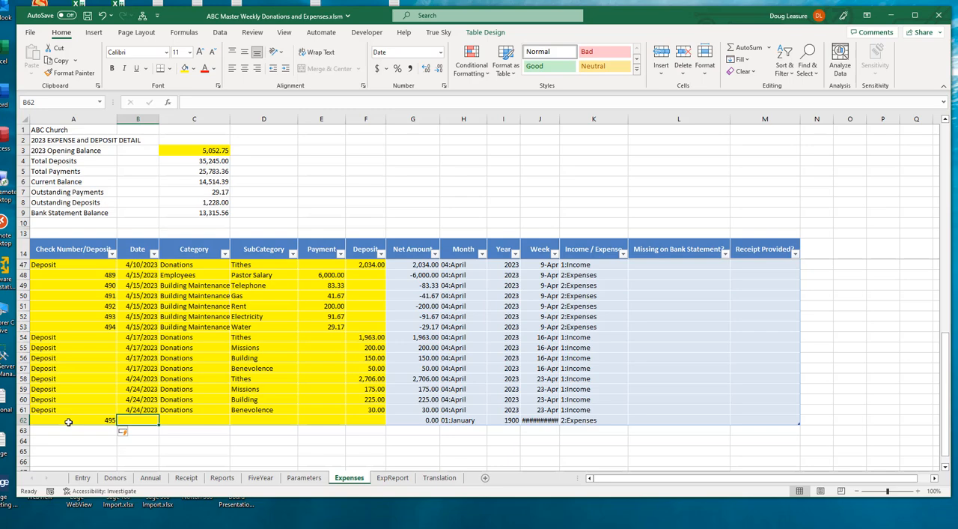
pyautogui.write('4/25/2023')
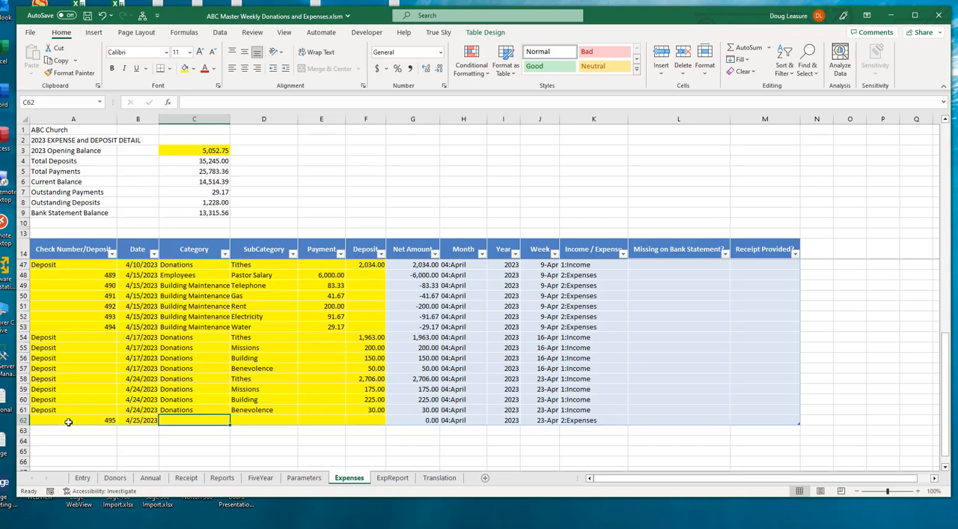
pyautogui.write('Christian Educ')
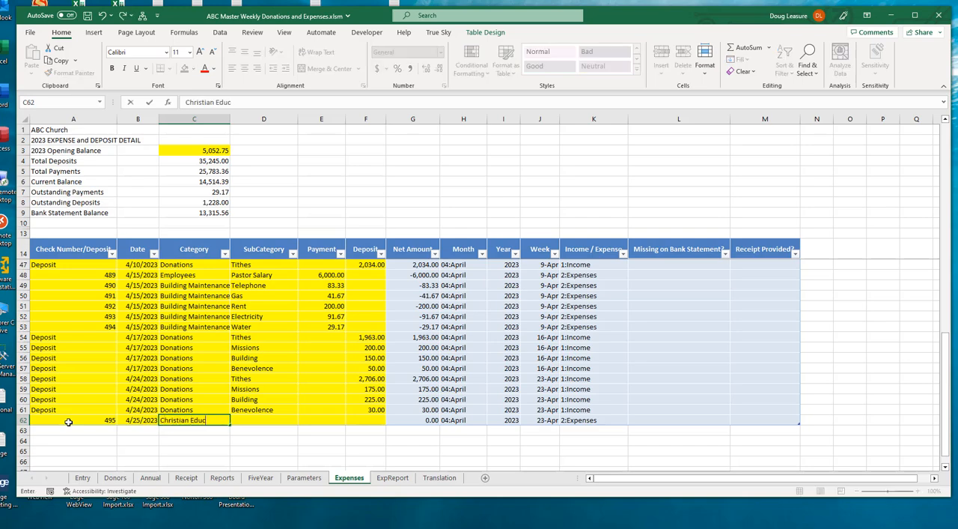
pyautogui.write('ation')
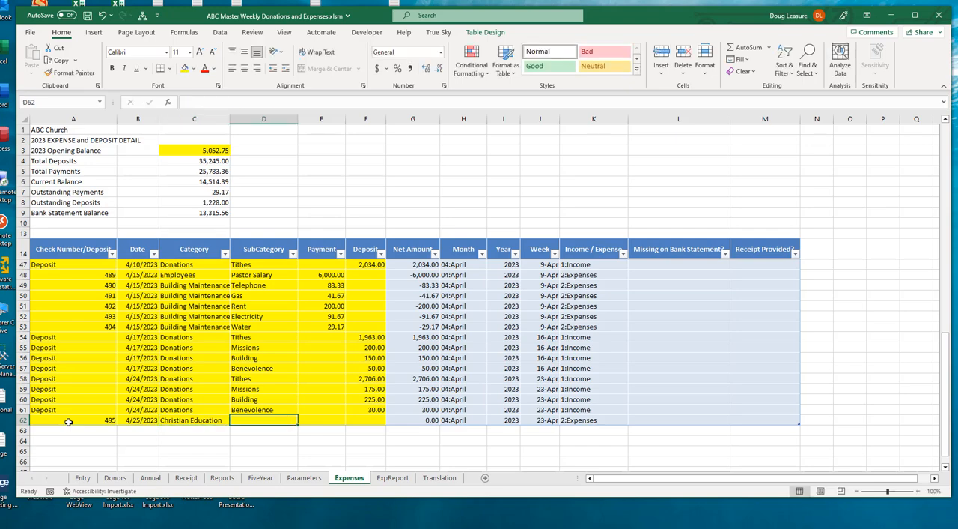
pyautogui.write('Sunday School')
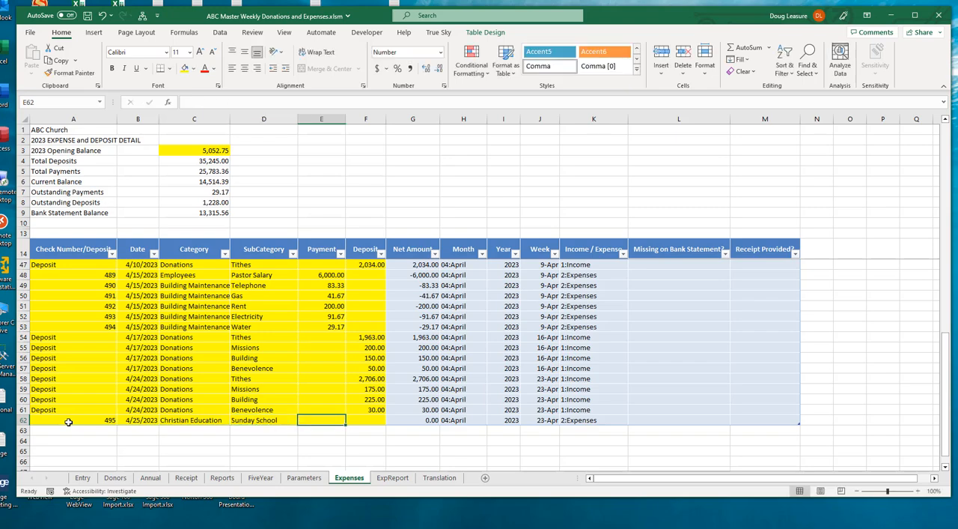
pyautogui.write('19.57')
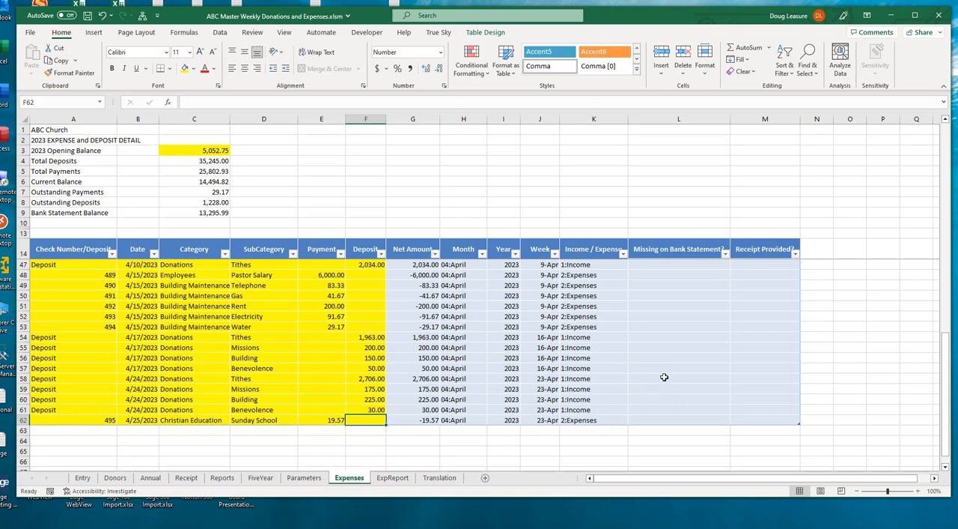
pyautogui.moveTo(601, 343)
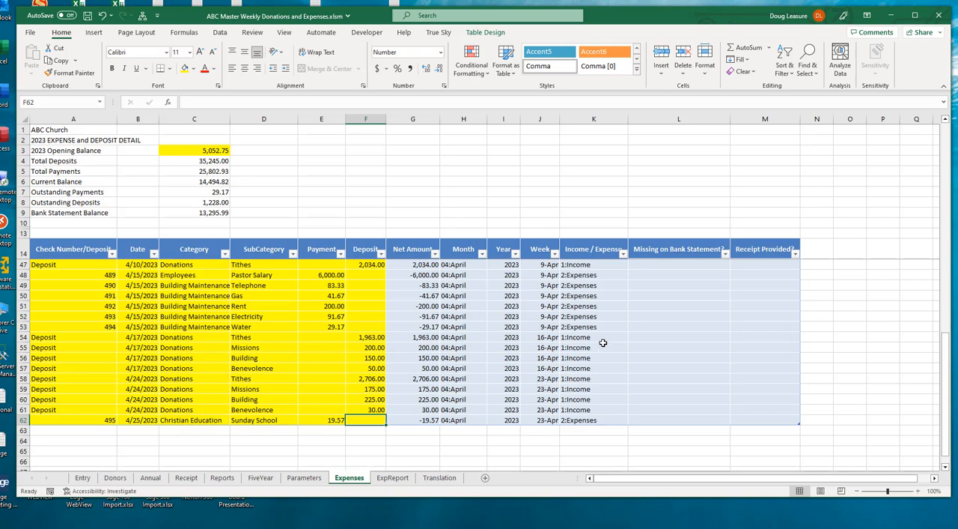
pyautogui.moveTo(602, 343)
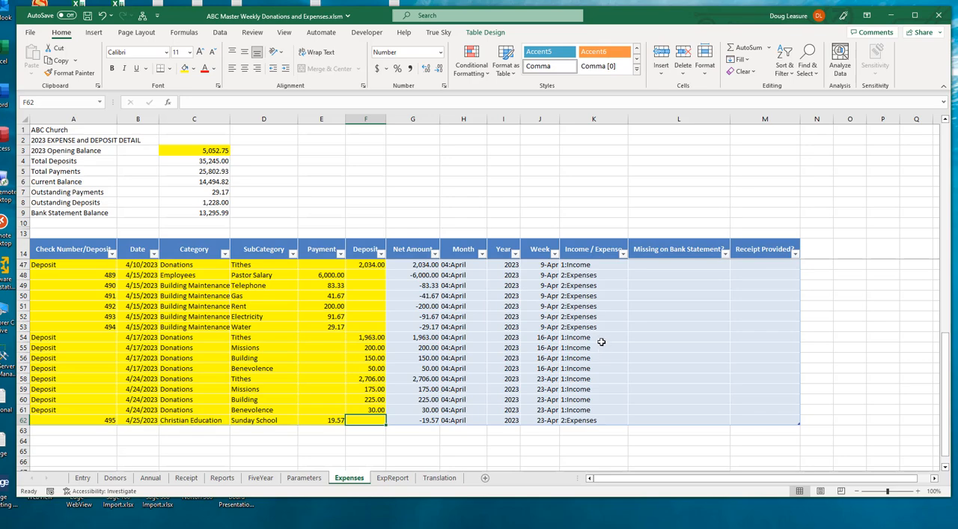
pyautogui.moveTo(353, 349)
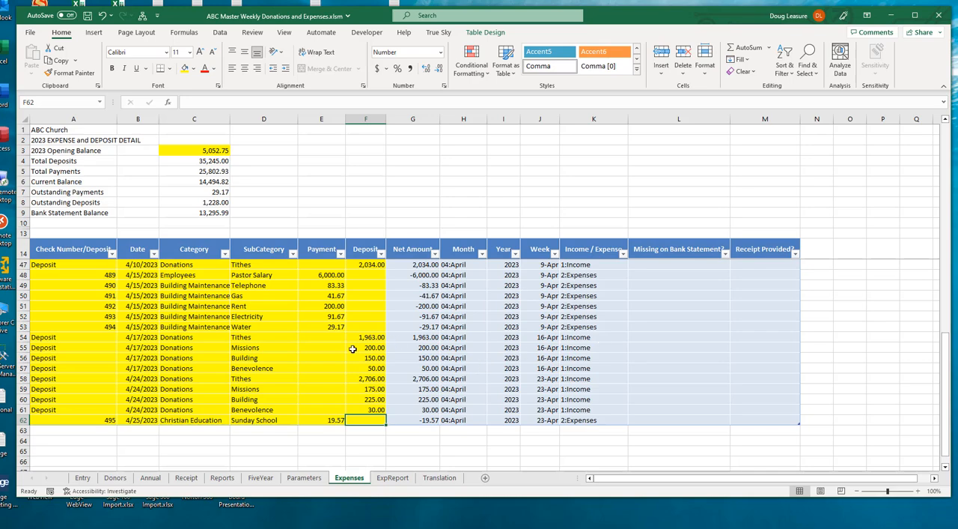
pyautogui.moveTo(41, 431)
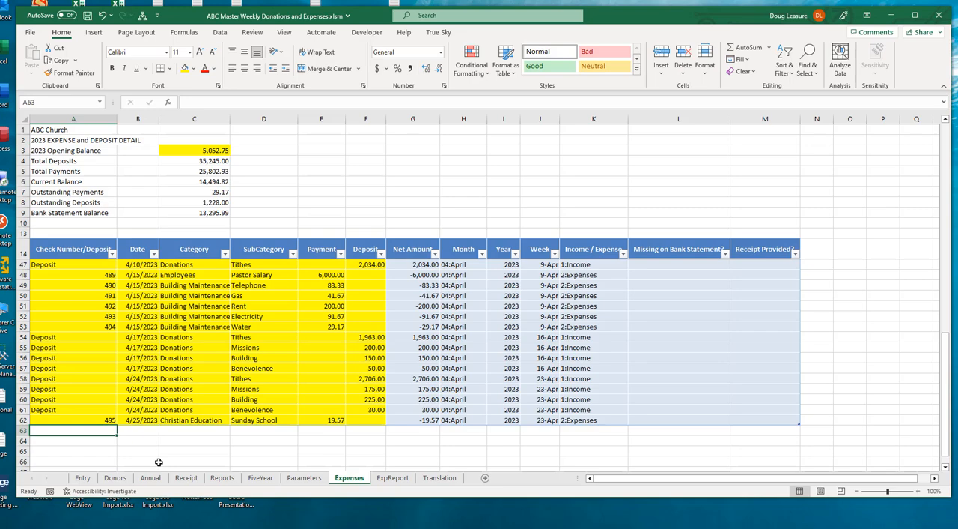
# Step: Enter a Deposit dated 4/28/2023 as Misc Income, Sold Tables/Chairs for 125
pyautogui.write('Deposit')
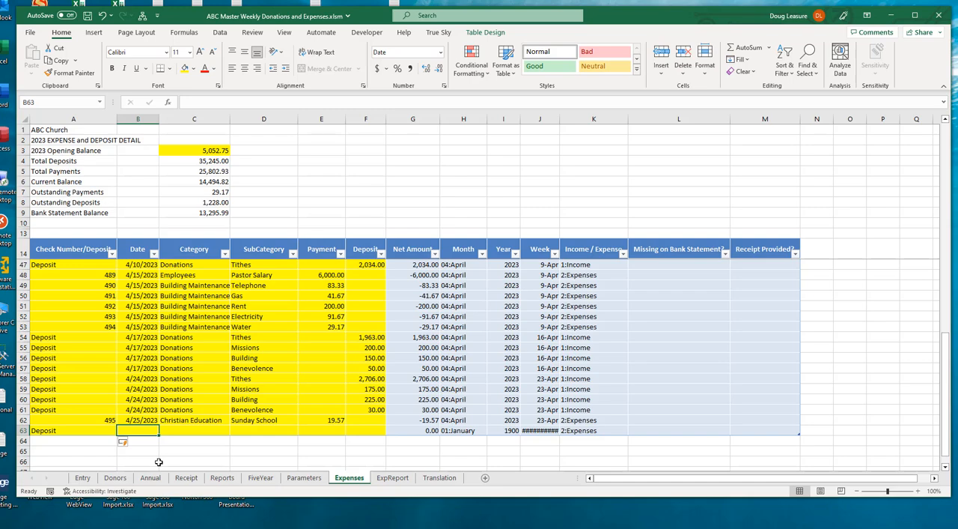
pyautogui.write('4/28/2023')
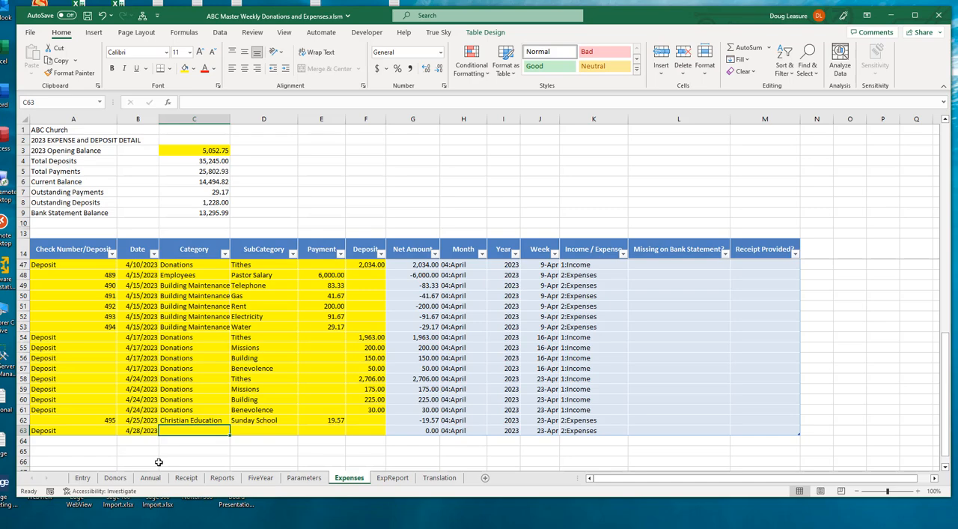
pyautogui.write('Misc Income')
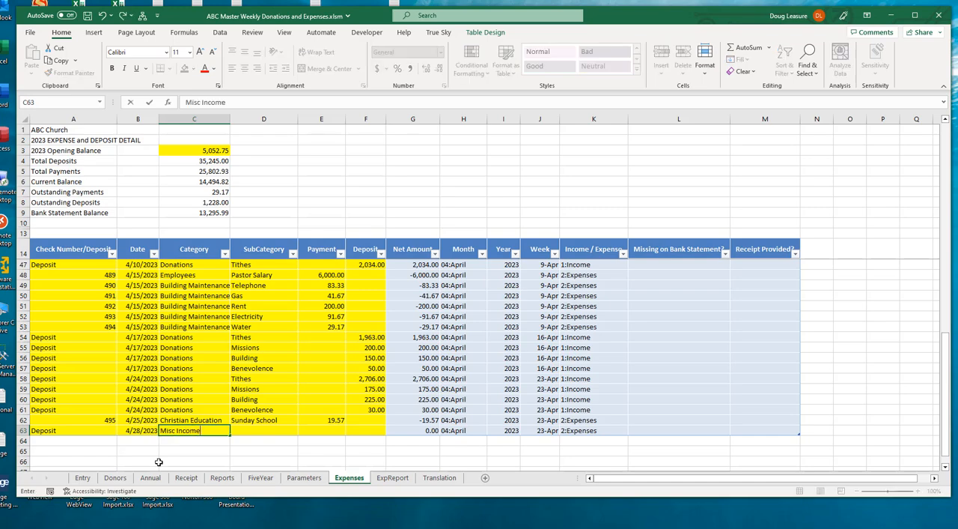
pyautogui.write('Sold Tables/Chairs')
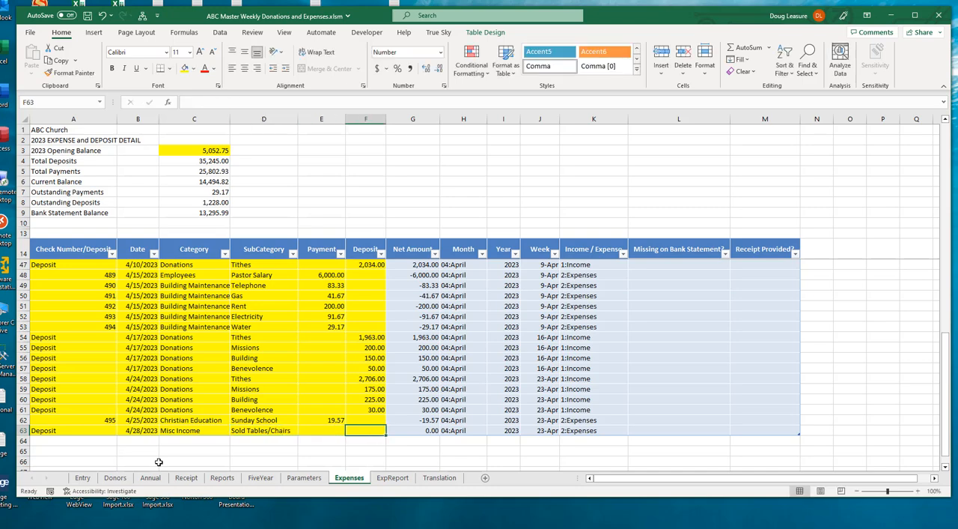
pyautogui.write('125.00')
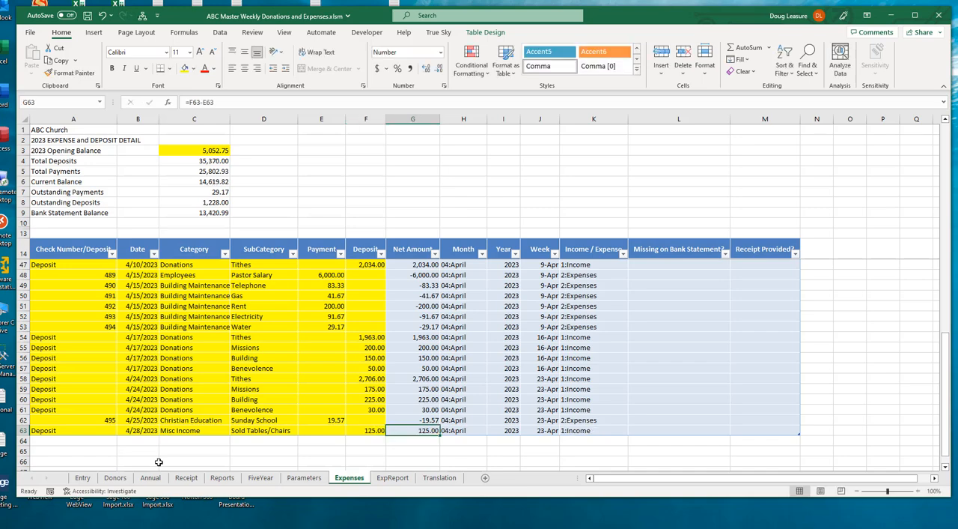
pyautogui.moveTo(383, 386)
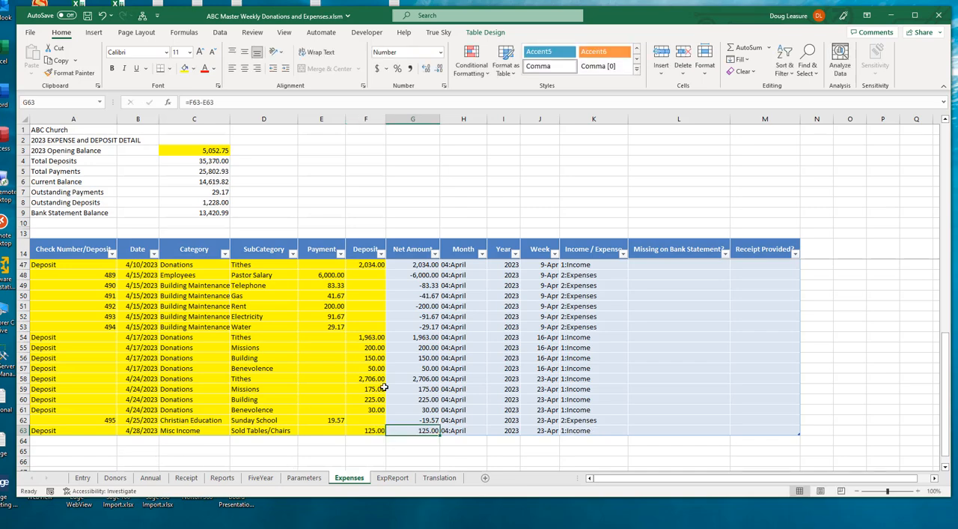
pyautogui.moveTo(374, 472)
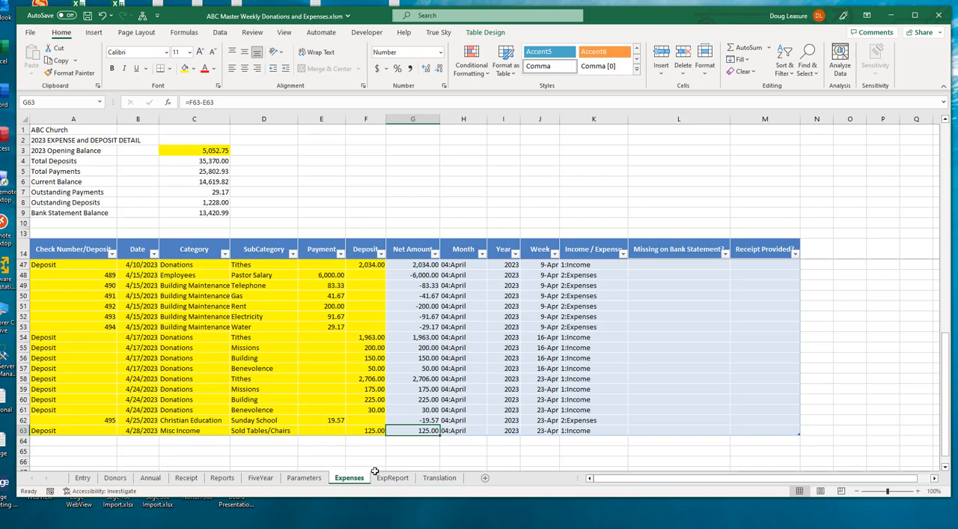
pyautogui.moveTo(222, 290)
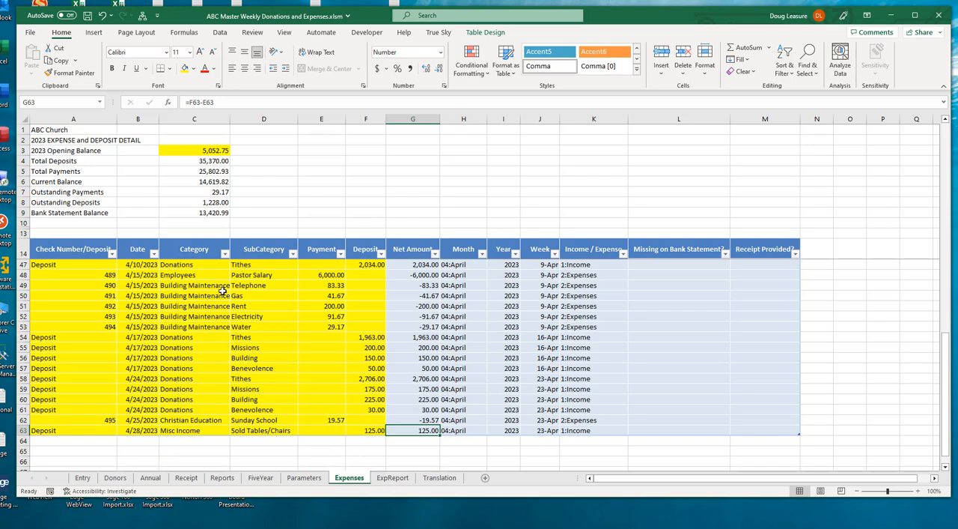
pyautogui.moveTo(206, 378)
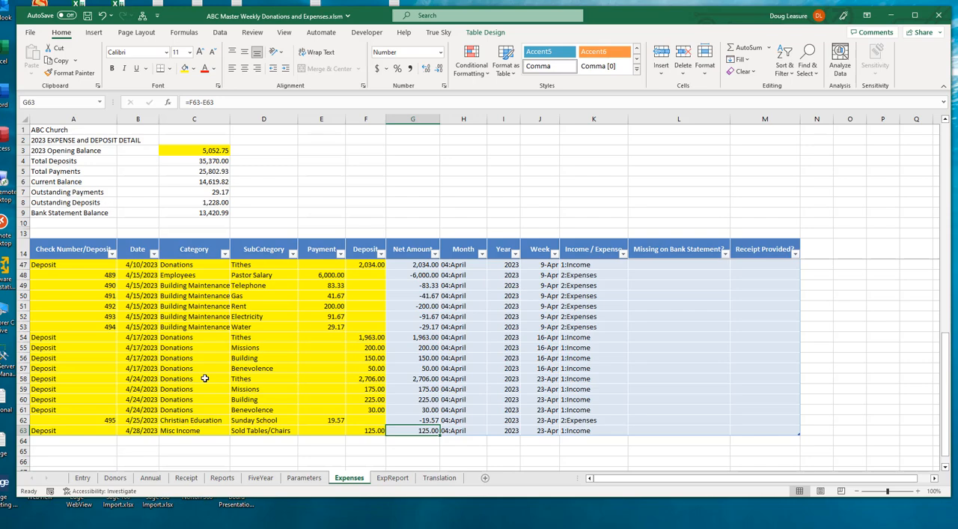
pyautogui.moveTo(262, 352)
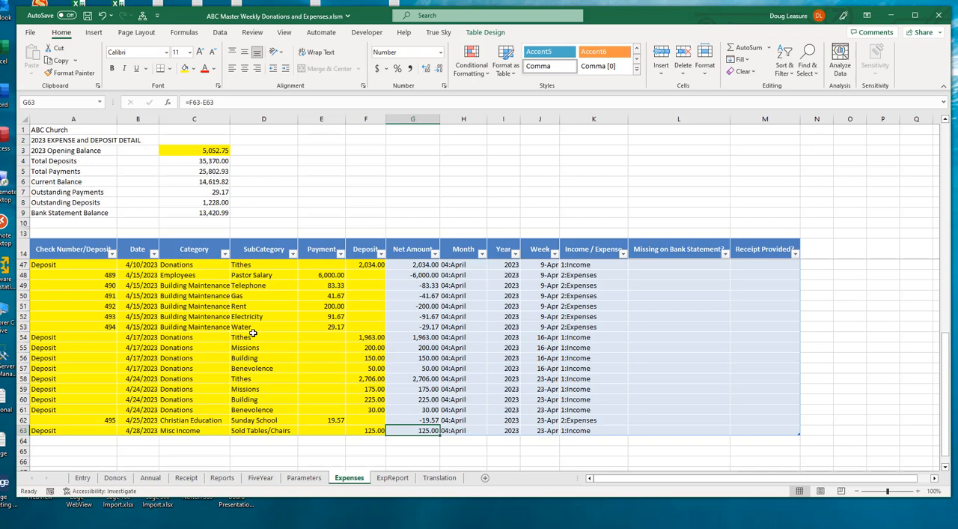
pyautogui.moveTo(350, 362)
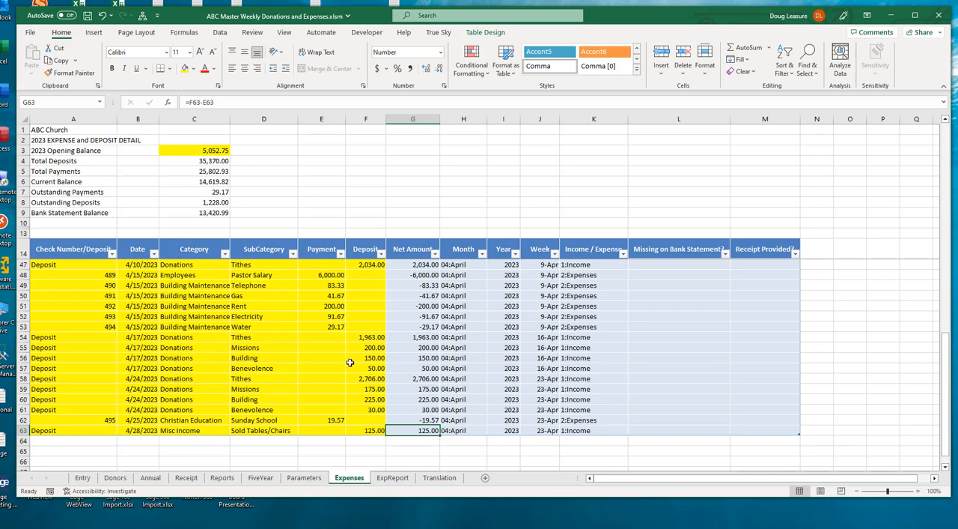
pyautogui.moveTo(154, 354)
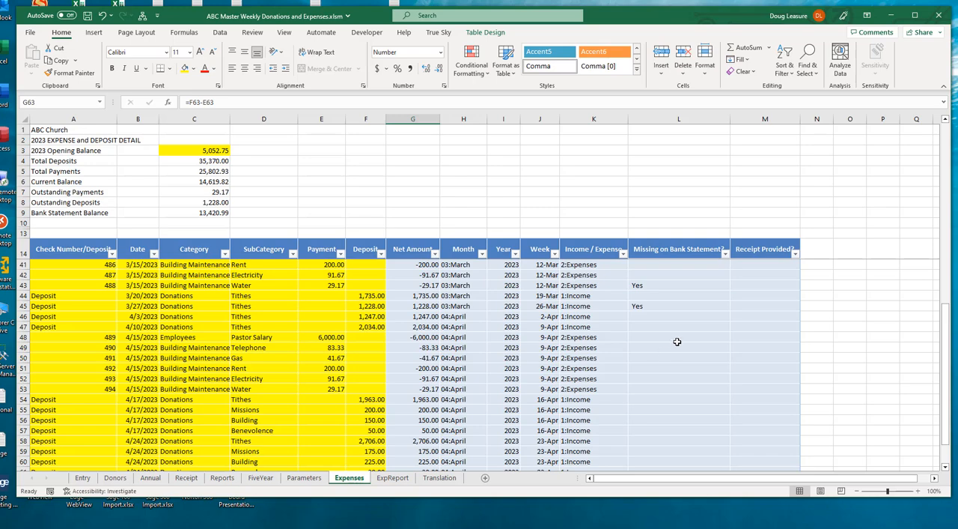
pyautogui.moveTo(183, 307)
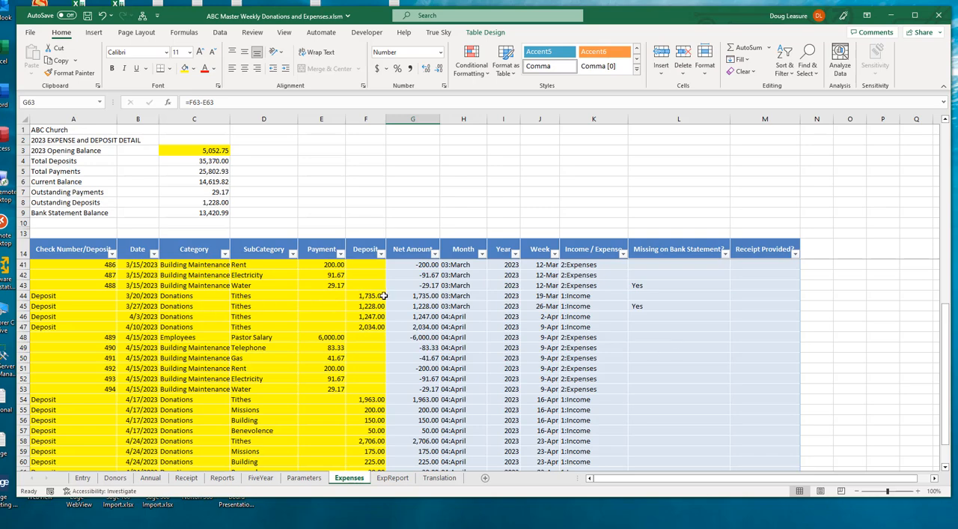
pyautogui.moveTo(413, 316)
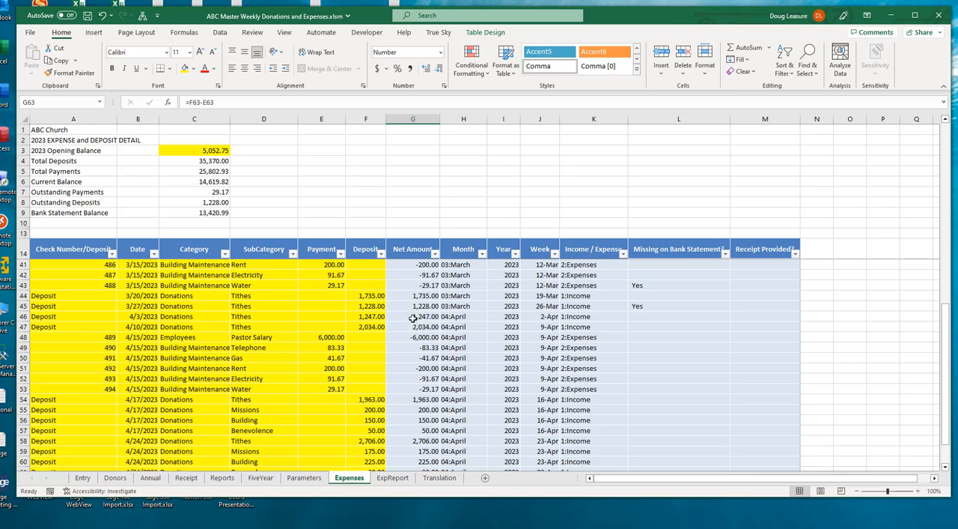
pyautogui.moveTo(332, 313)
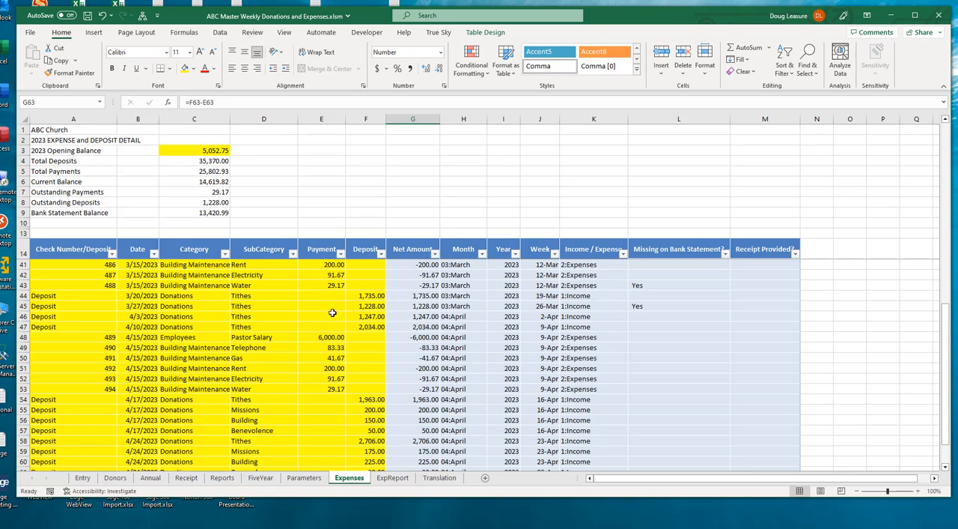
pyautogui.moveTo(335, 311)
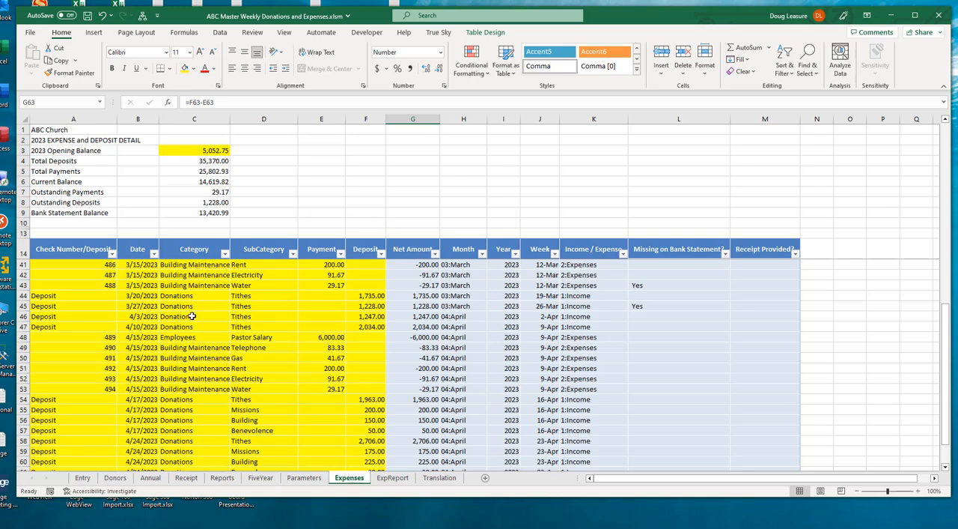
pyautogui.moveTo(311, 360)
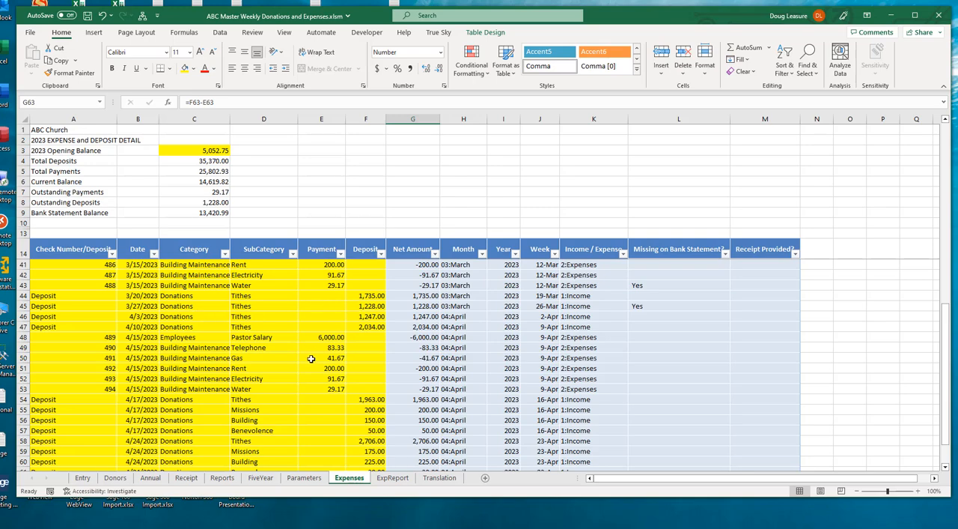
pyautogui.moveTo(303, 343)
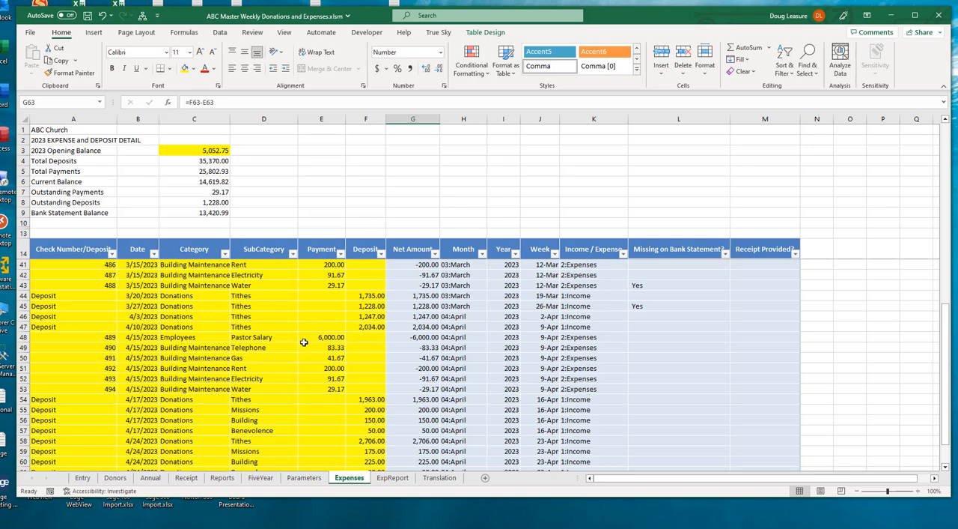
pyautogui.moveTo(347, 345)
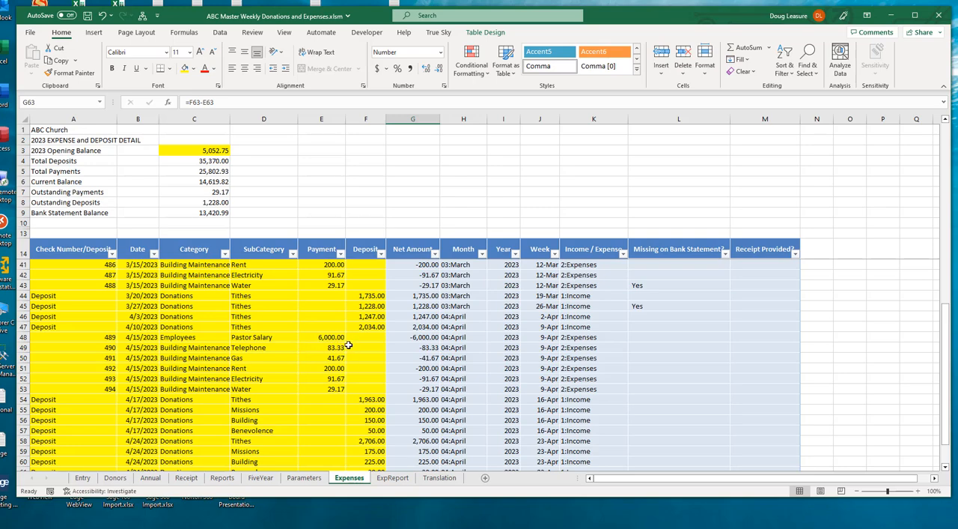
pyautogui.moveTo(314, 293)
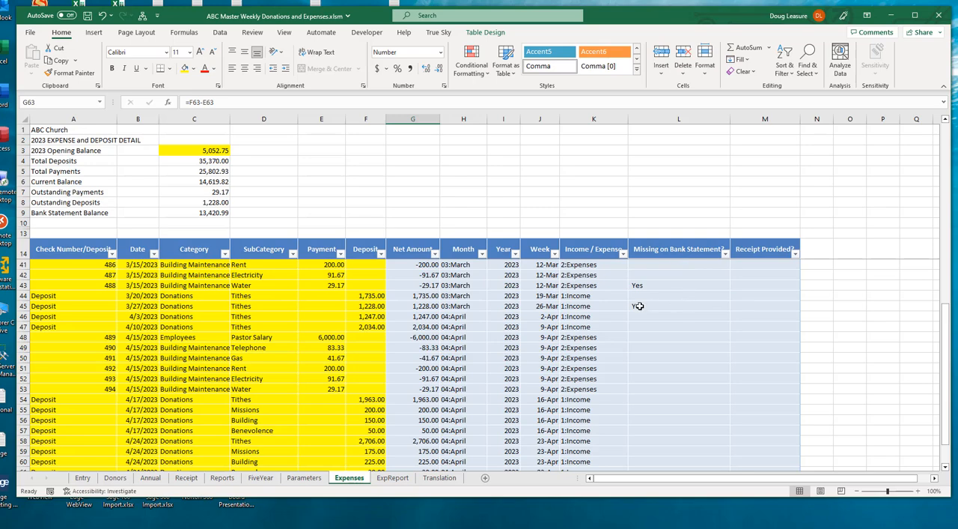
# Step: Change the Missing on Bank Statement value for the 3/27/2023 Tithes deposit of 1,228.00
pyautogui.write('Yes')
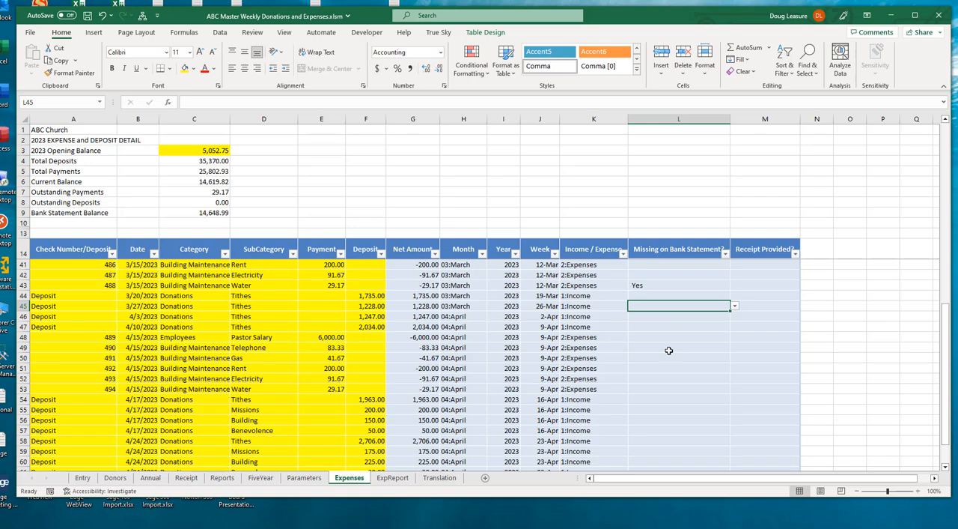
pyautogui.moveTo(682, 354)
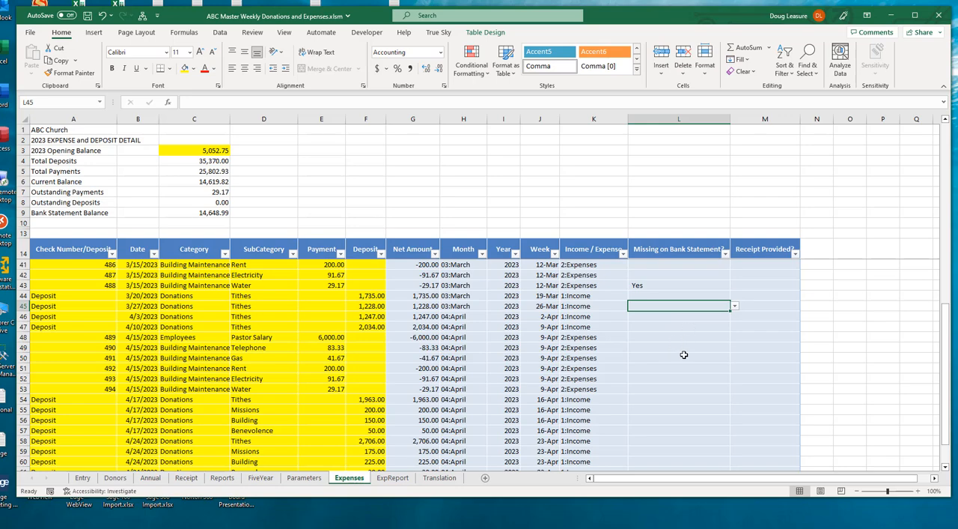
pyautogui.moveTo(293, 365)
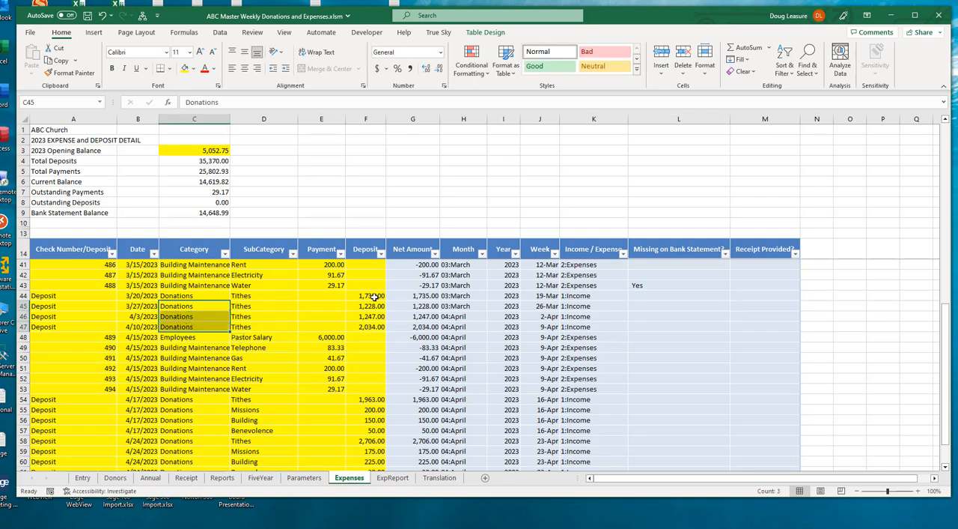
# Step: Review the four 4/17/2023 deposit subcategories, Tithes through Benevolence
pyautogui.scroll(-3)
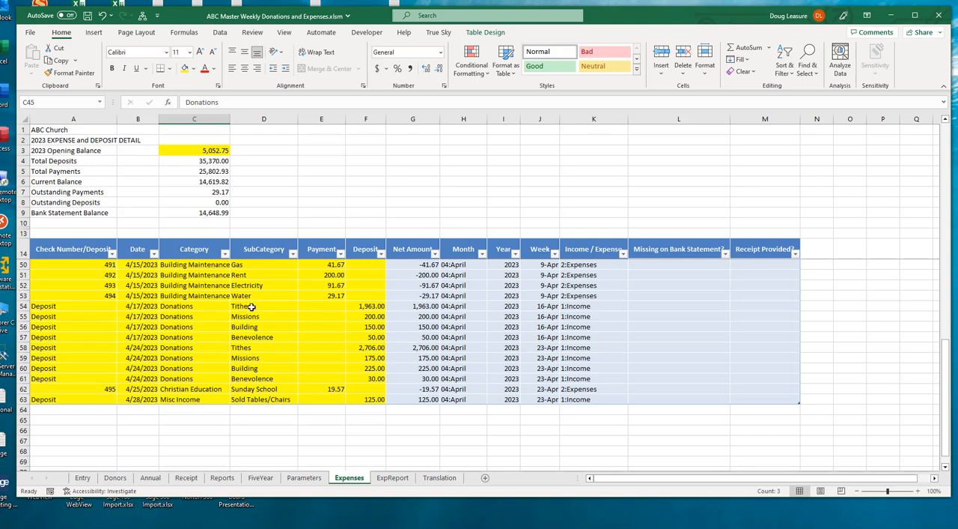
pyautogui.moveTo(263, 305); pyautogui.dragTo(263, 337)
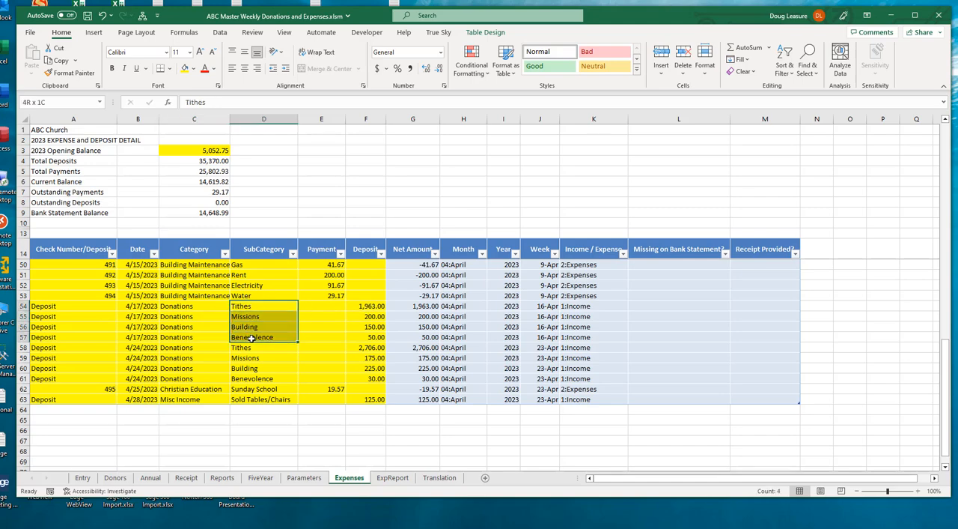
pyautogui.moveTo(274, 337)
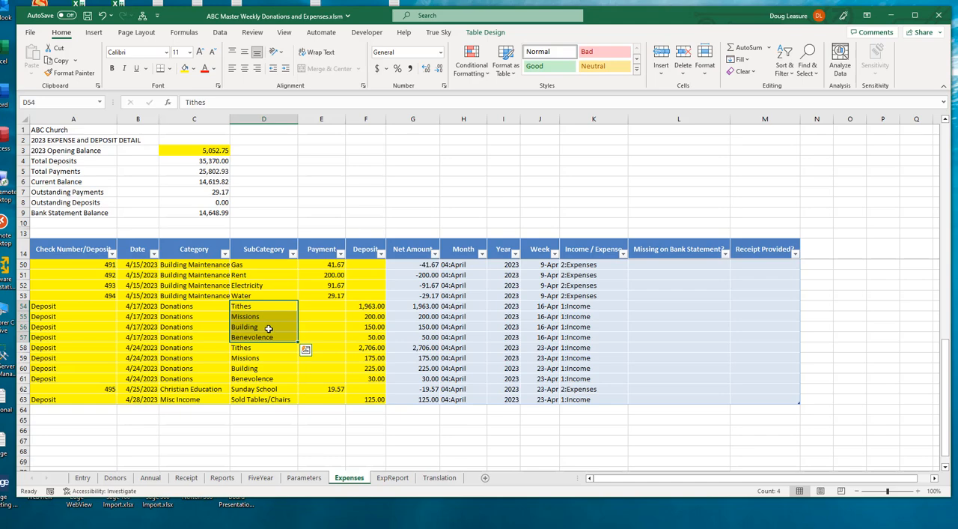
pyautogui.moveTo(269, 326)
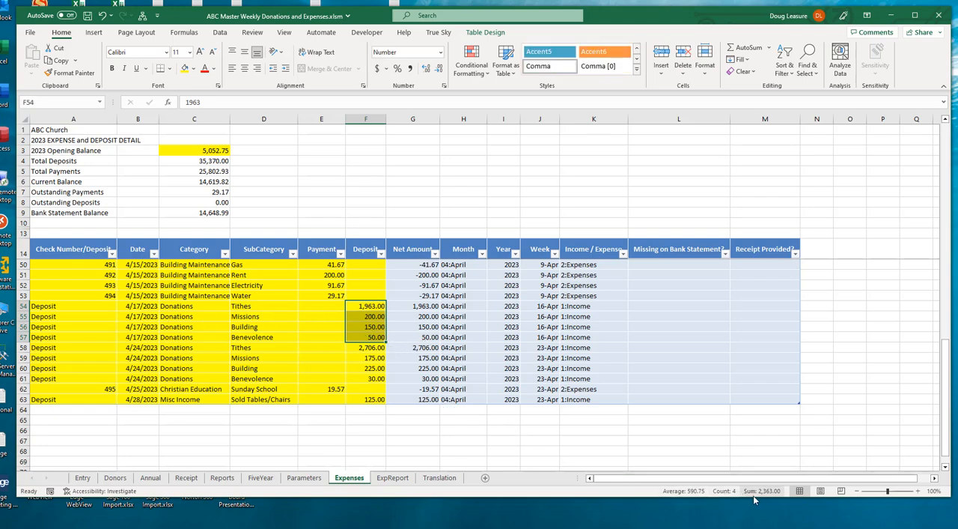
pyautogui.moveTo(762, 491)
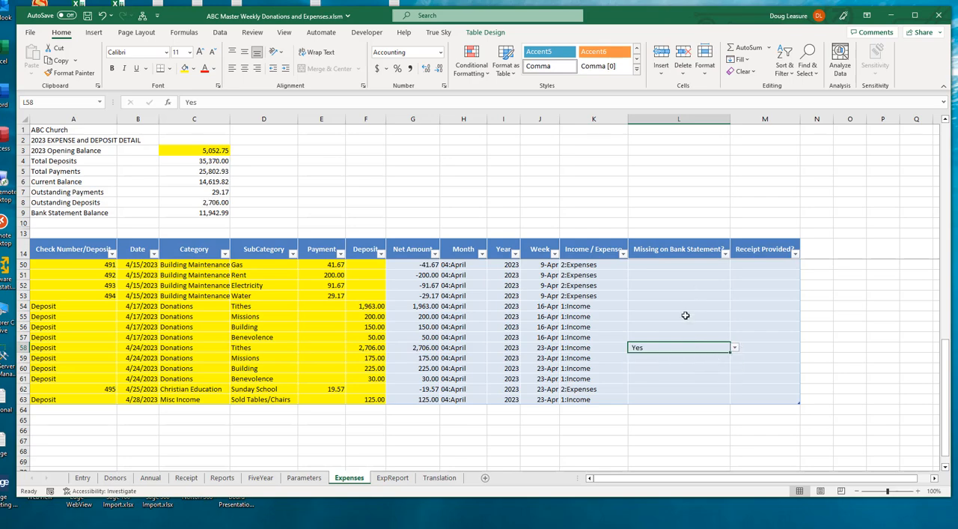
# Step: Flag the 4/24 Missions, Building and Benevolence deposits and the Misc Income deposit as missing from the bank
pyautogui.click(678, 356)
pyautogui.write('Yes')
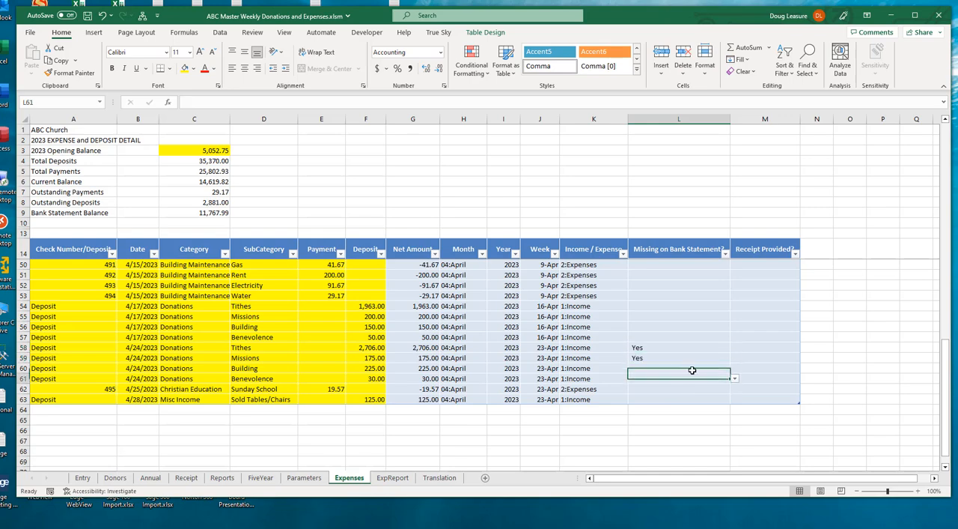
pyautogui.click(679, 369)
pyautogui.write('Yes')
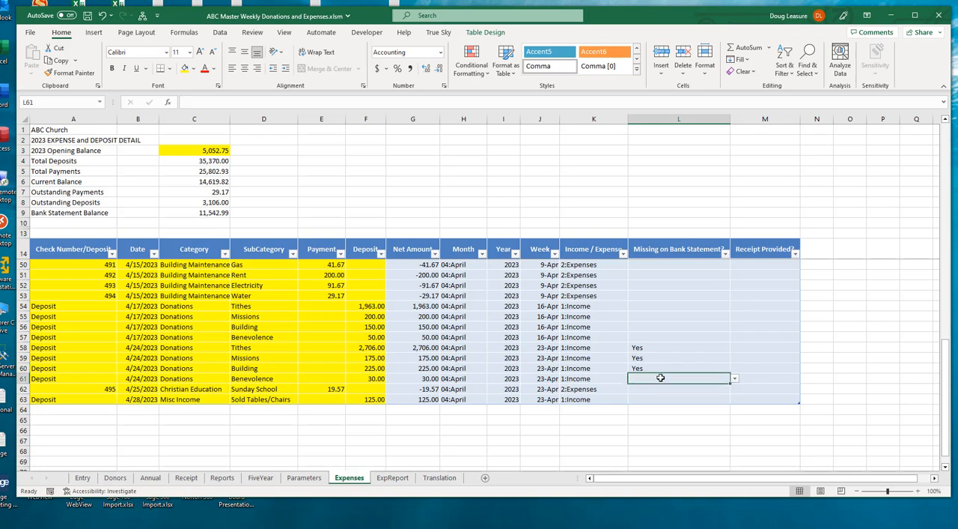
pyautogui.click(734, 377)
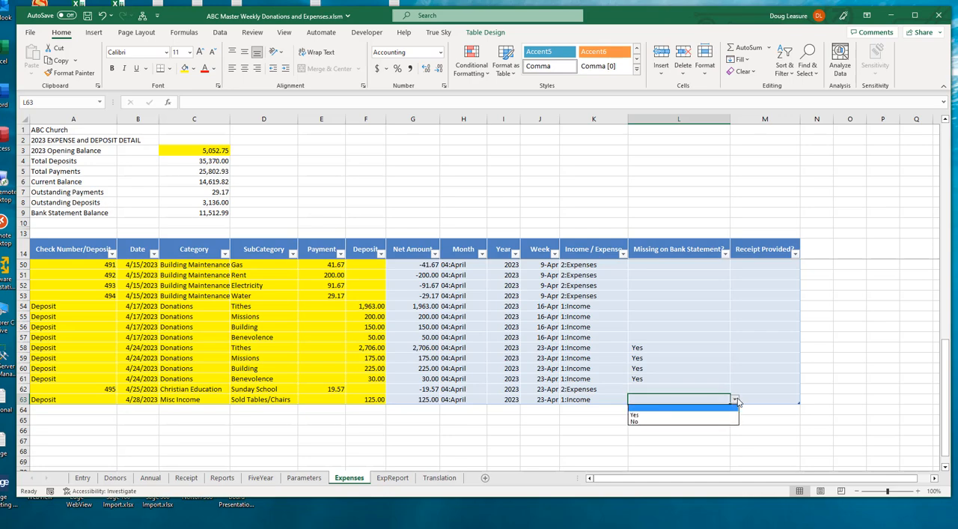
pyautogui.click(634, 415)
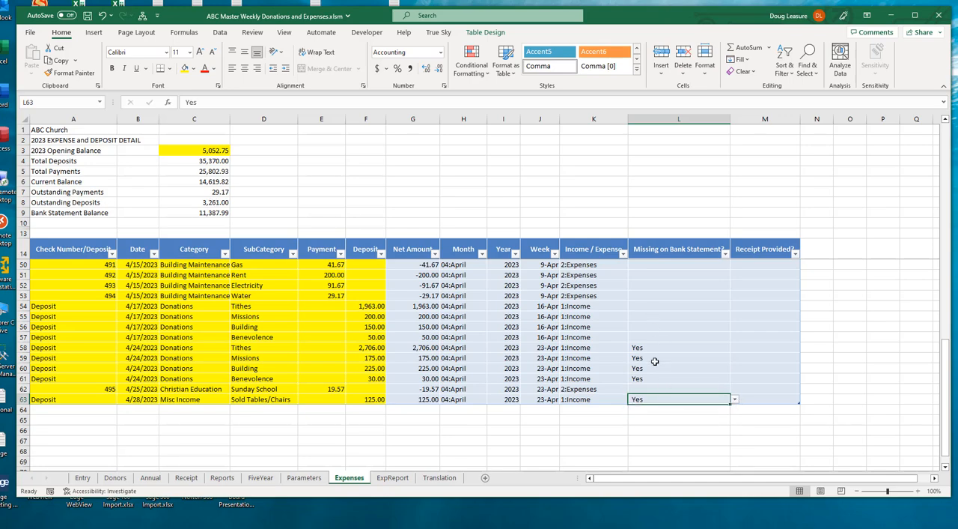
pyautogui.moveTo(638, 344)
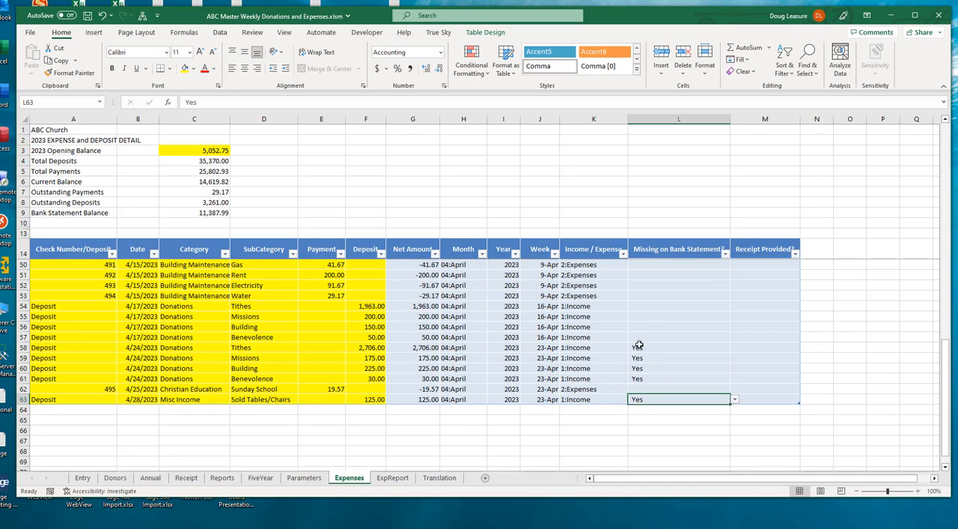
pyautogui.moveTo(653, 386)
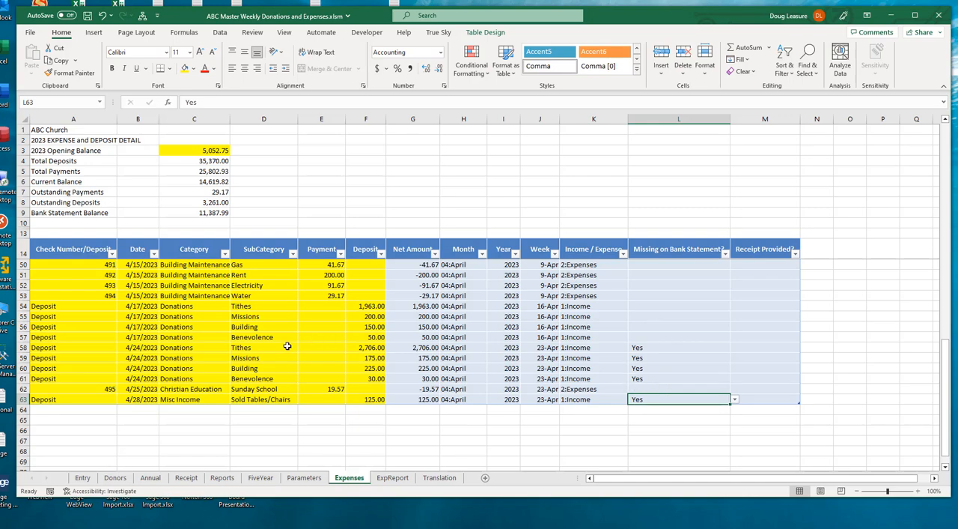
pyautogui.moveTo(288, 347)
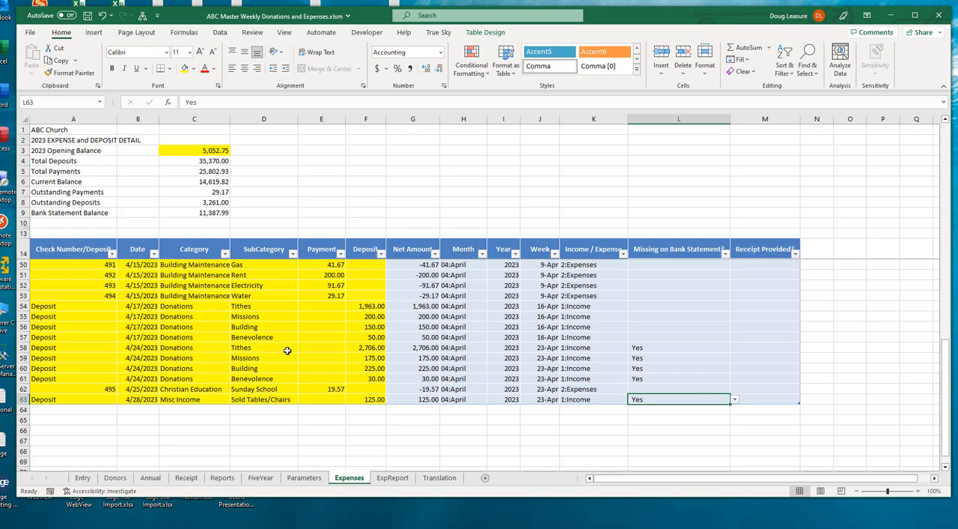
pyautogui.moveTo(119, 308)
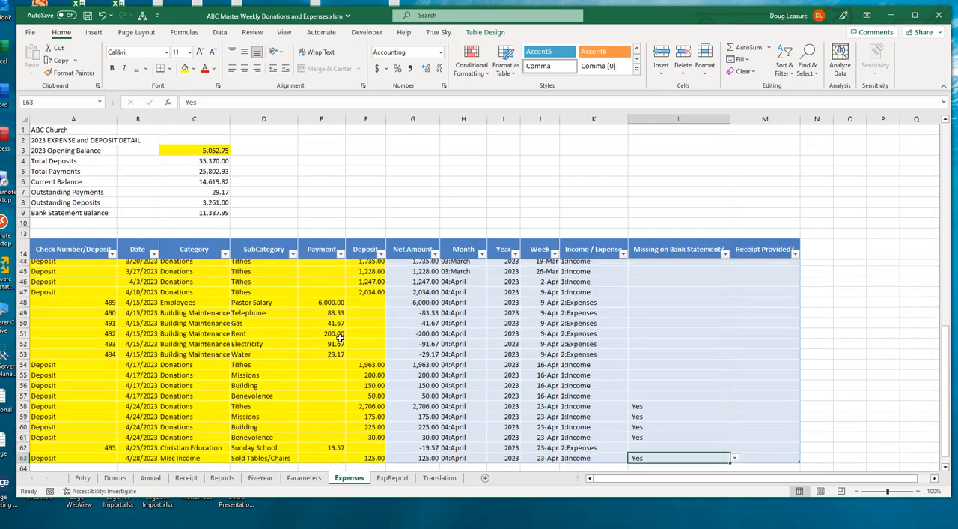
# Step: Clear the missing-from-bank flag on the 3/13 Water payment of 29.17
pyautogui.scroll(-3)
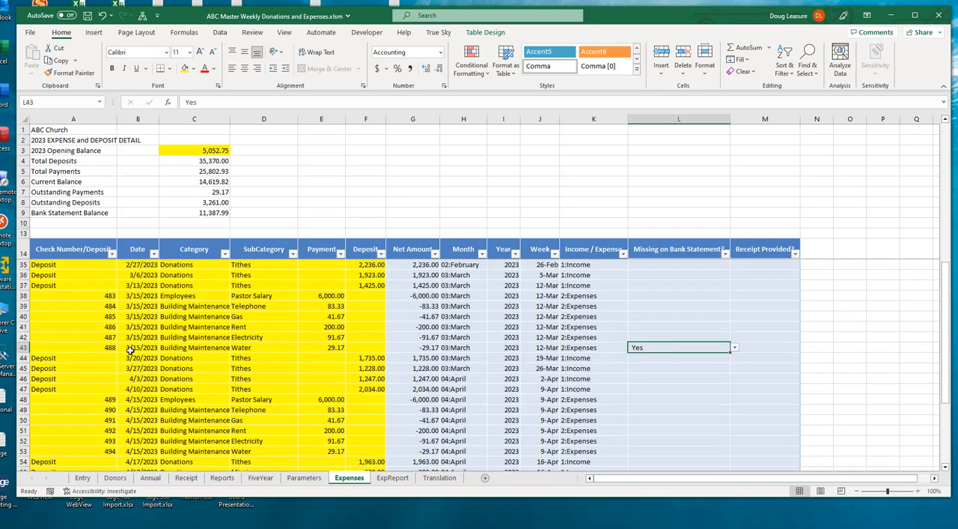
pyautogui.moveTo(268, 348)
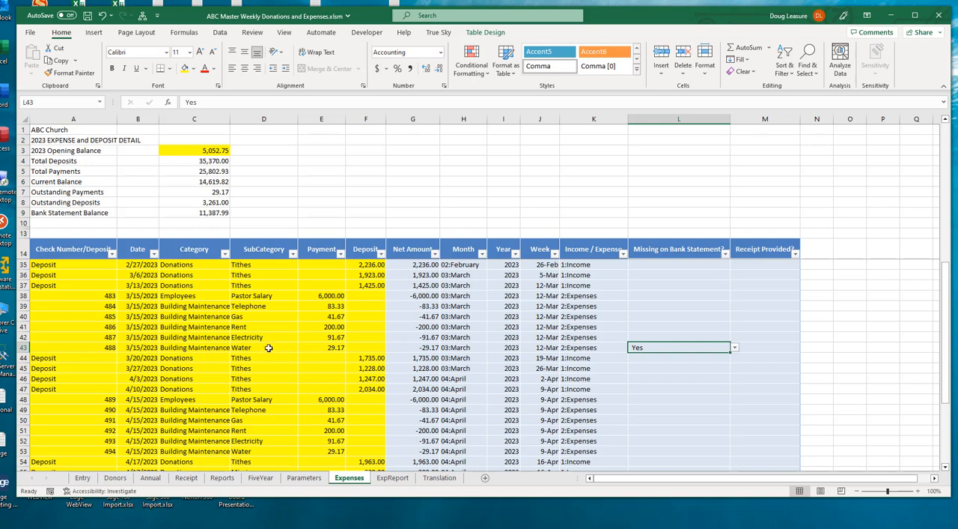
pyautogui.moveTo(473, 354)
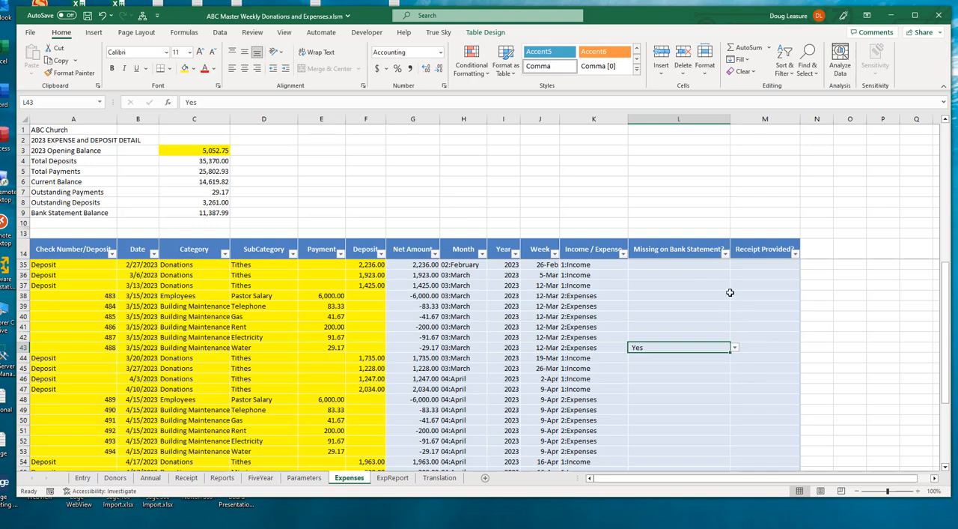
pyautogui.moveTo(736, 351)
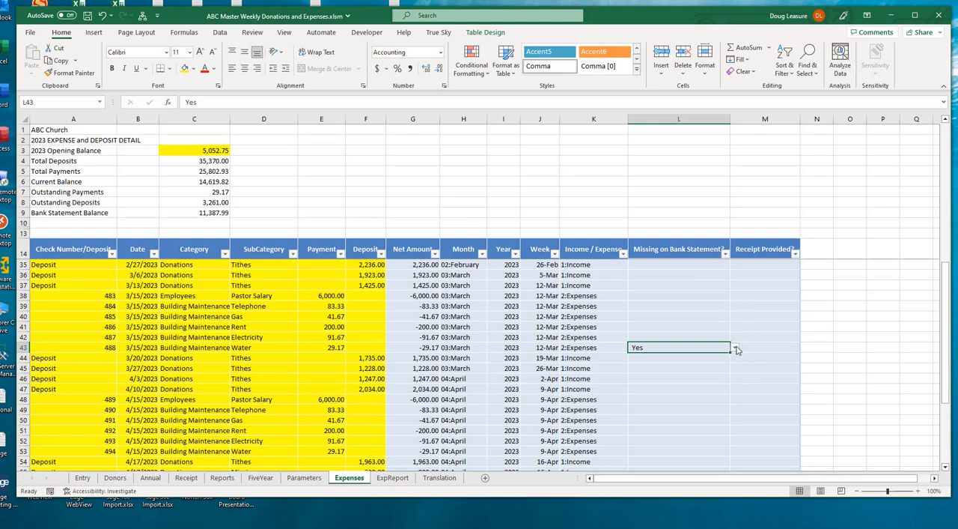
pyautogui.click(734, 347)
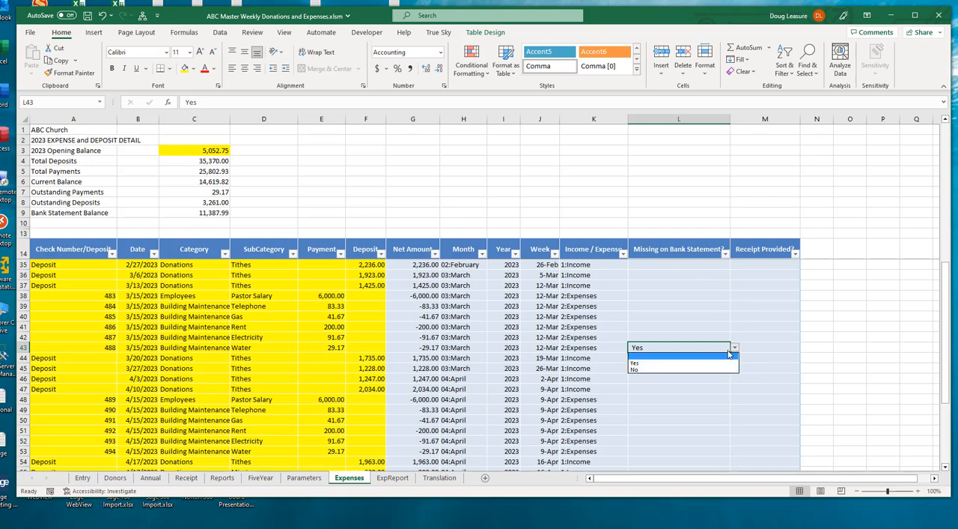
pyautogui.moveTo(659, 362)
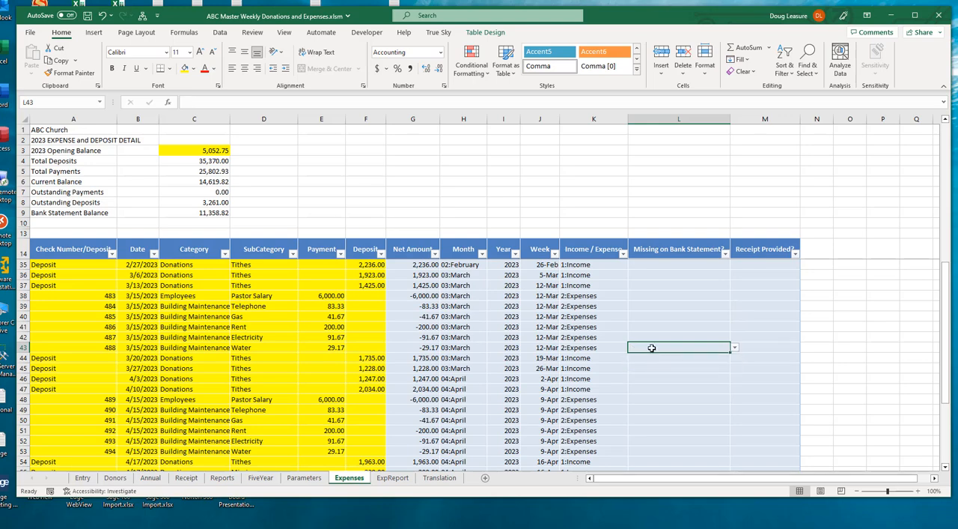
pyautogui.scroll(-3)
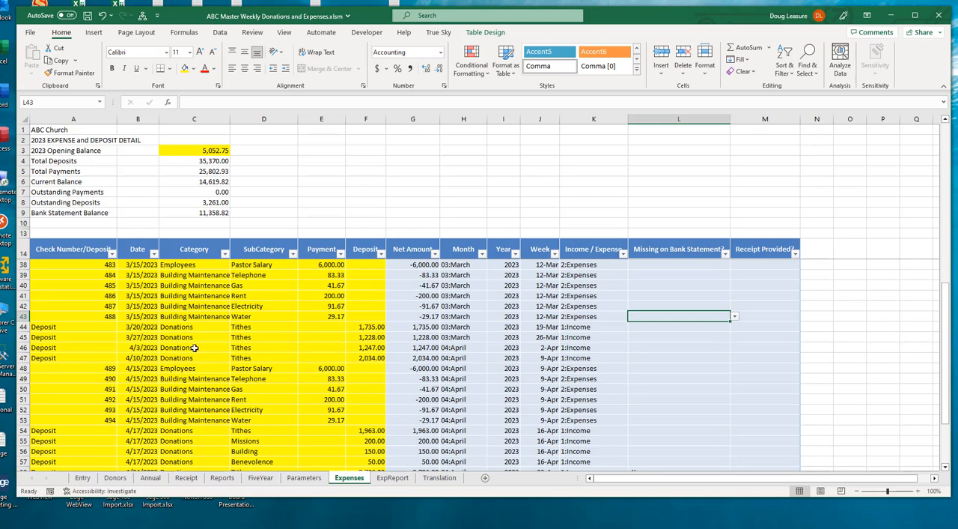
pyautogui.click(195, 347)
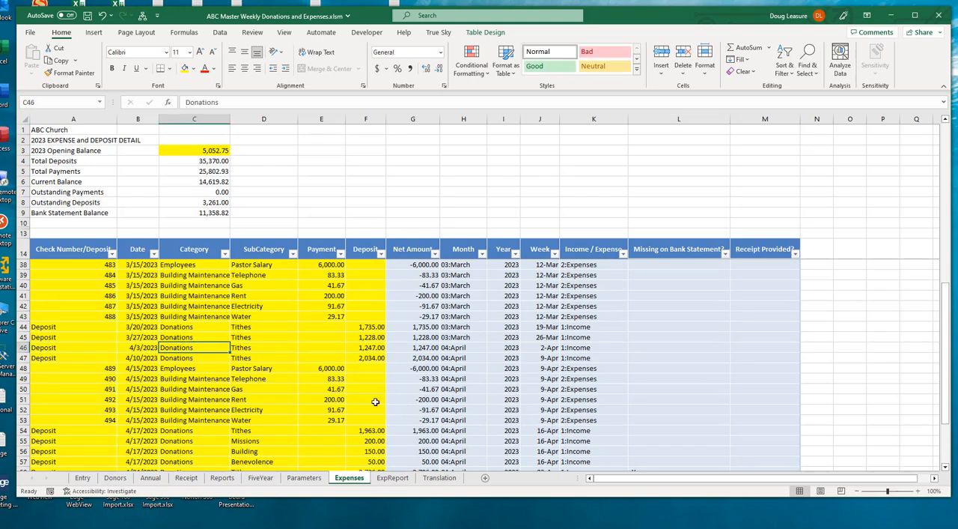
pyautogui.scroll(-3)
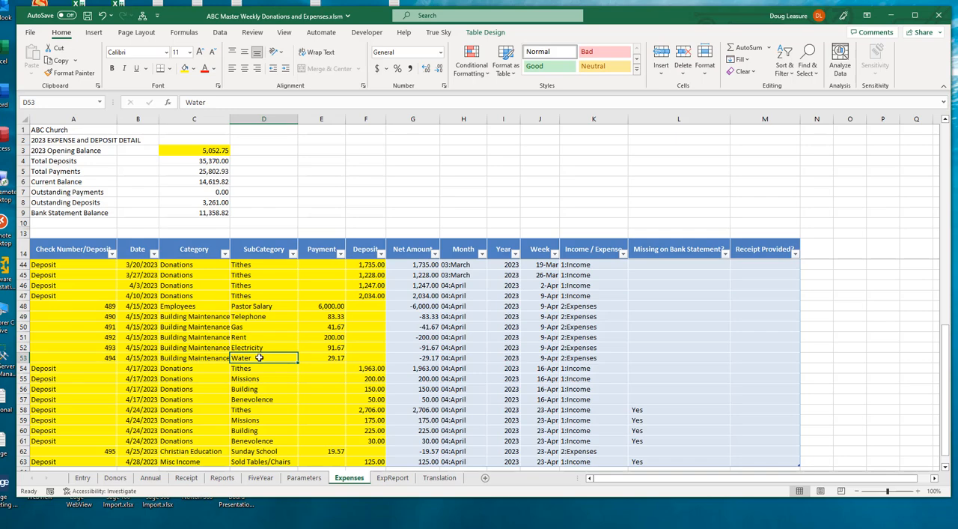
pyautogui.moveTo(644, 363)
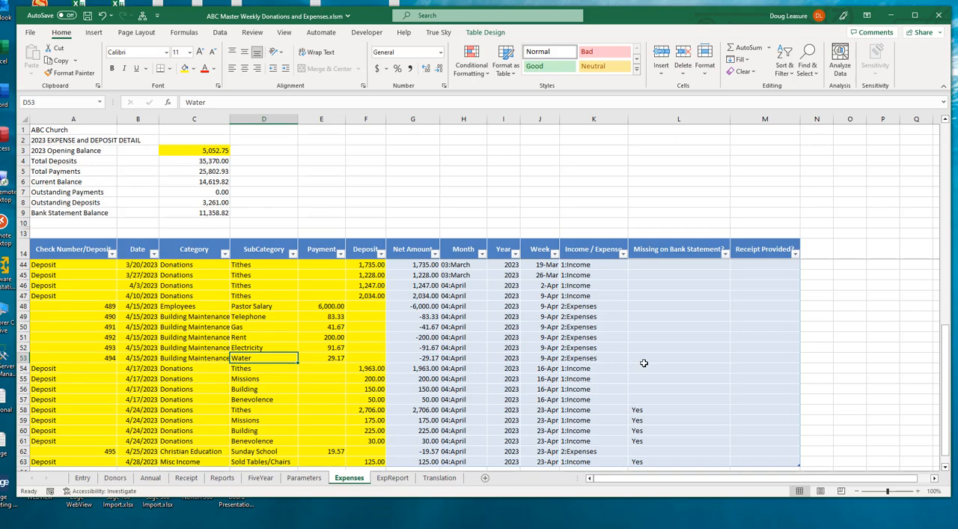
# Step: Flag the 4/15 Water payment of 29.17, check 494, as missing from the bank
pyautogui.click(678, 356)
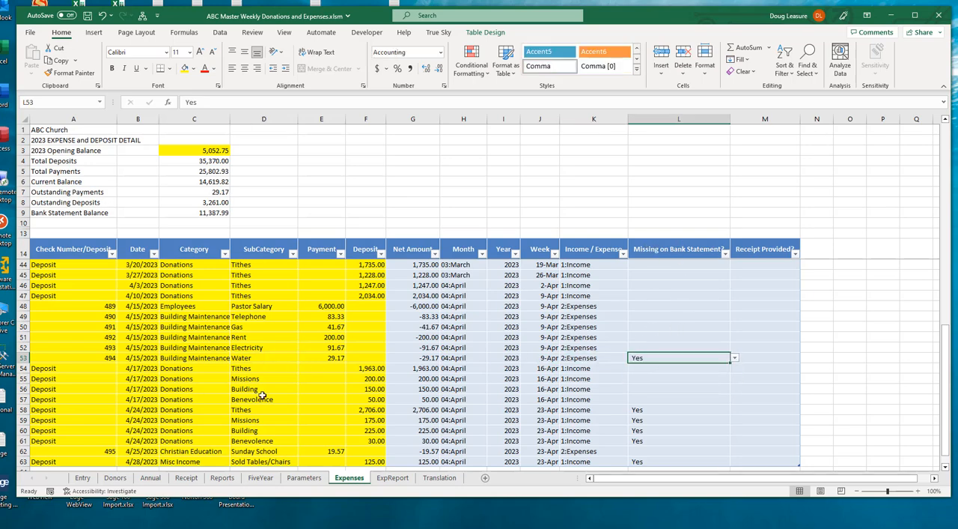
pyautogui.scroll(-3)
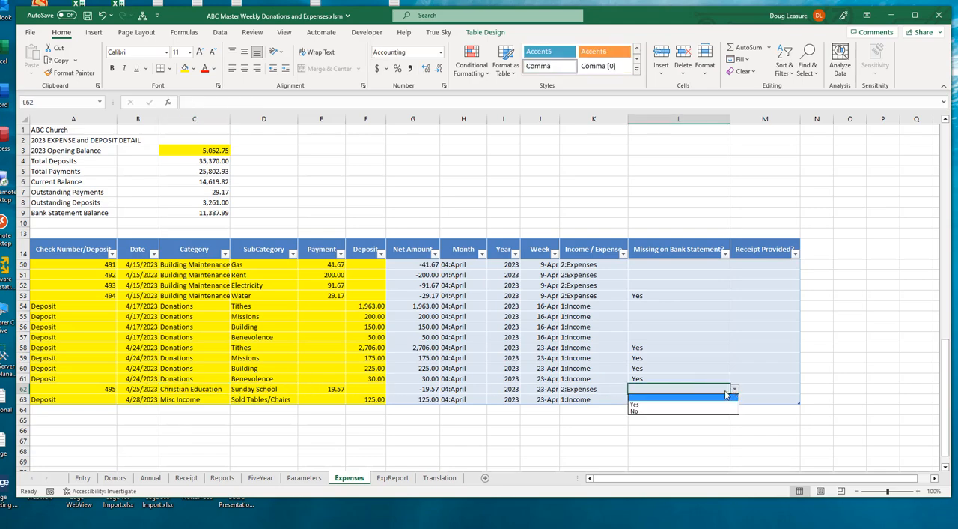
# Step: Flag check 495's 19.57 Sunday School payment as missing from the bank and mark its receipt provided
pyautogui.click(635, 404)
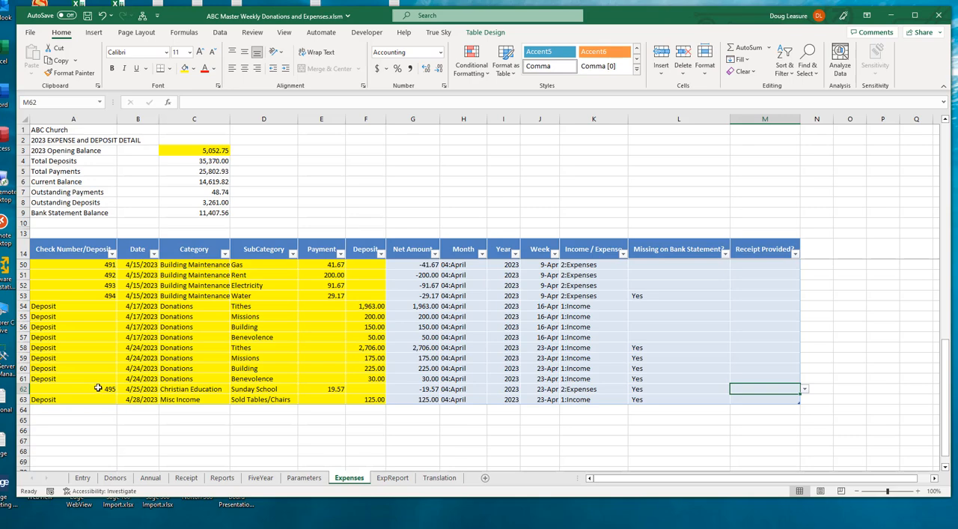
pyautogui.click(804, 388)
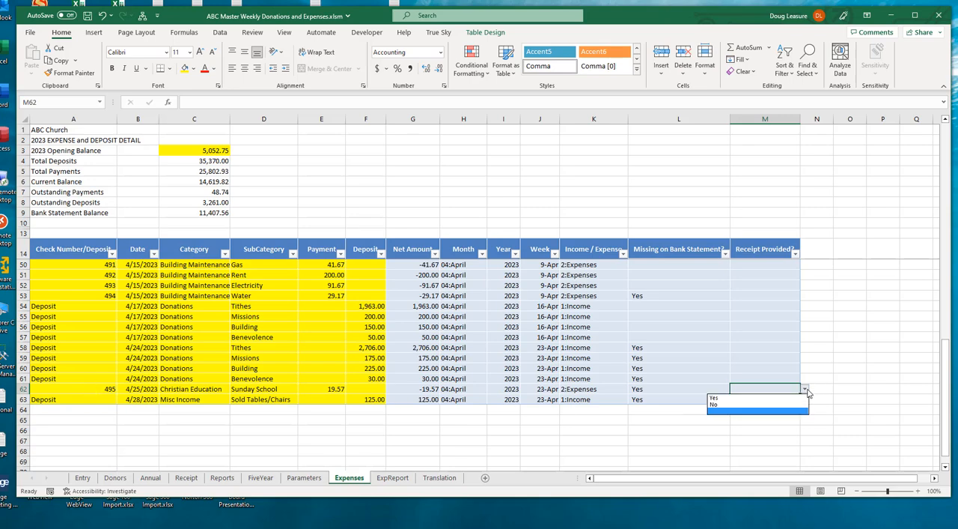
pyautogui.click(713, 399)
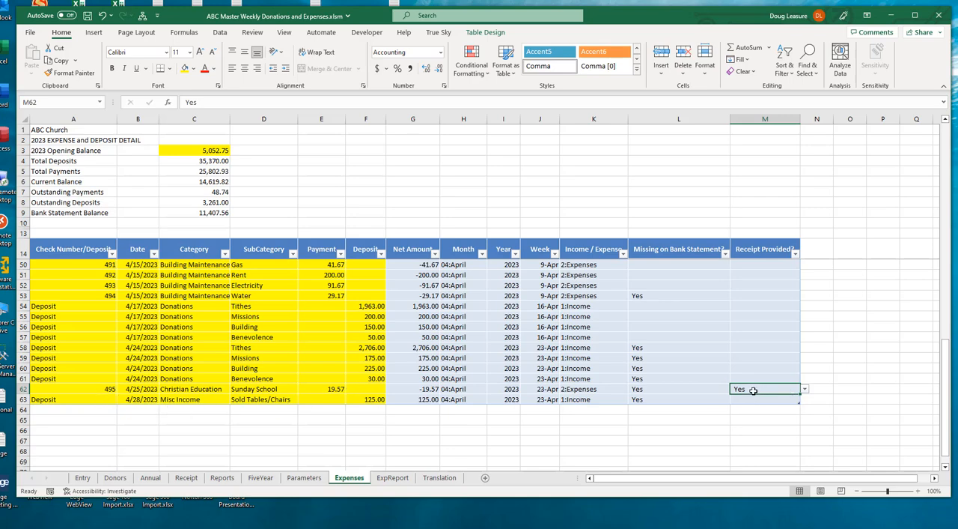
pyautogui.moveTo(764, 314)
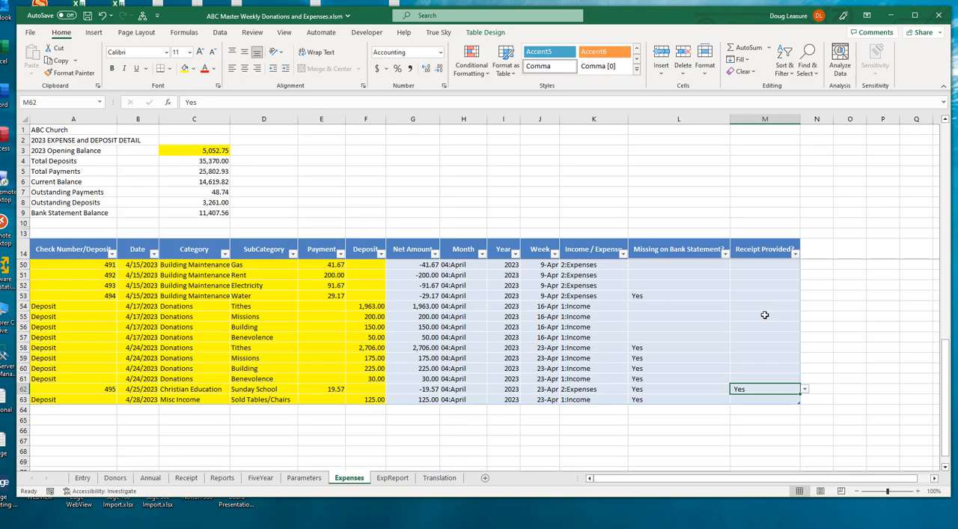
pyautogui.moveTo(667, 324)
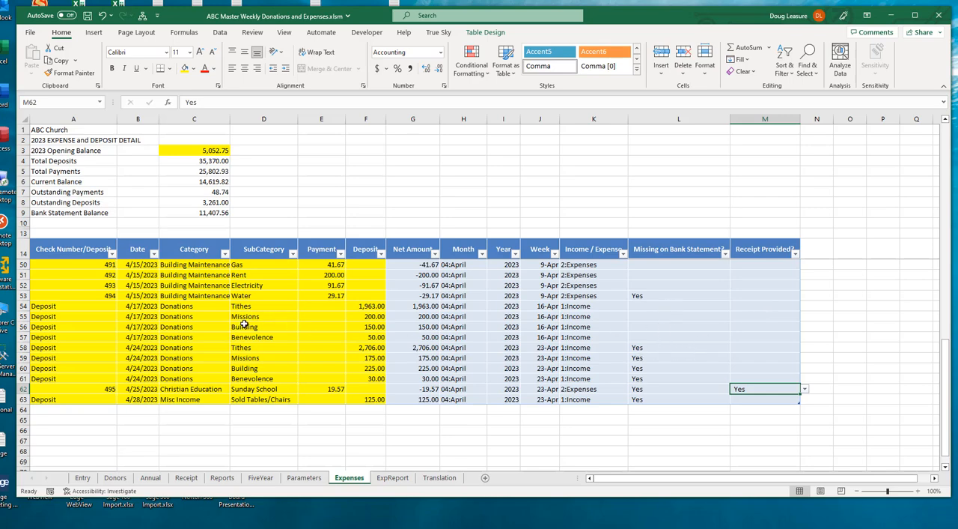
pyautogui.moveTo(222, 352)
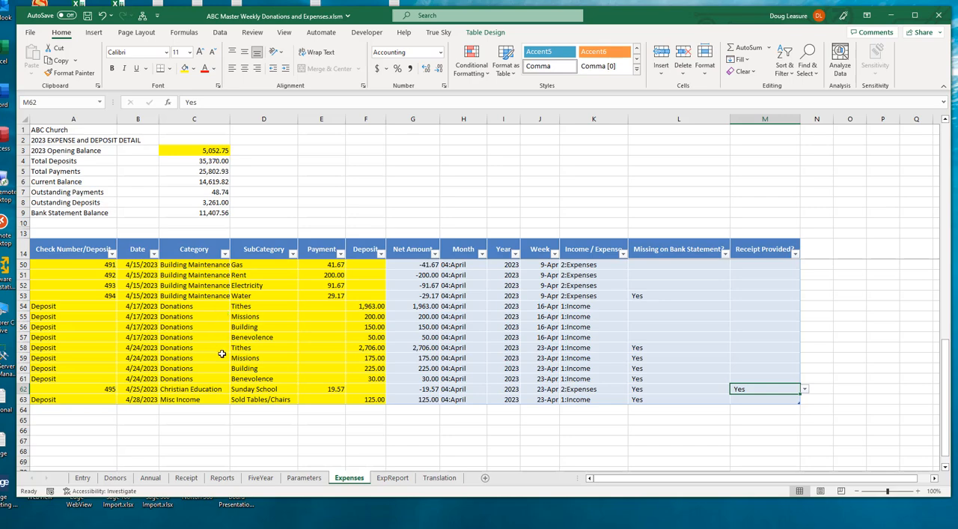
pyautogui.moveTo(254, 358)
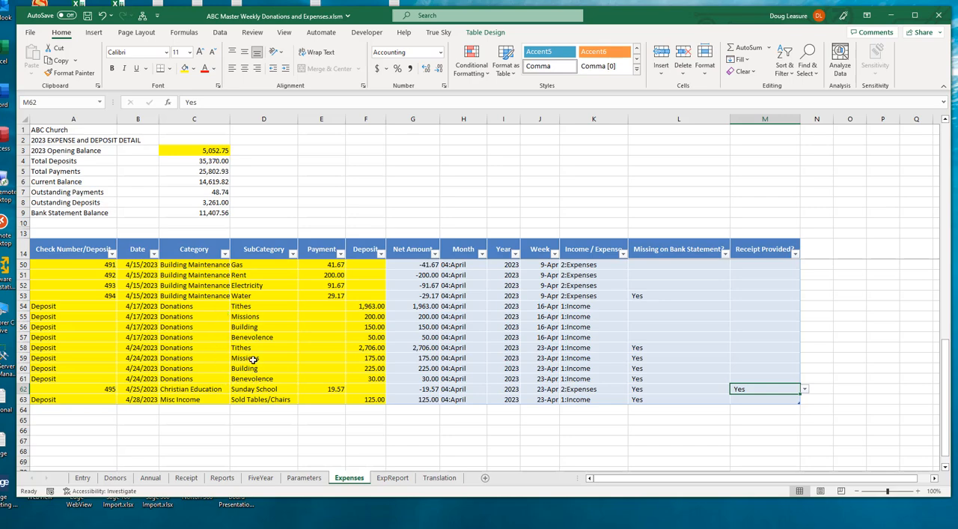
pyautogui.moveTo(691, 406)
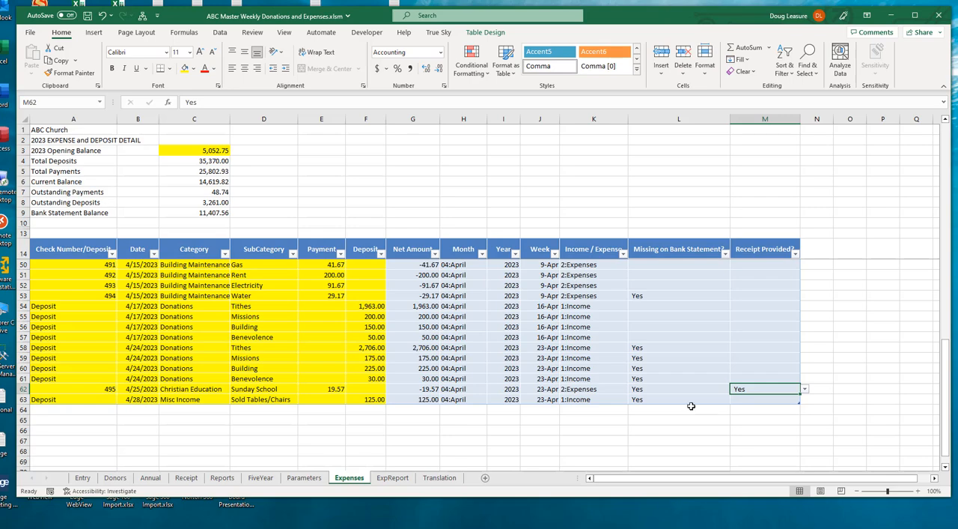
pyautogui.moveTo(677, 331)
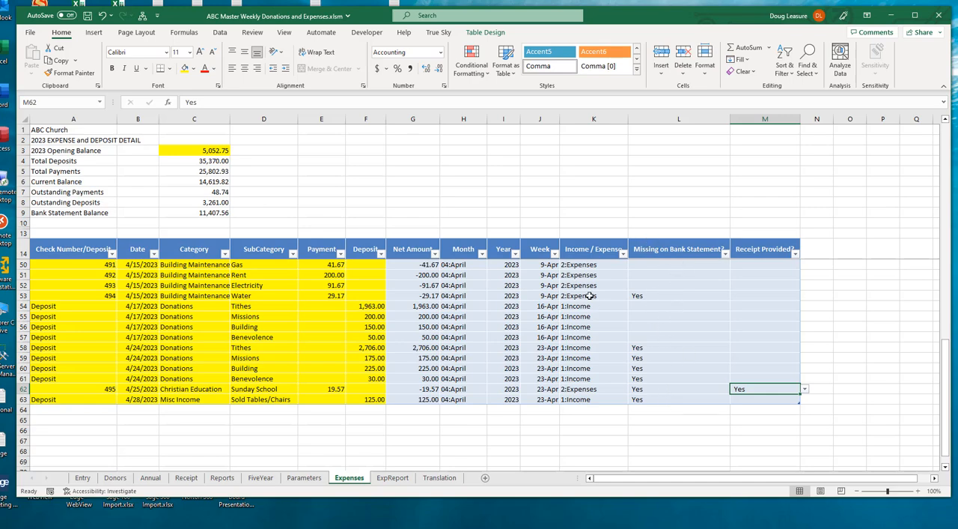
pyautogui.click(195, 213)
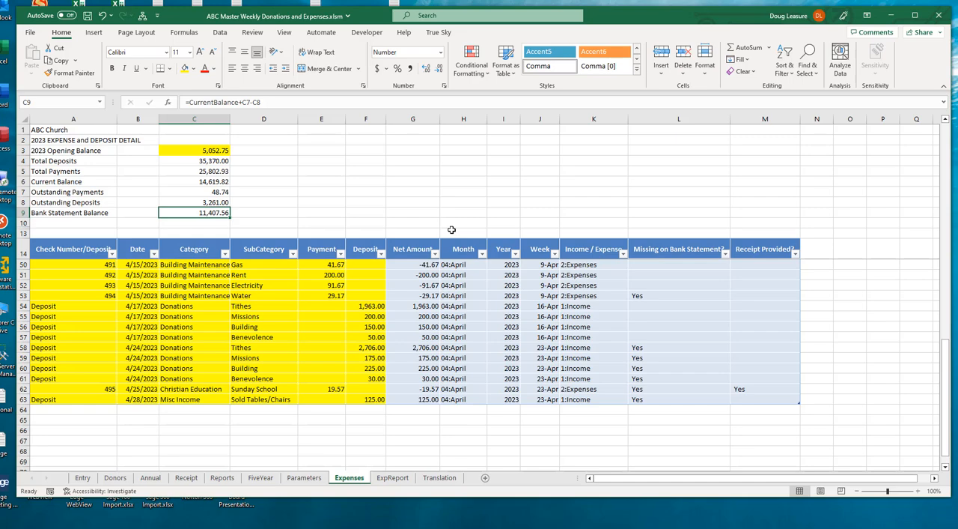
pyautogui.moveTo(509, 312)
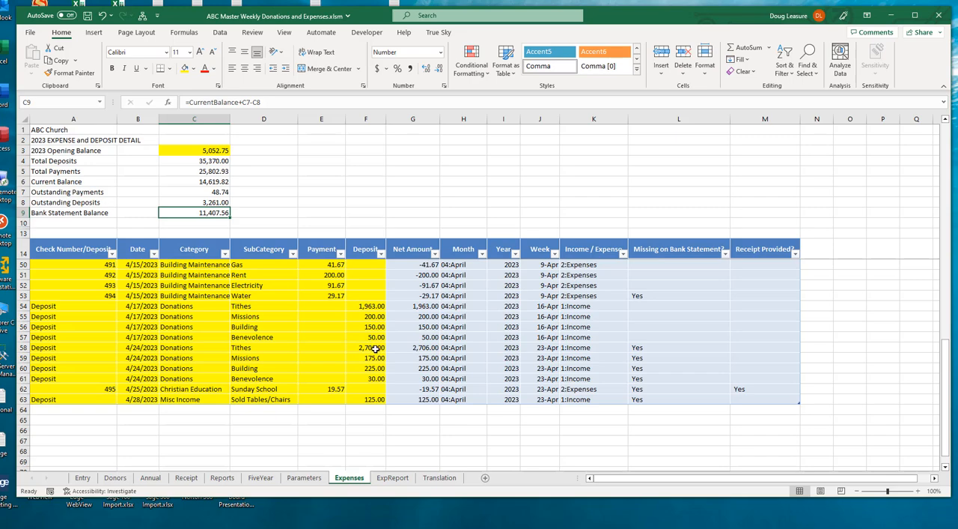
pyautogui.moveTo(138, 285)
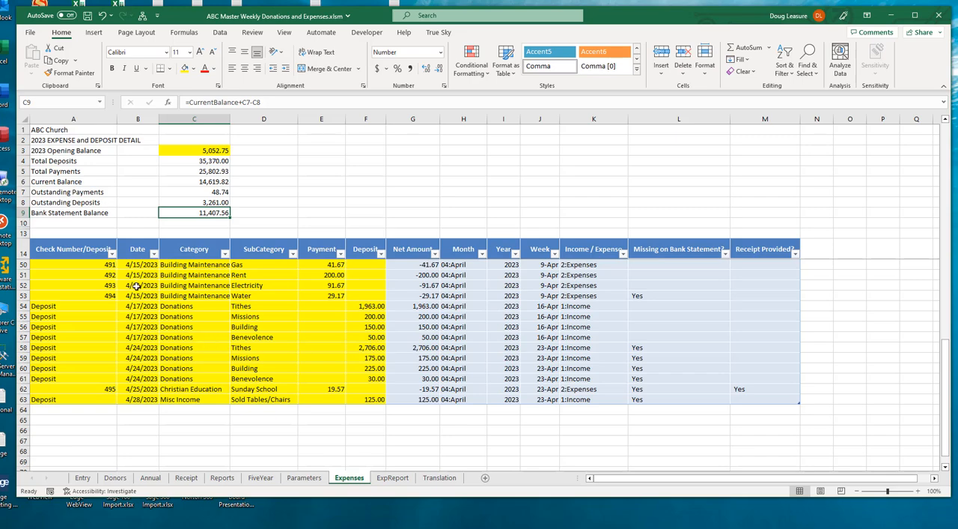
pyautogui.moveTo(265, 347)
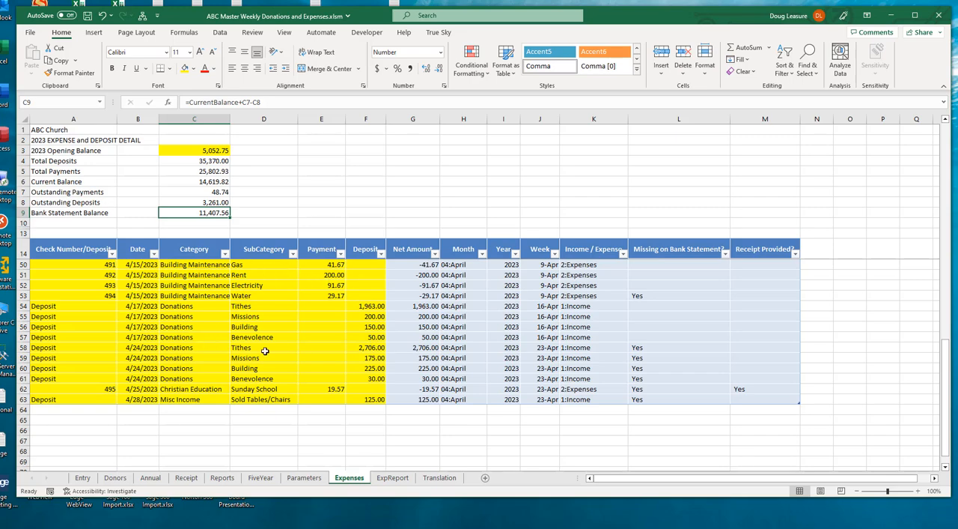
pyautogui.moveTo(282, 327)
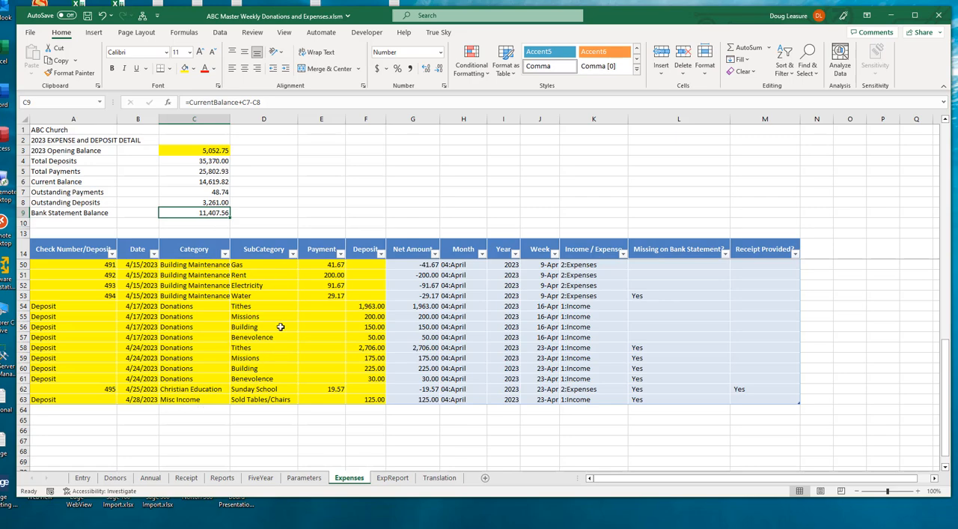
pyautogui.moveTo(292, 319)
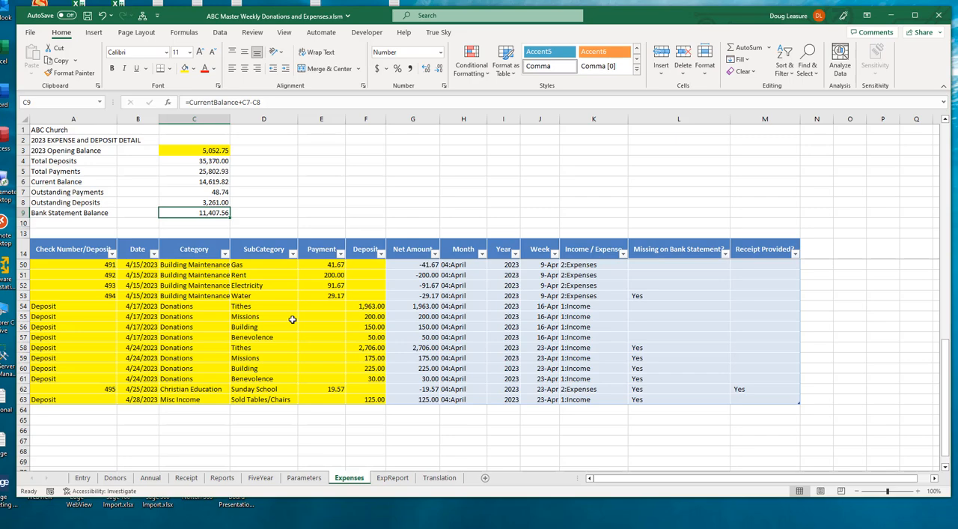
pyautogui.moveTo(346, 343)
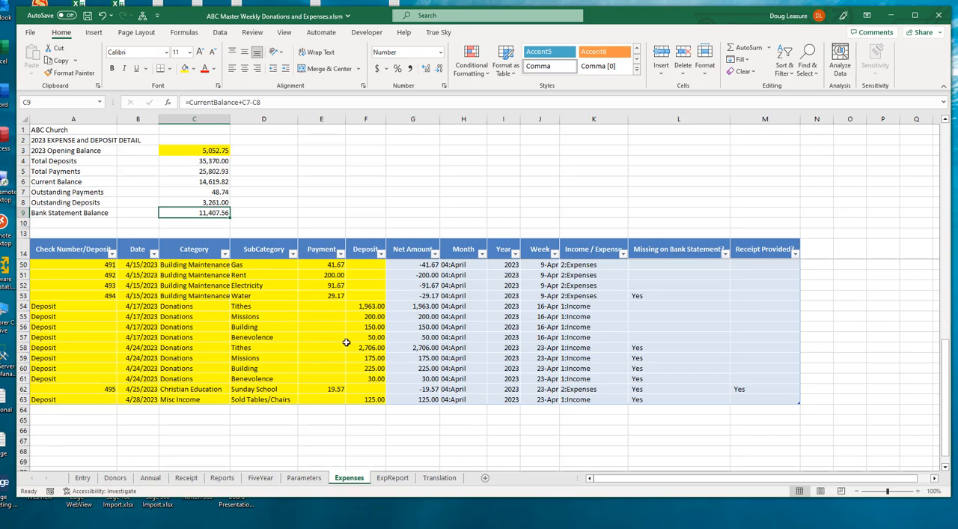
pyautogui.moveTo(217, 395)
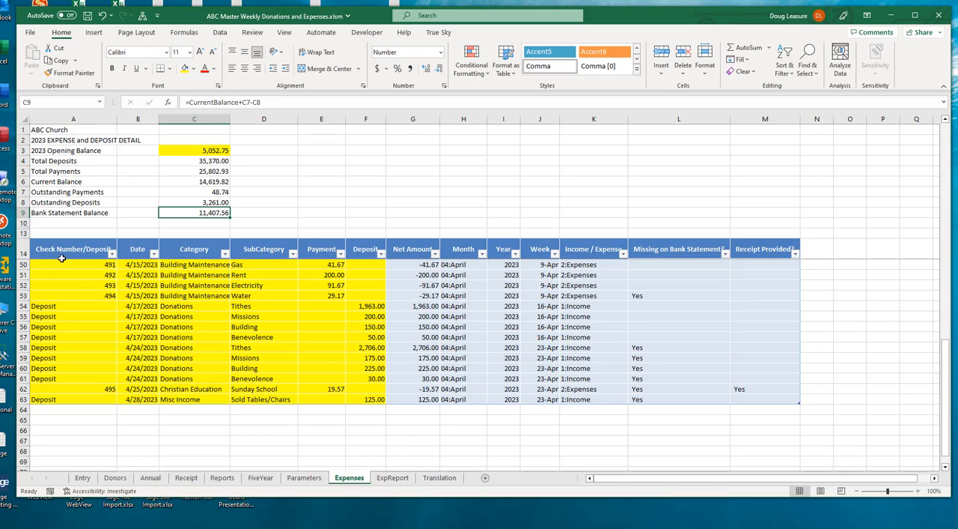
pyautogui.moveTo(75, 279)
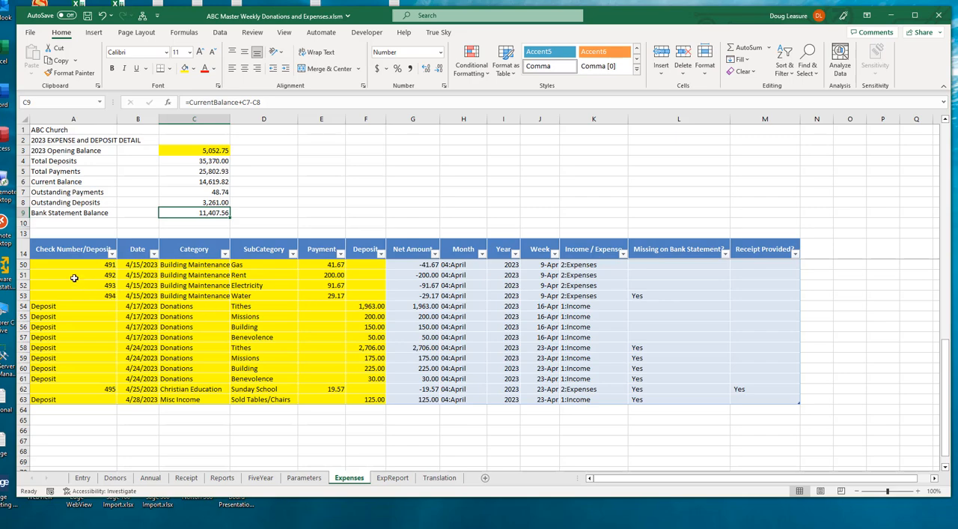
pyautogui.moveTo(322, 336)
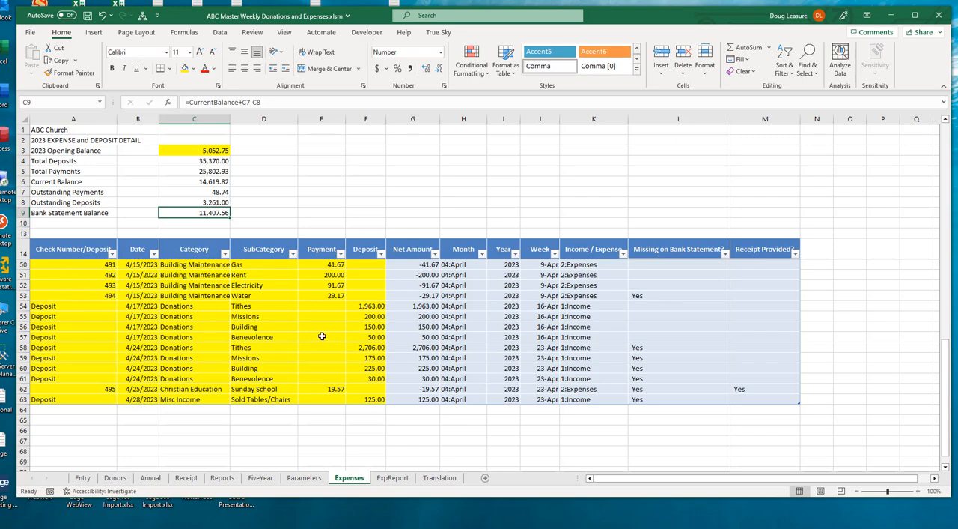
# Step: Switch to the ExpReport sheet holding the 2023 expense report pivot table
pyautogui.click(393, 476)
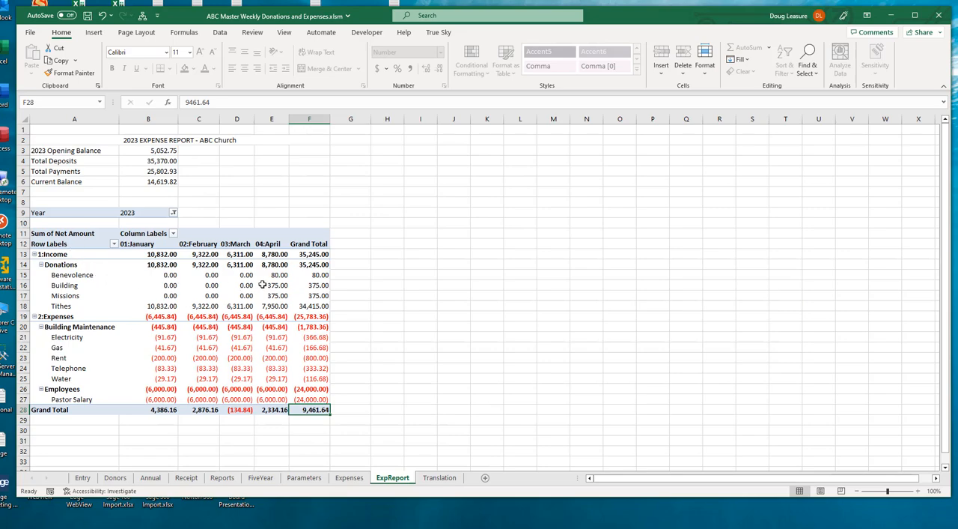
pyautogui.moveTo(269, 302)
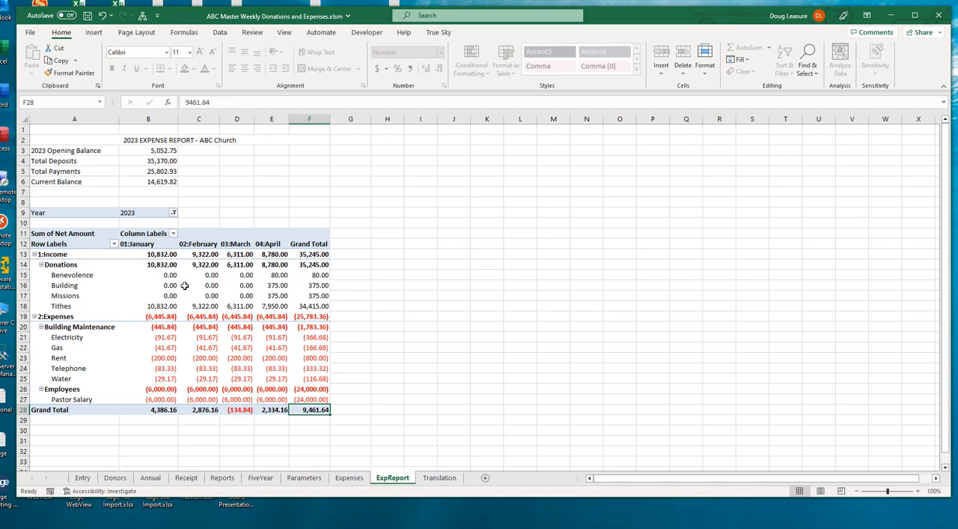
pyautogui.moveTo(240, 279)
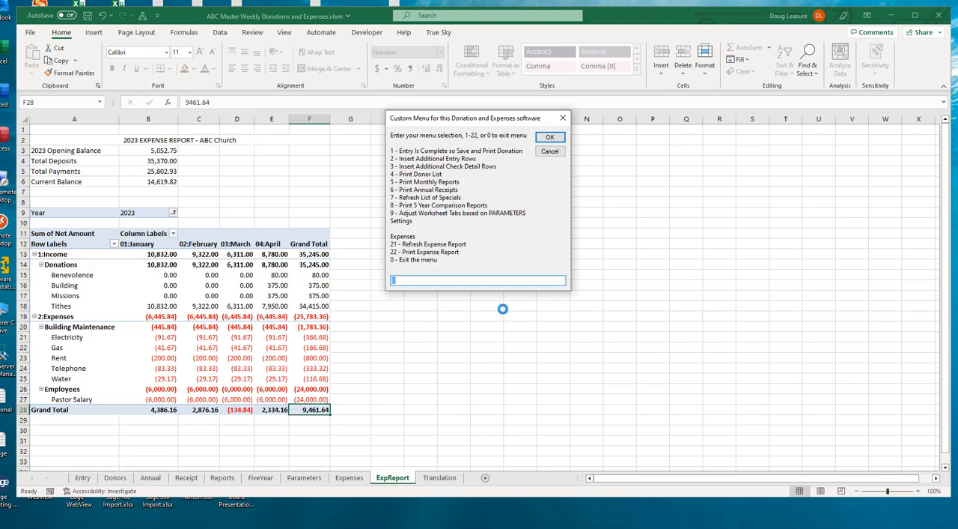
pyautogui.moveTo(531, 274)
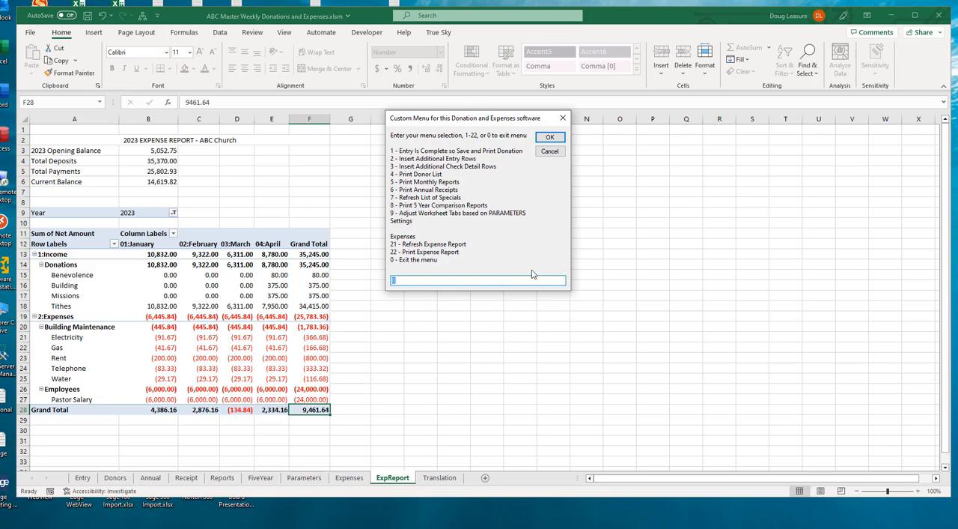
pyautogui.moveTo(500, 216)
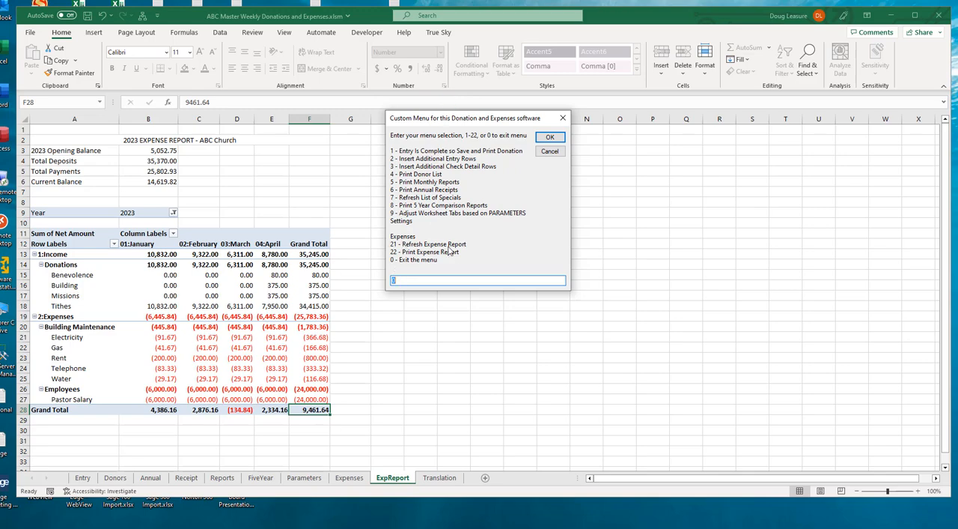
pyautogui.moveTo(467, 250)
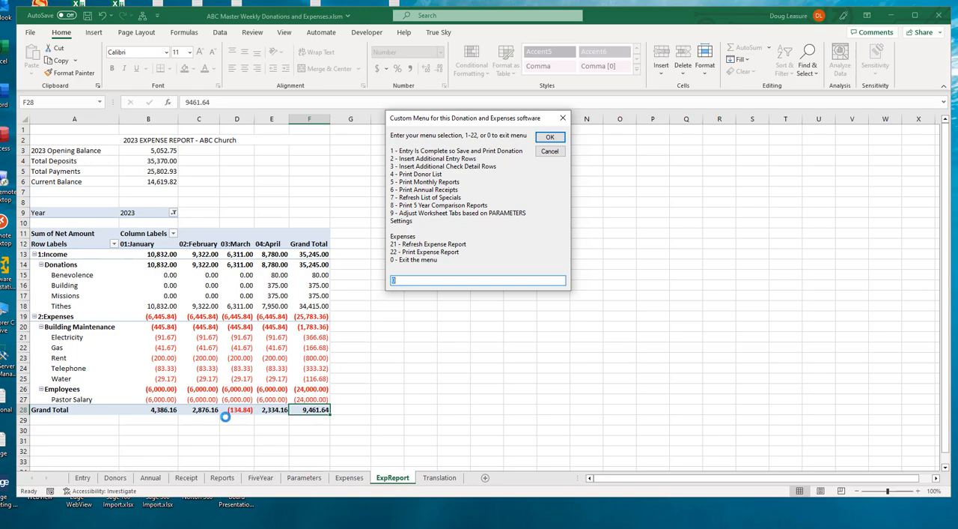
pyautogui.moveTo(494, 262)
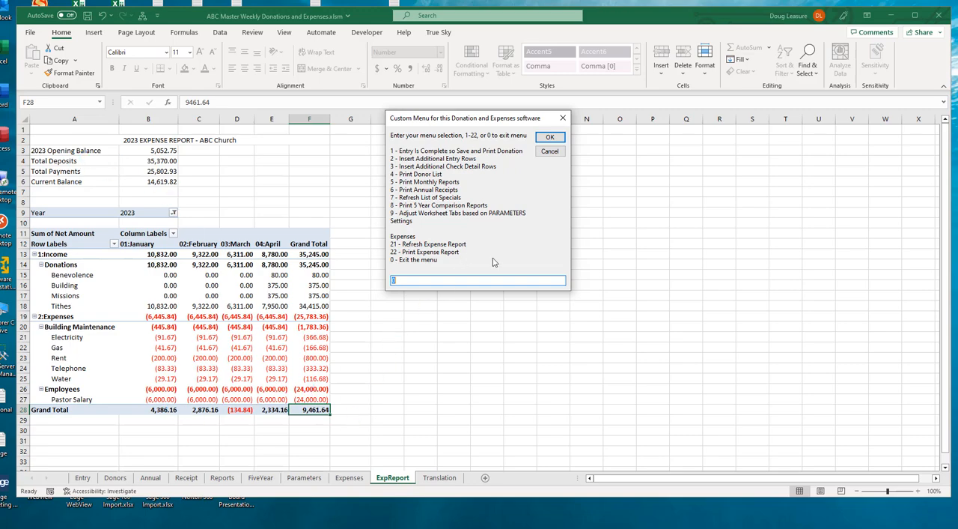
# Step: Run macro option 21 (Refresh Expense Report) so the pivot picks up the new transactions
pyautogui.write('21')
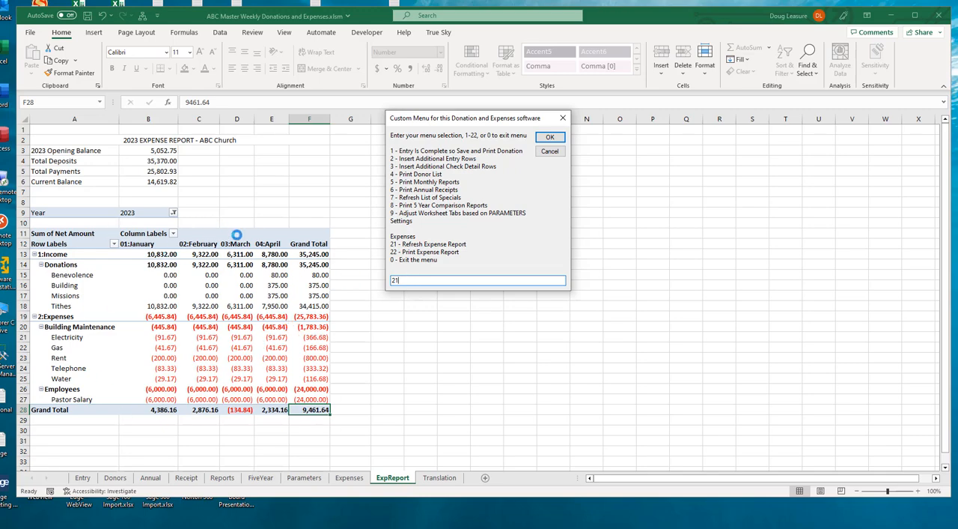
pyautogui.moveTo(409, 238)
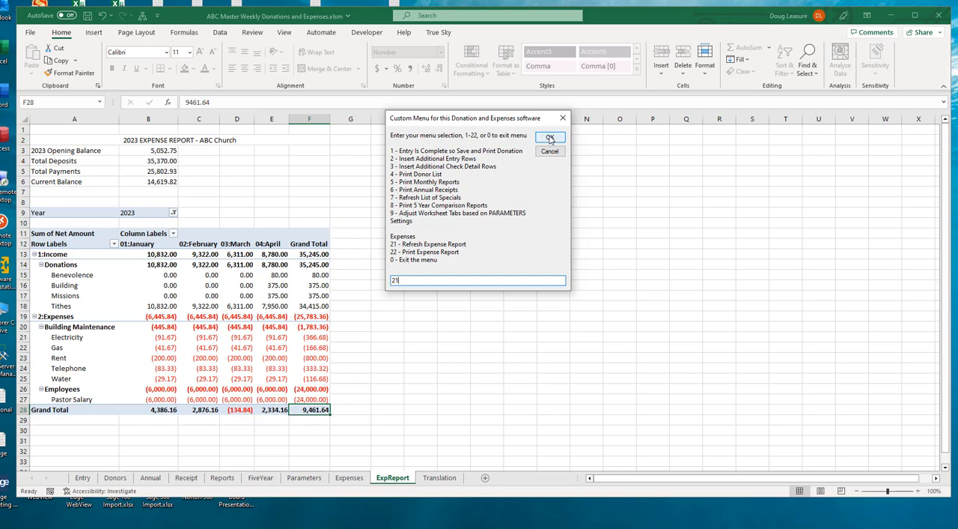
pyautogui.click(551, 138)
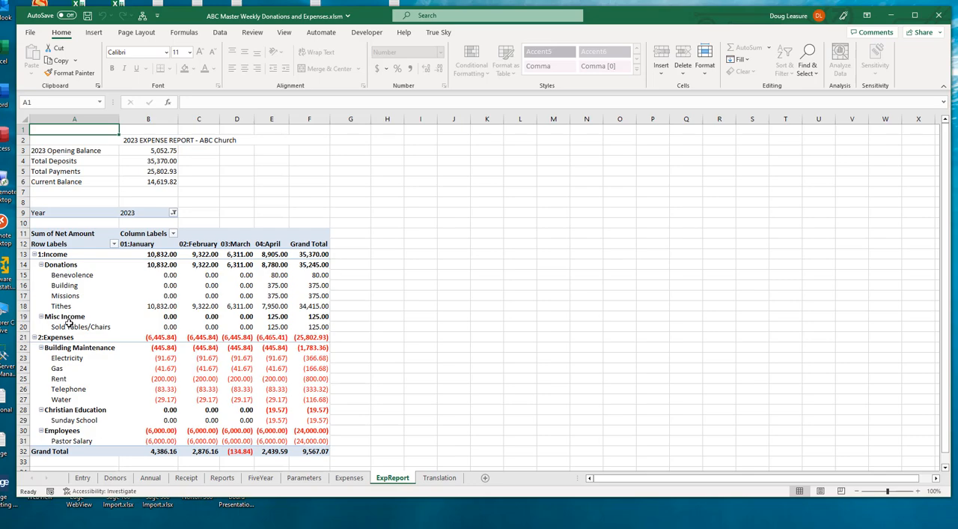
pyautogui.moveTo(68, 318)
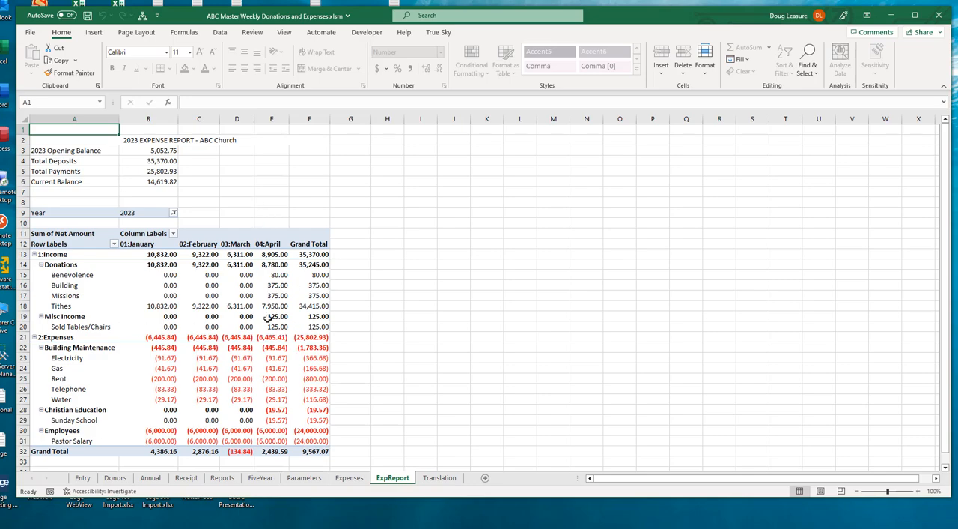
pyautogui.moveTo(89, 334)
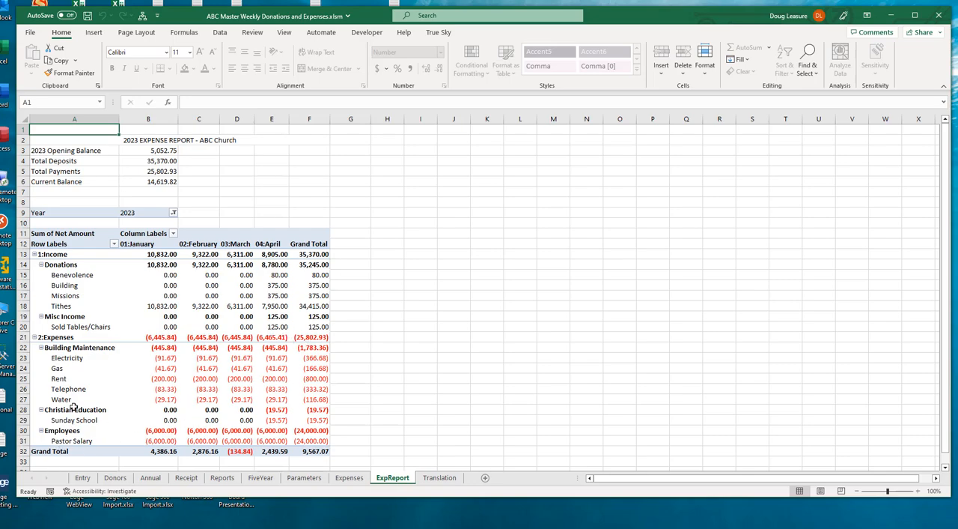
pyautogui.moveTo(284, 418)
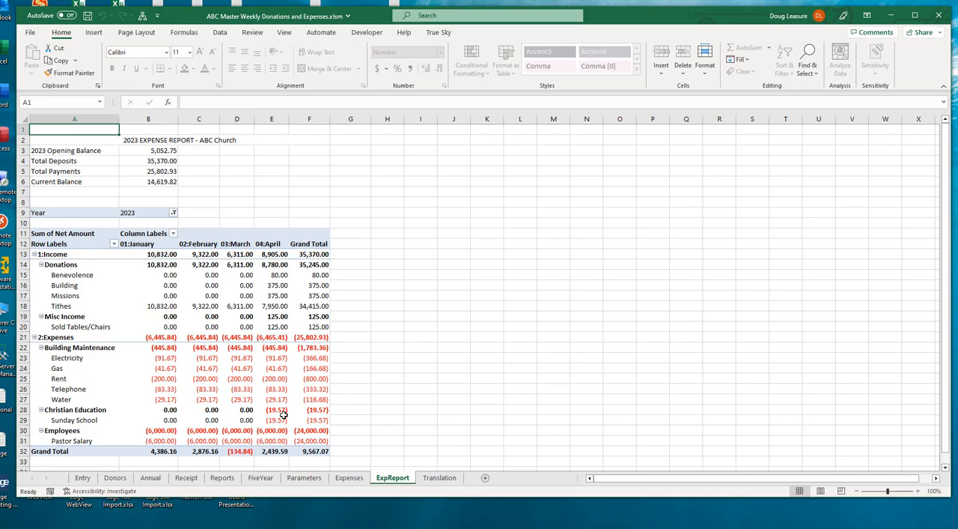
pyautogui.moveTo(342, 398)
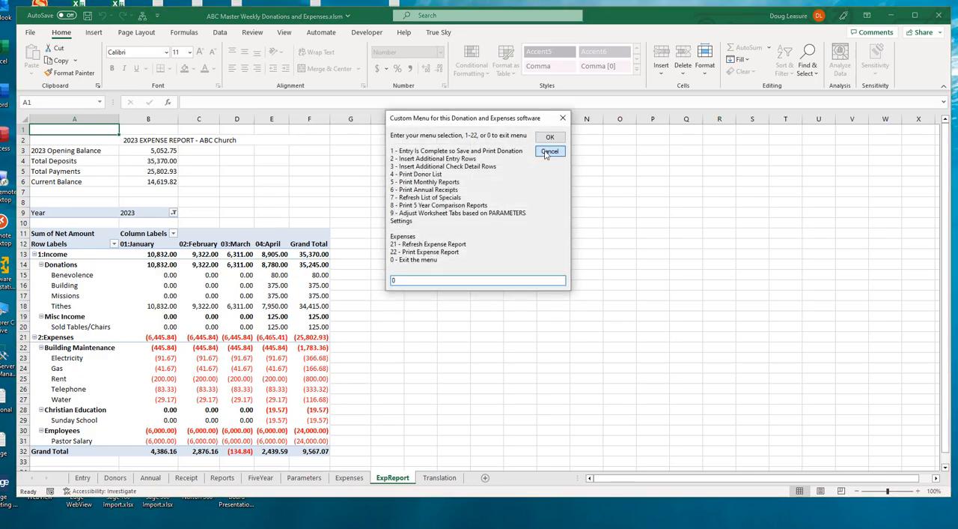
pyautogui.click(551, 152)
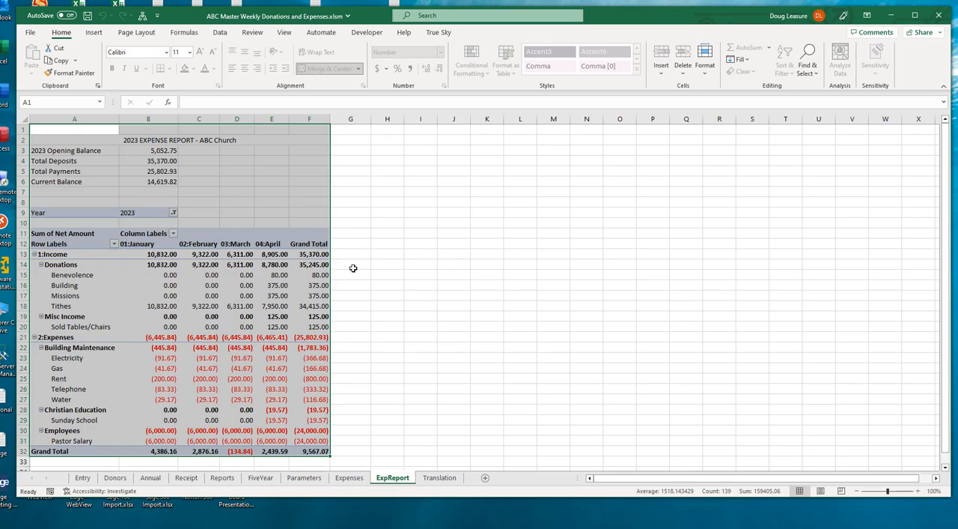
pyautogui.moveTo(284, 309)
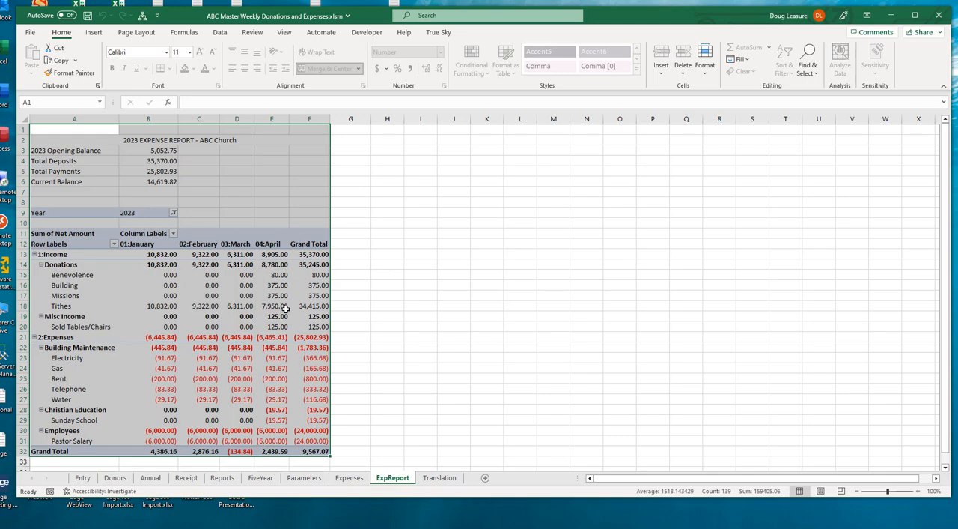
pyautogui.moveTo(479, 317)
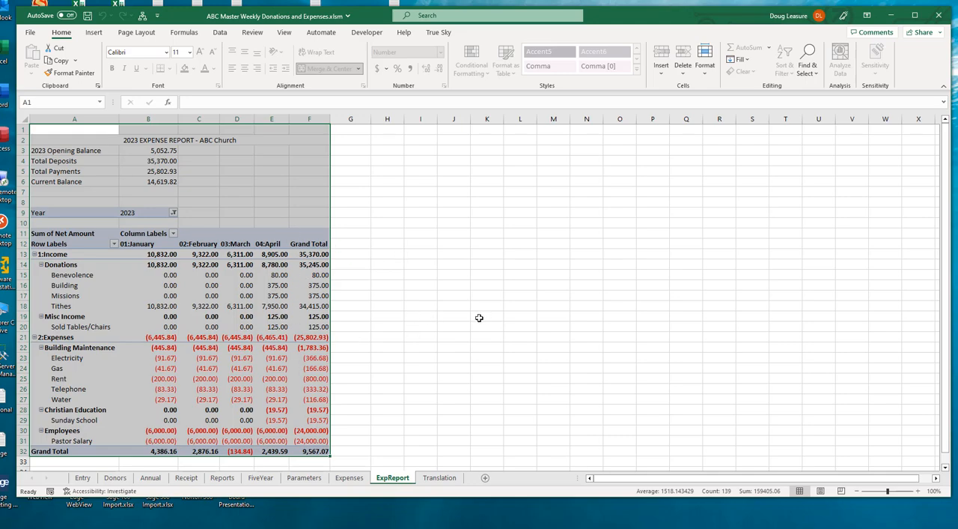
pyautogui.moveTo(427, 320)
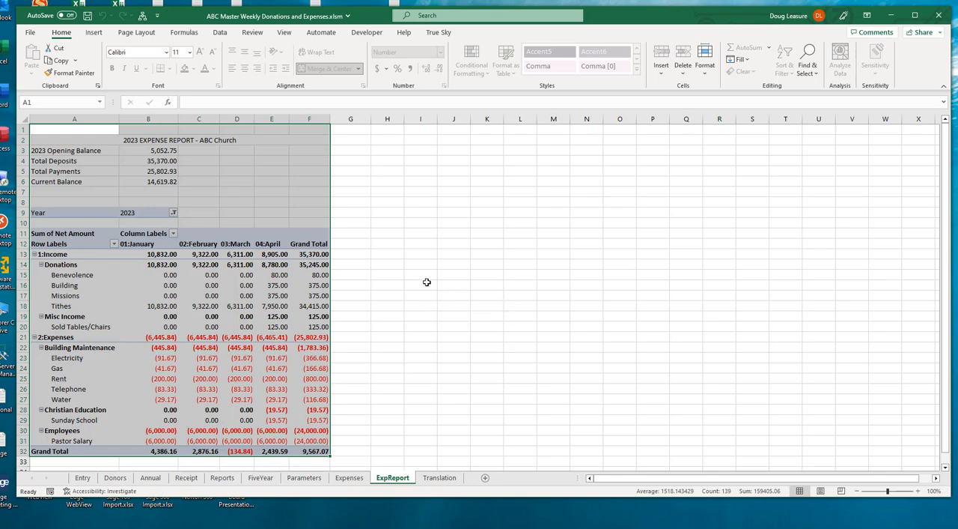
pyautogui.moveTo(425, 302)
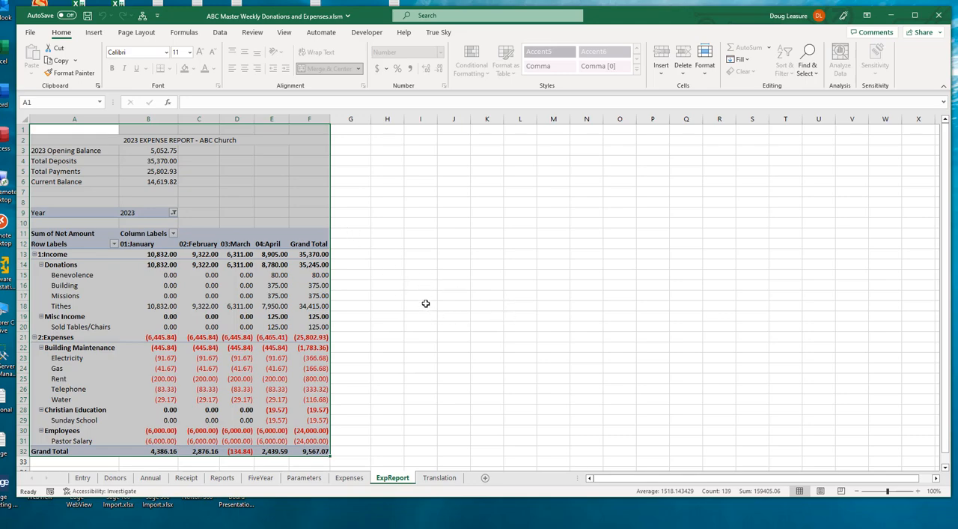